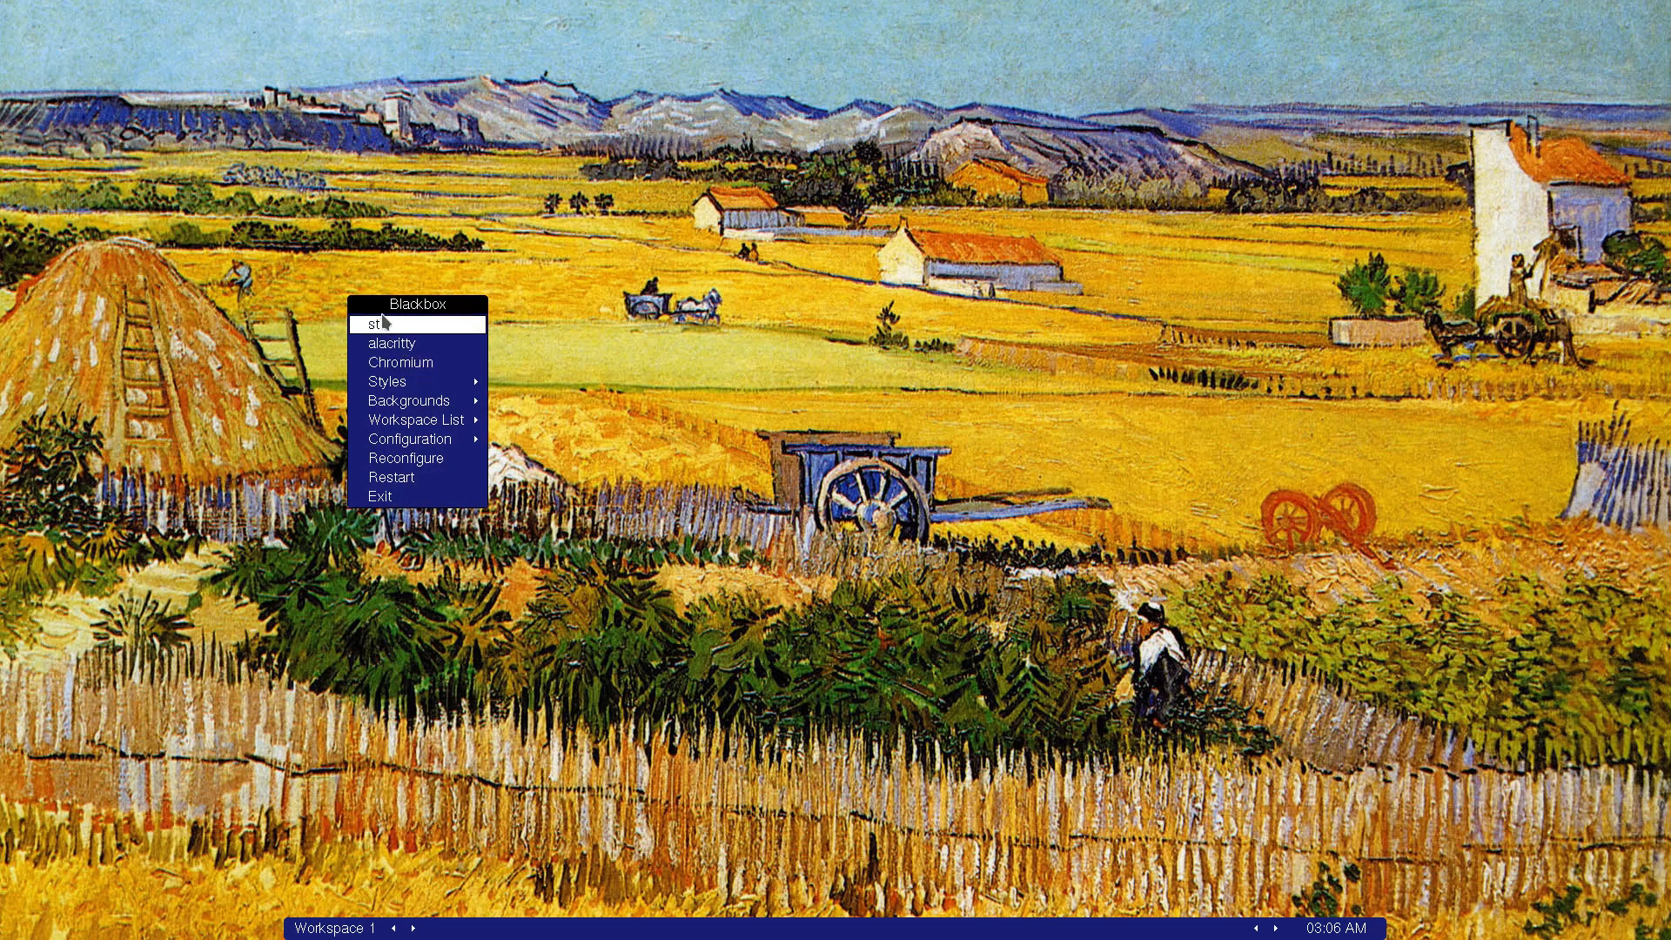
# Step: Launch the st terminal from the Blackbox root menu
pyautogui.click(389, 381)
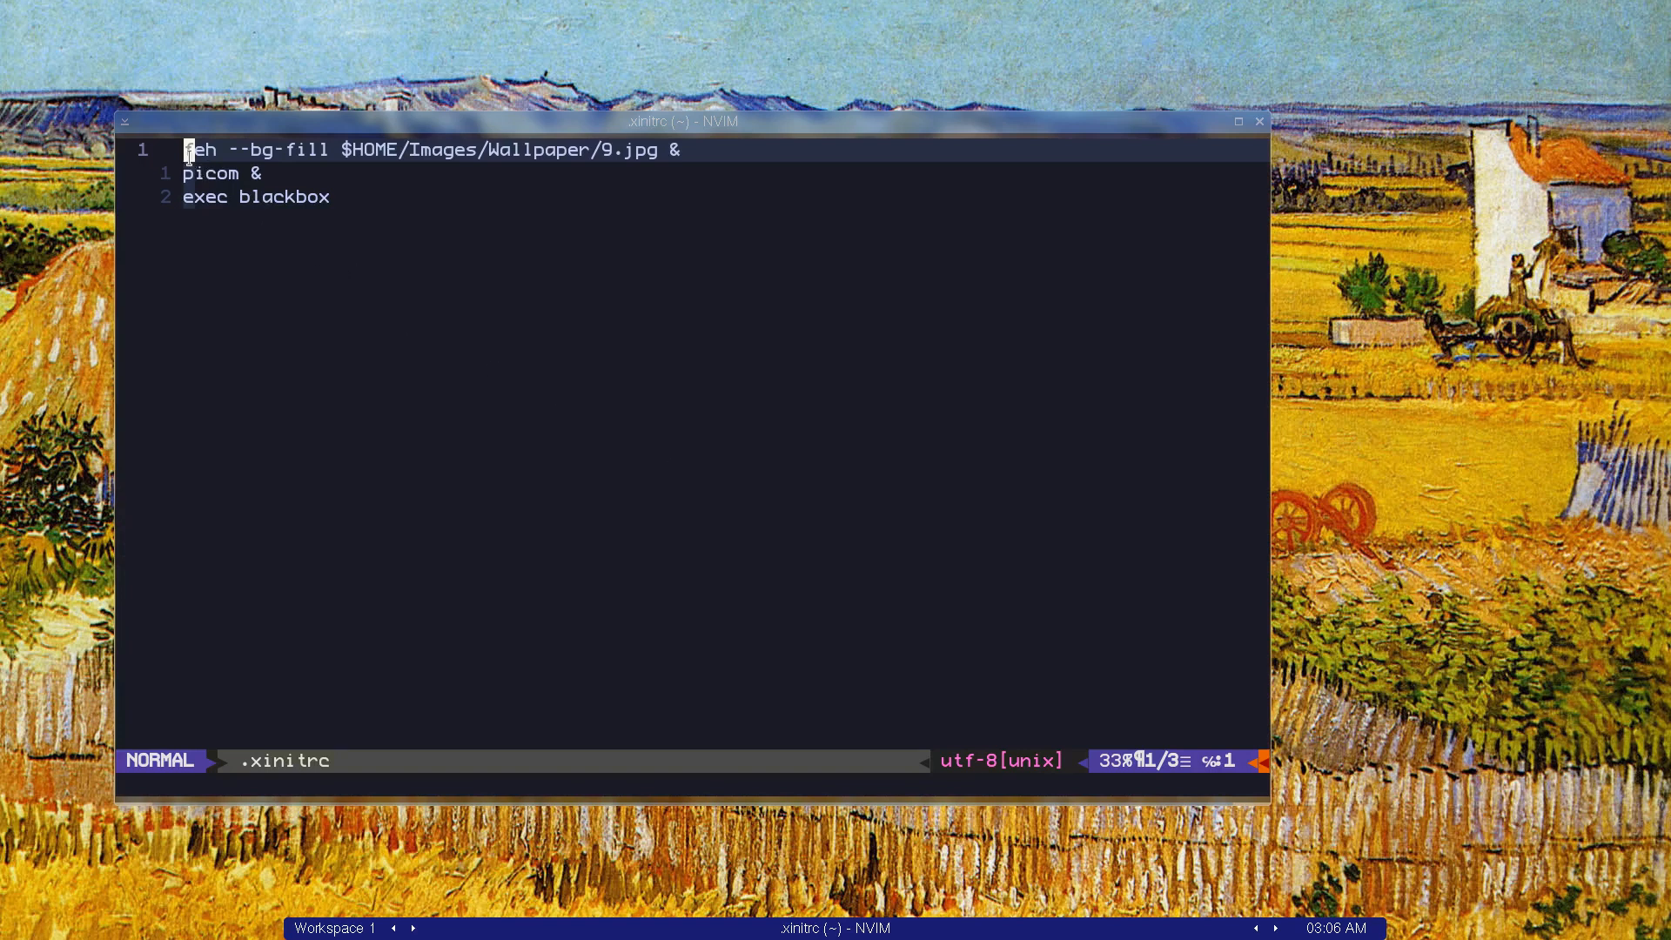
pyautogui.moveTo(1510, 235)
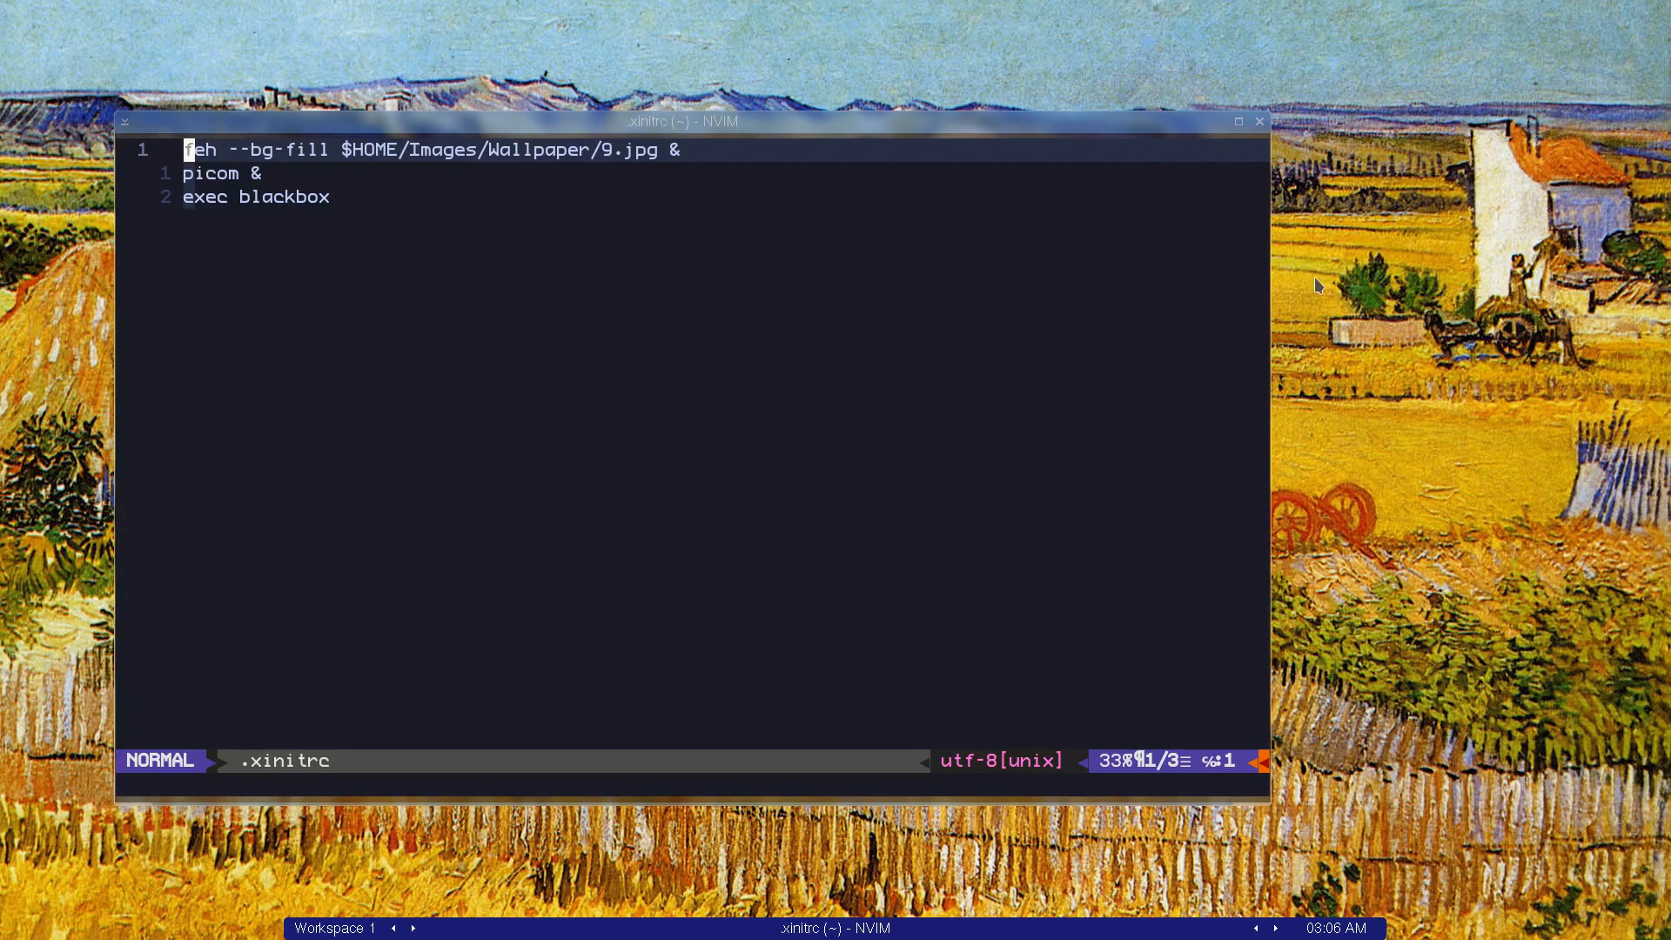
pyautogui.press('j')
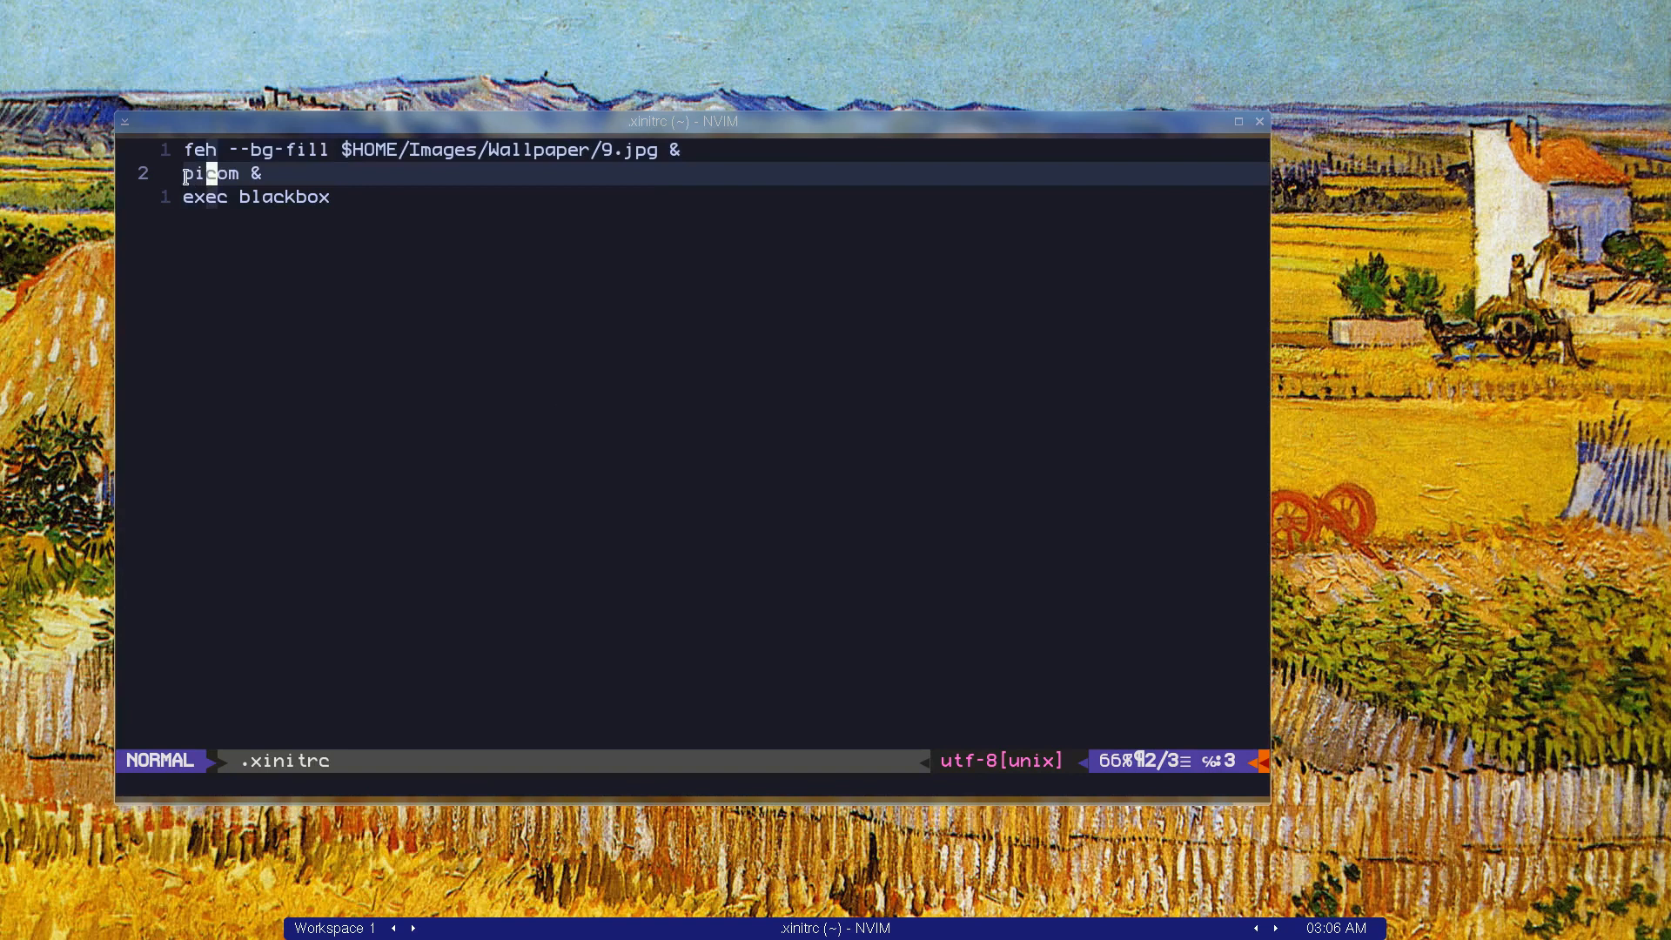
pyautogui.press('j')
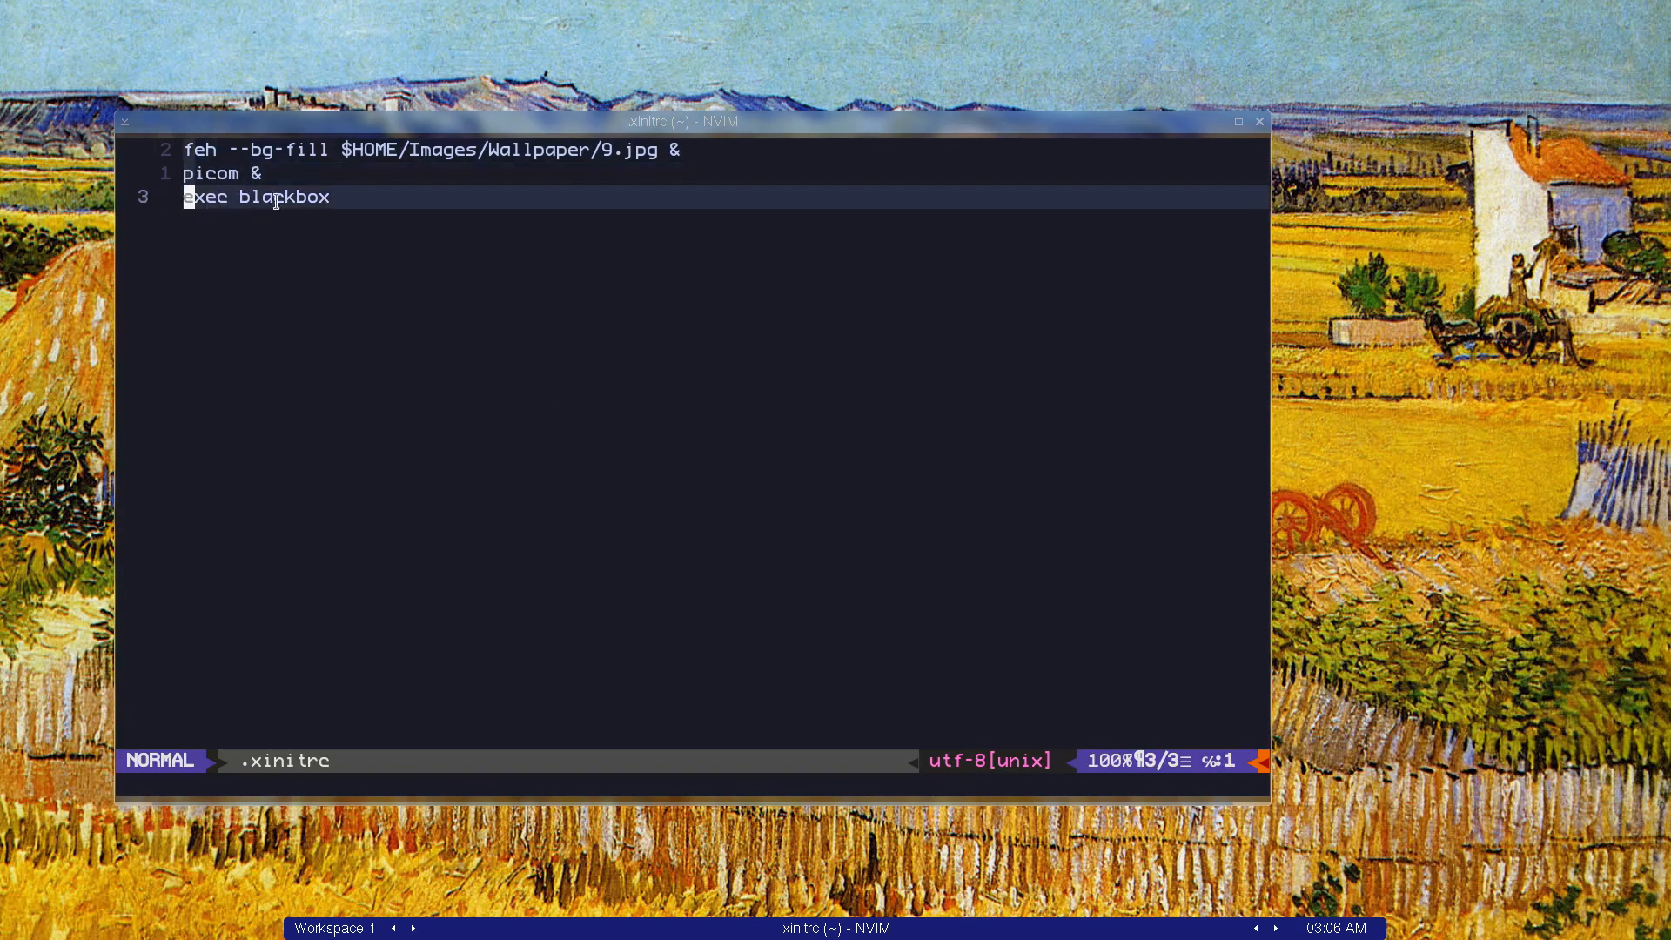
pyautogui.press('k')
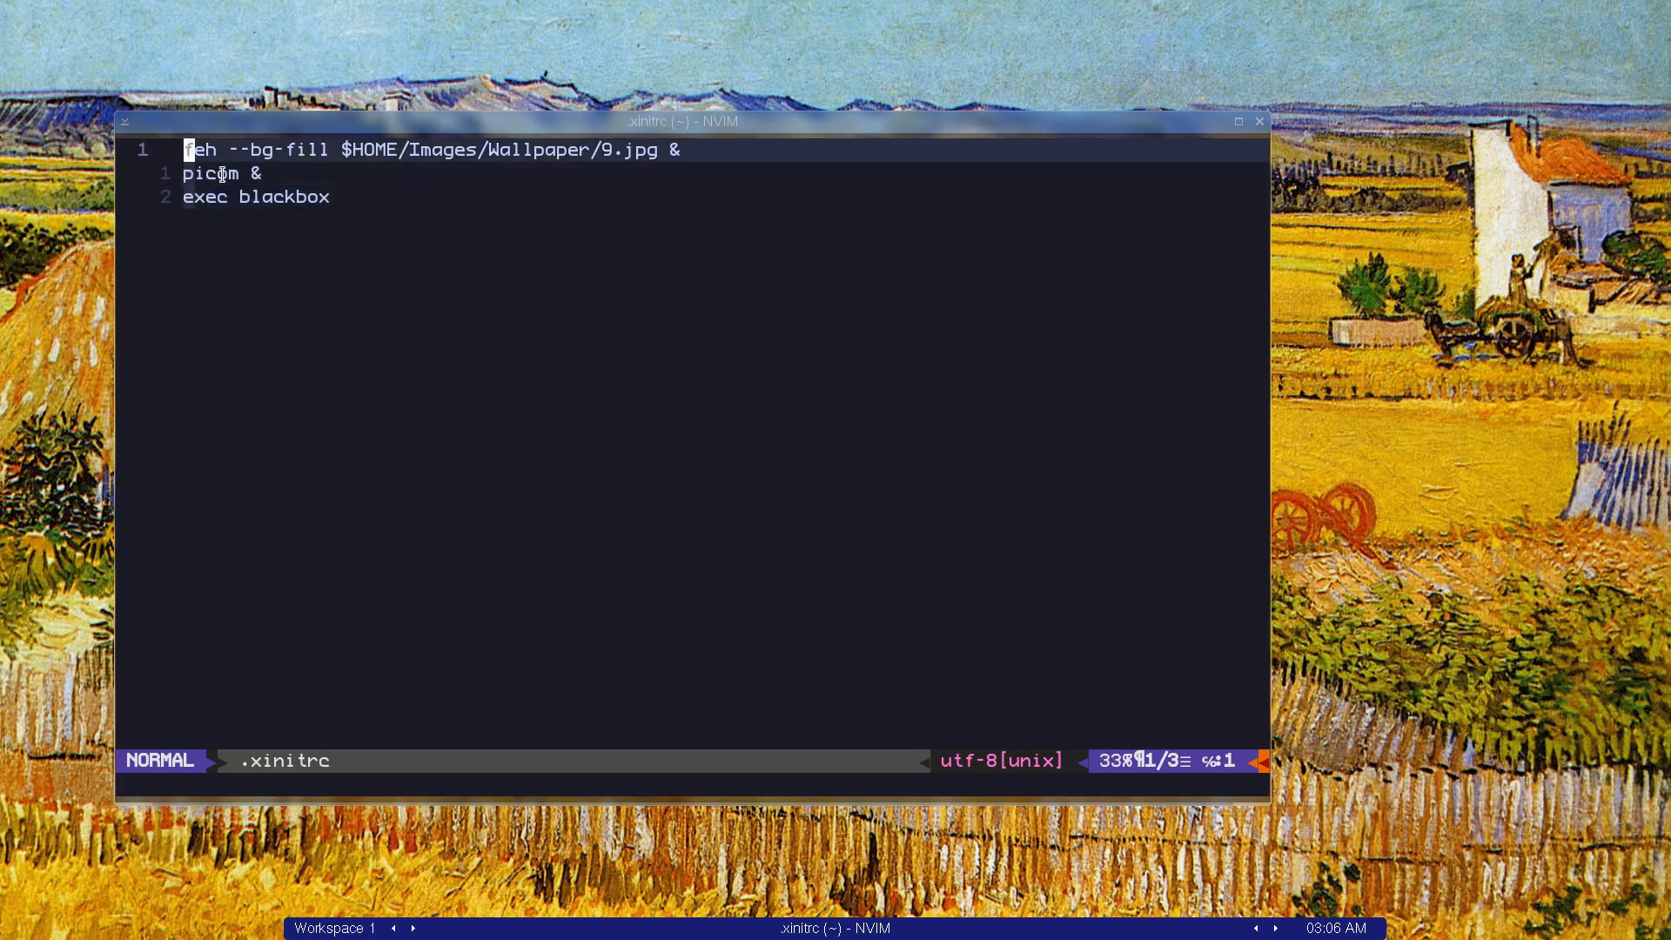
pyautogui.press('j')
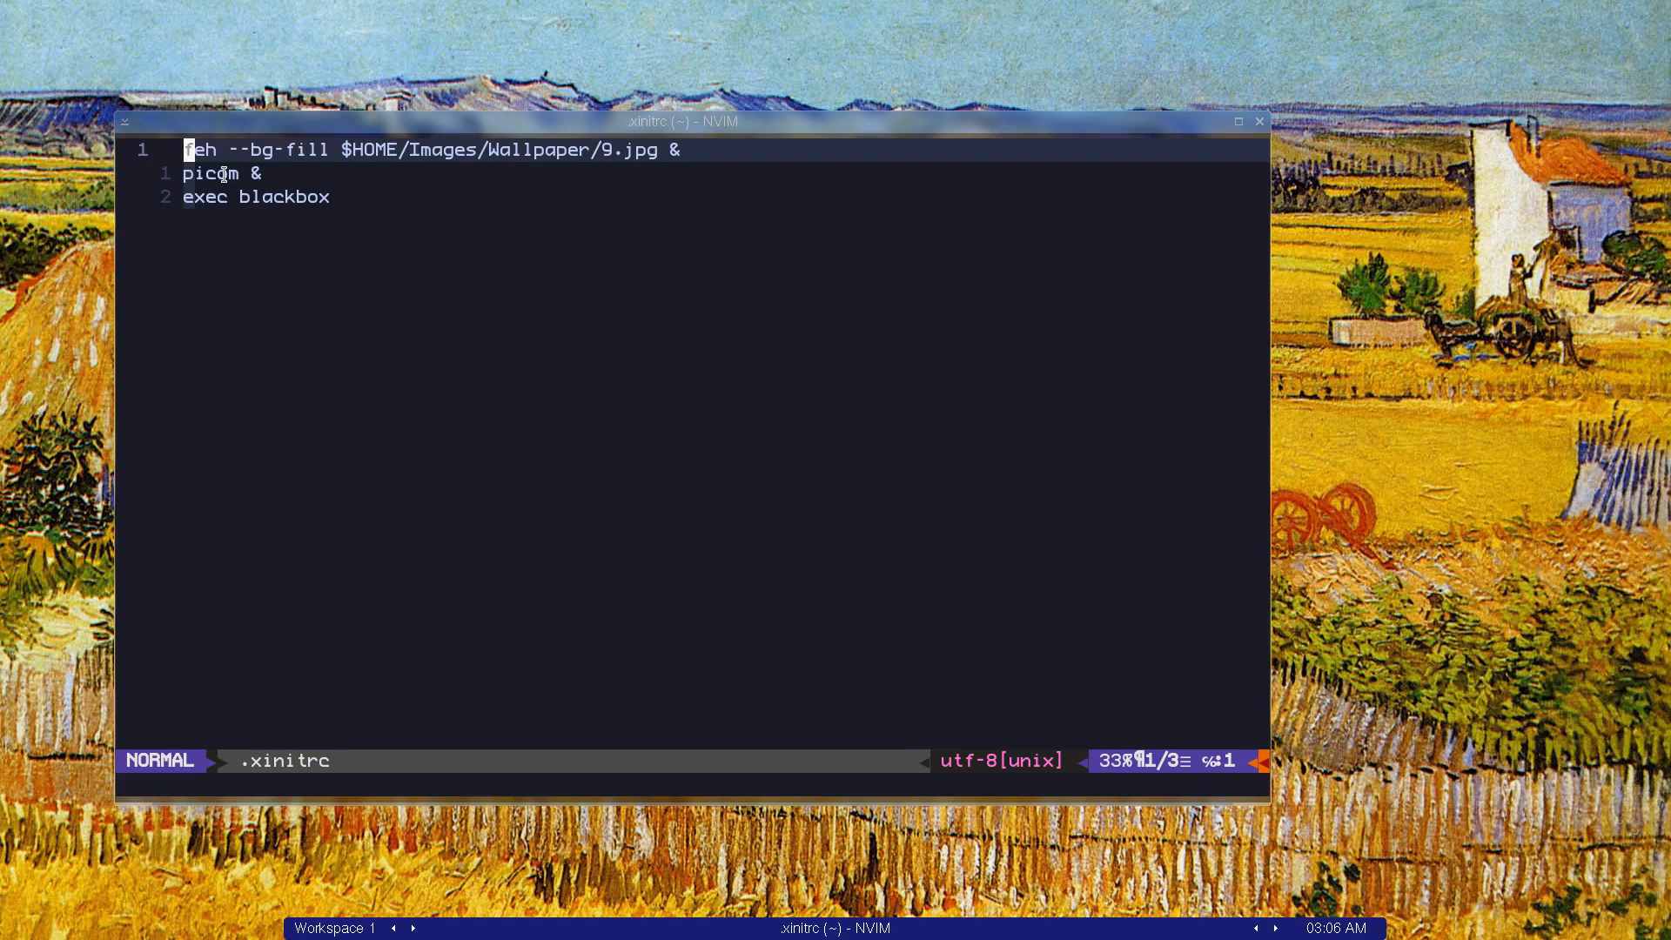
pyautogui.press('o')
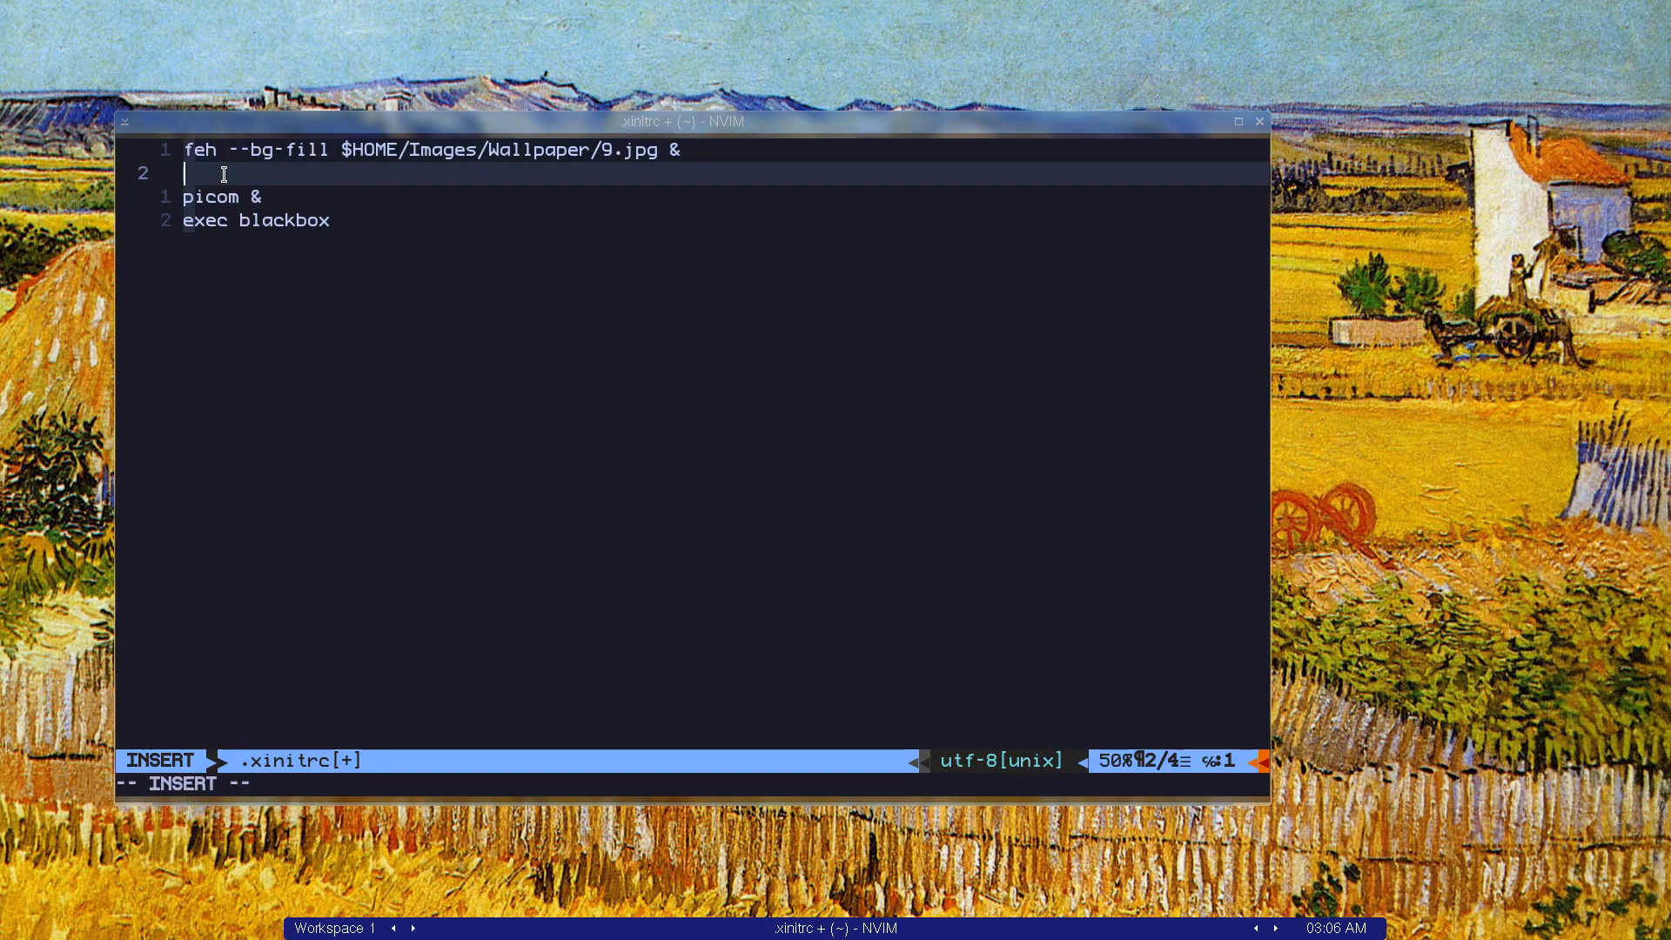
# Step: Write a trial 'bsetbg path/to/image' line into .xinitrc
pyautogui.write('bs')
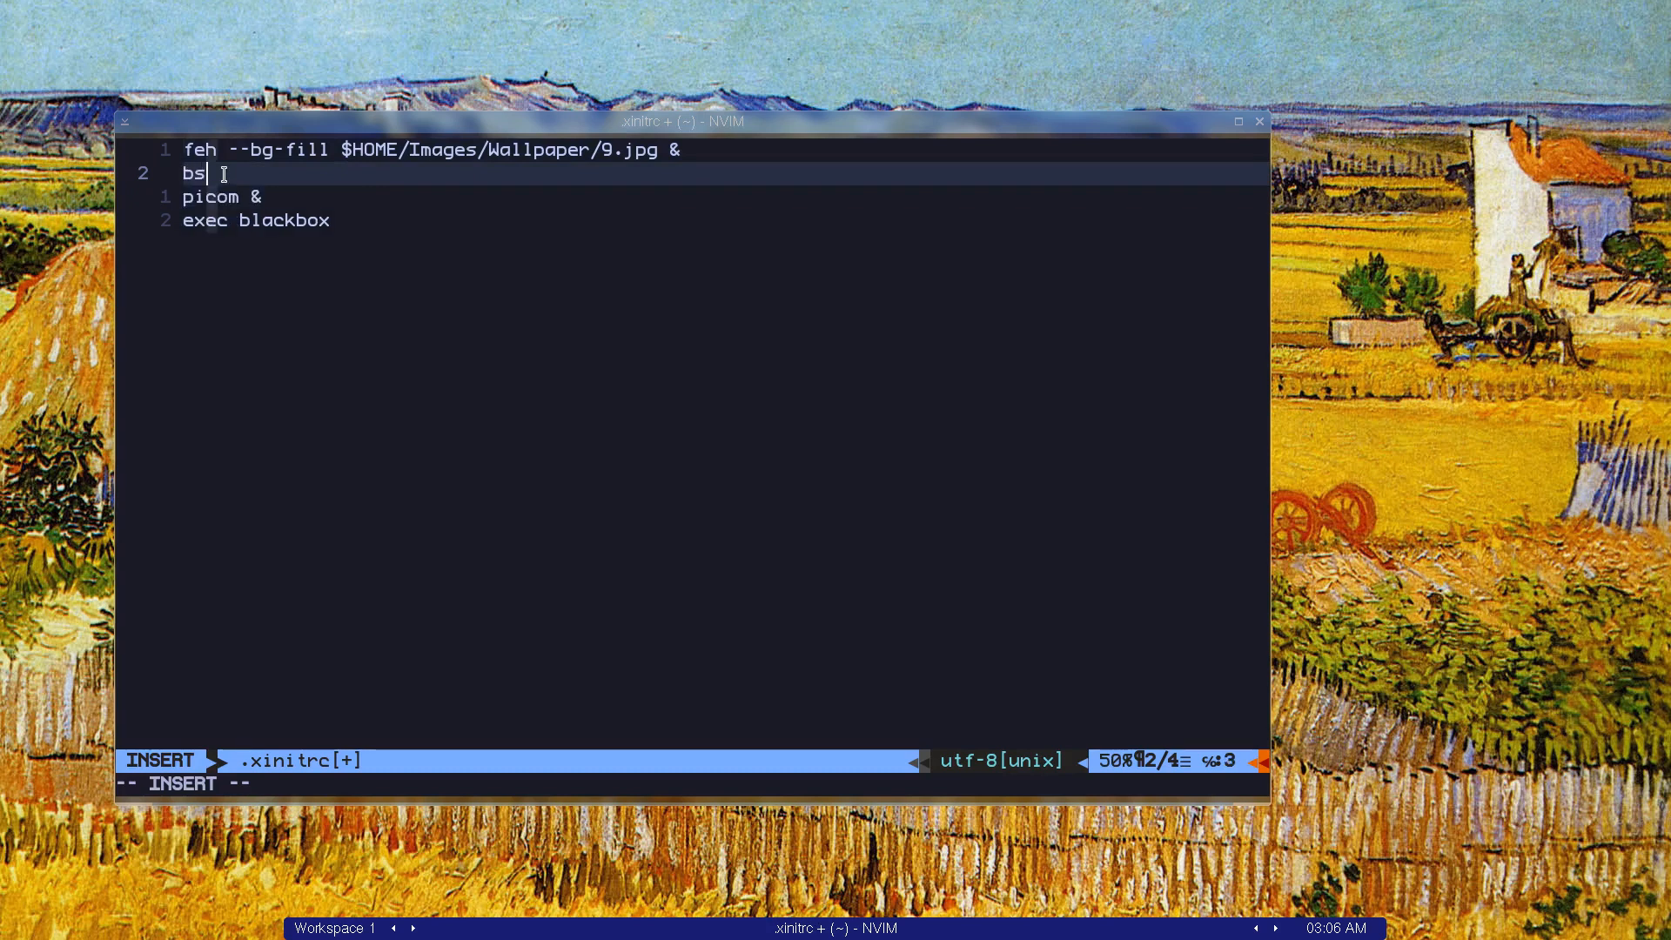
pyautogui.write('etbg')
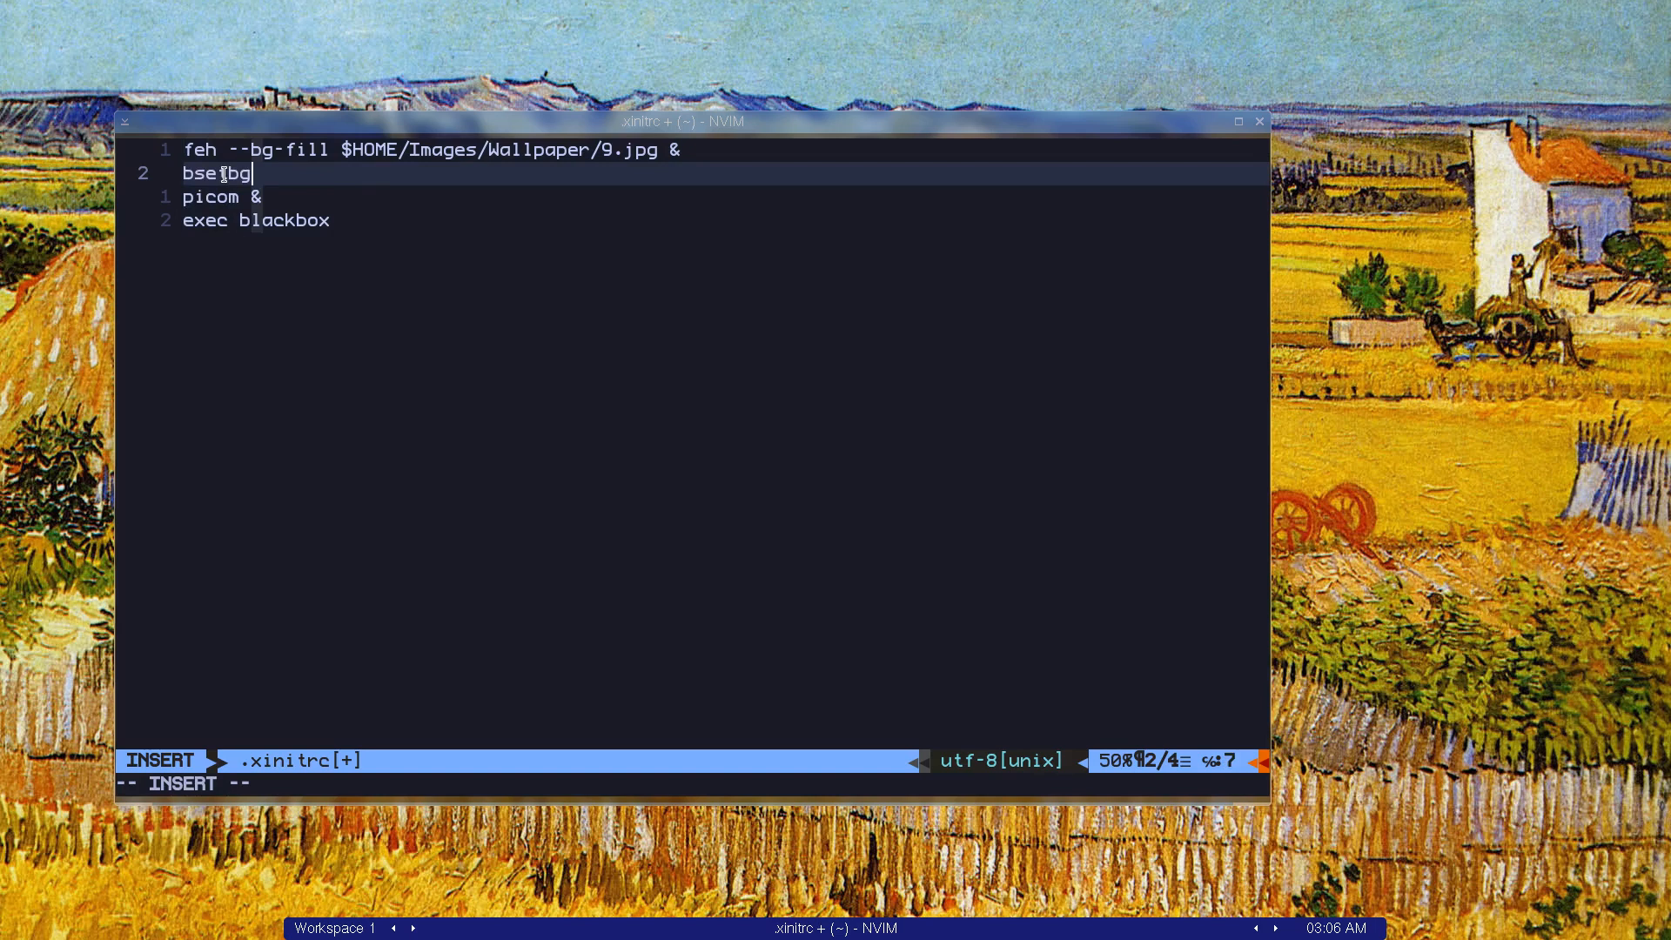
pyautogui.write('" "')
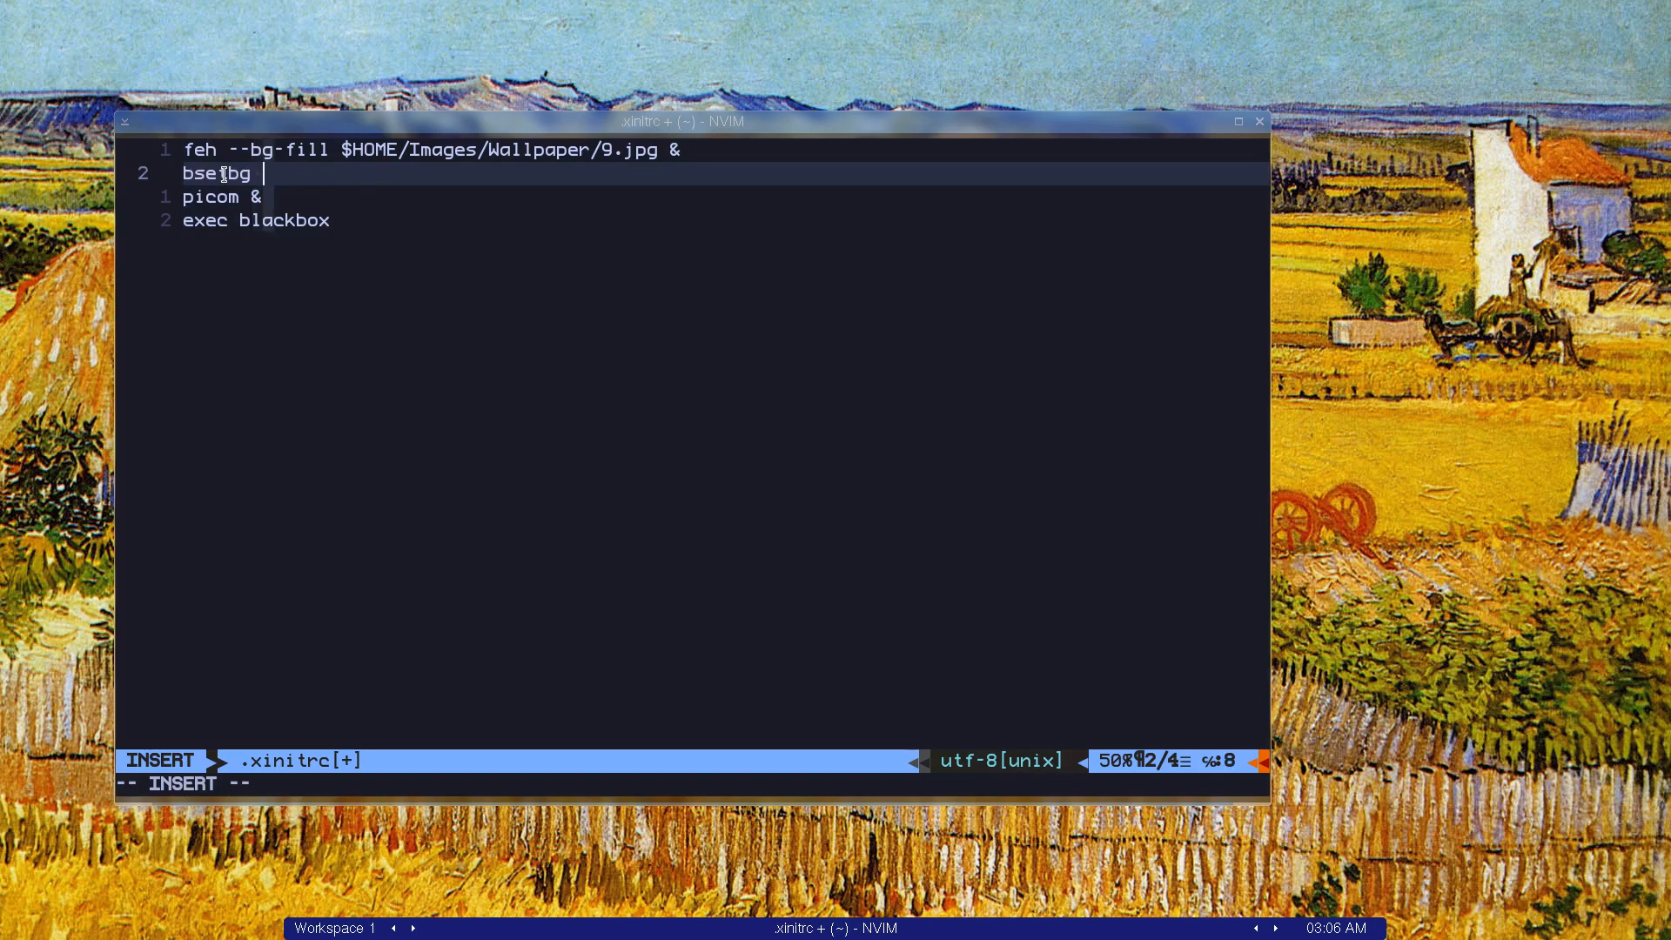
pyautogui.write('pah')
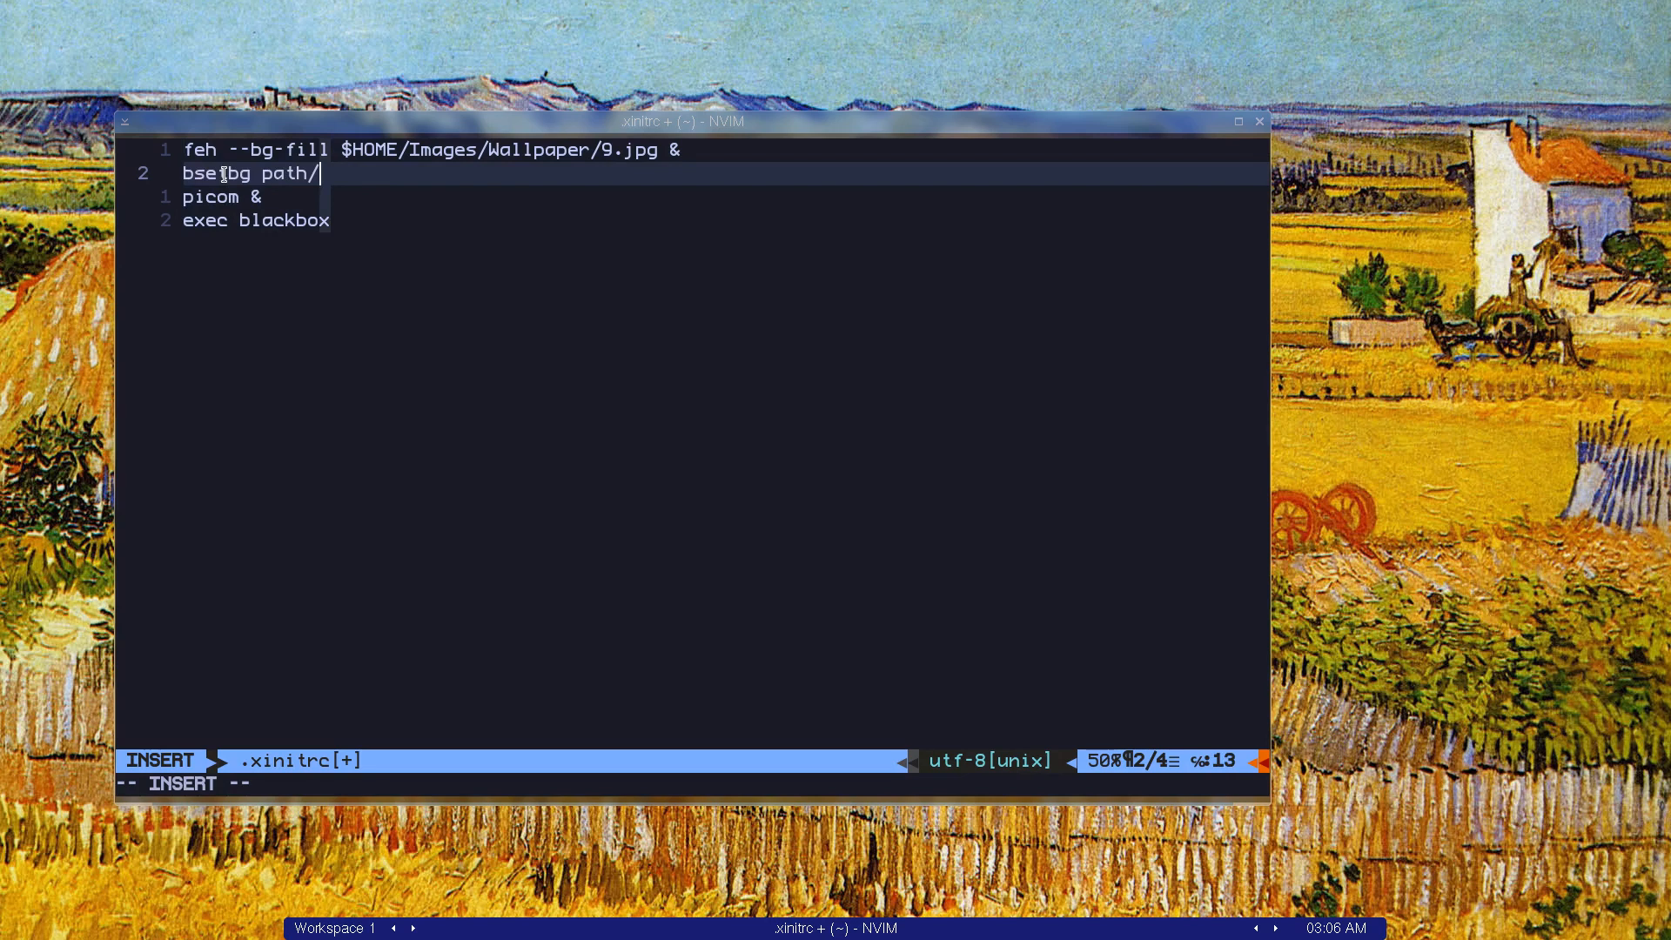
pyautogui.write('to/')
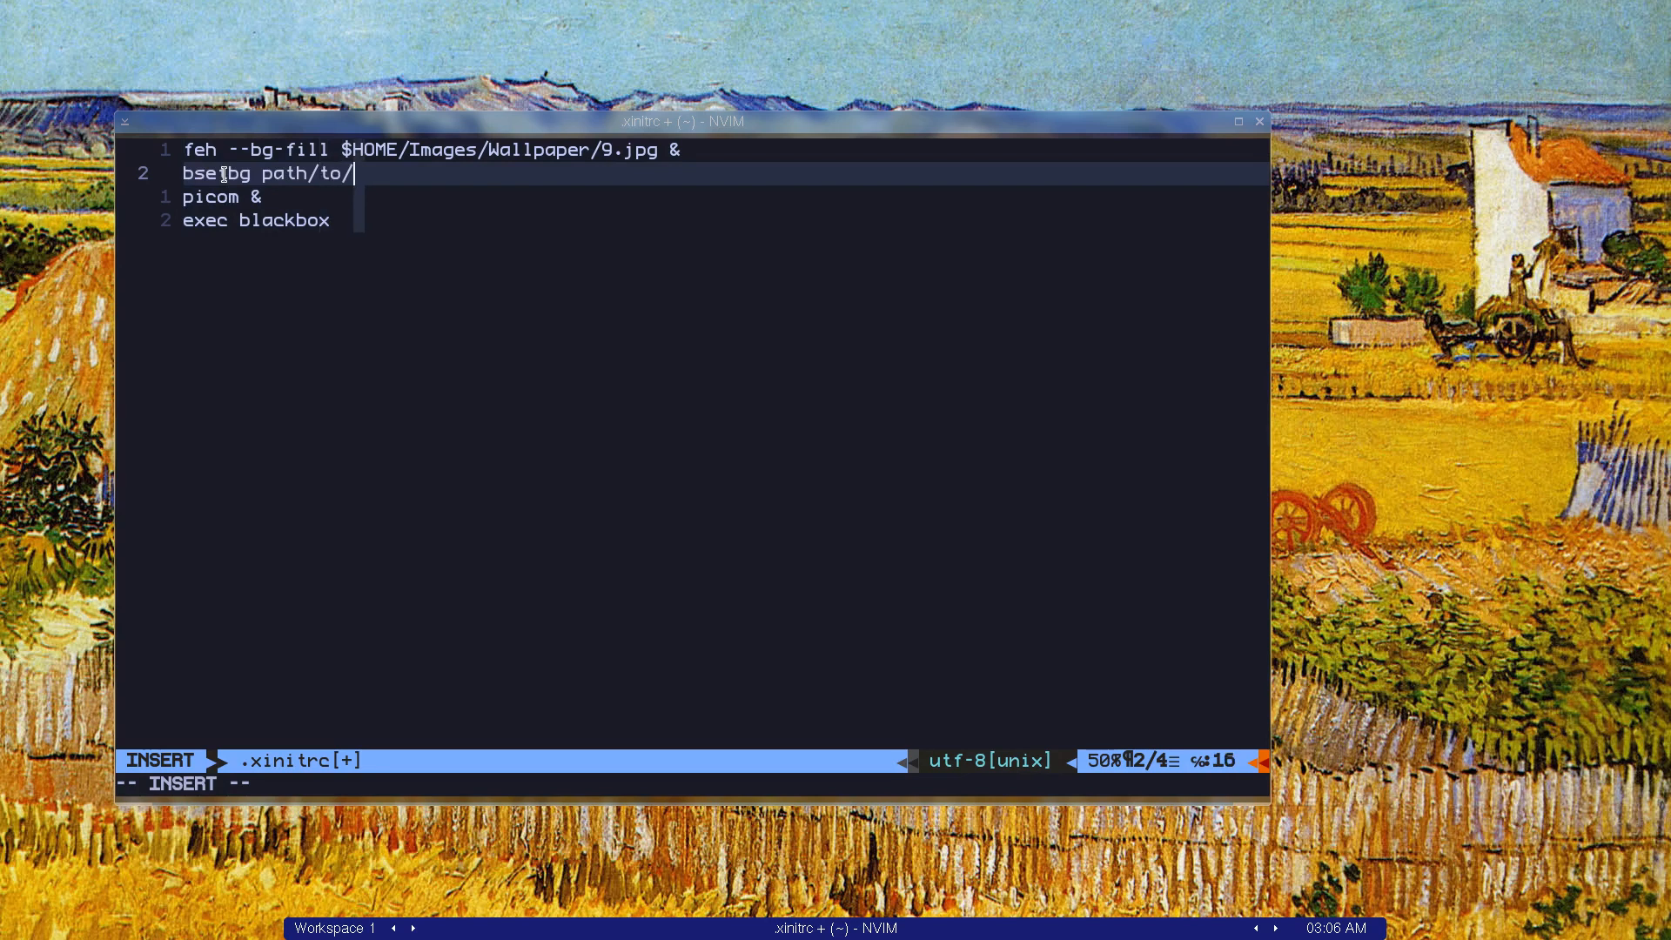
pyautogui.write('image')
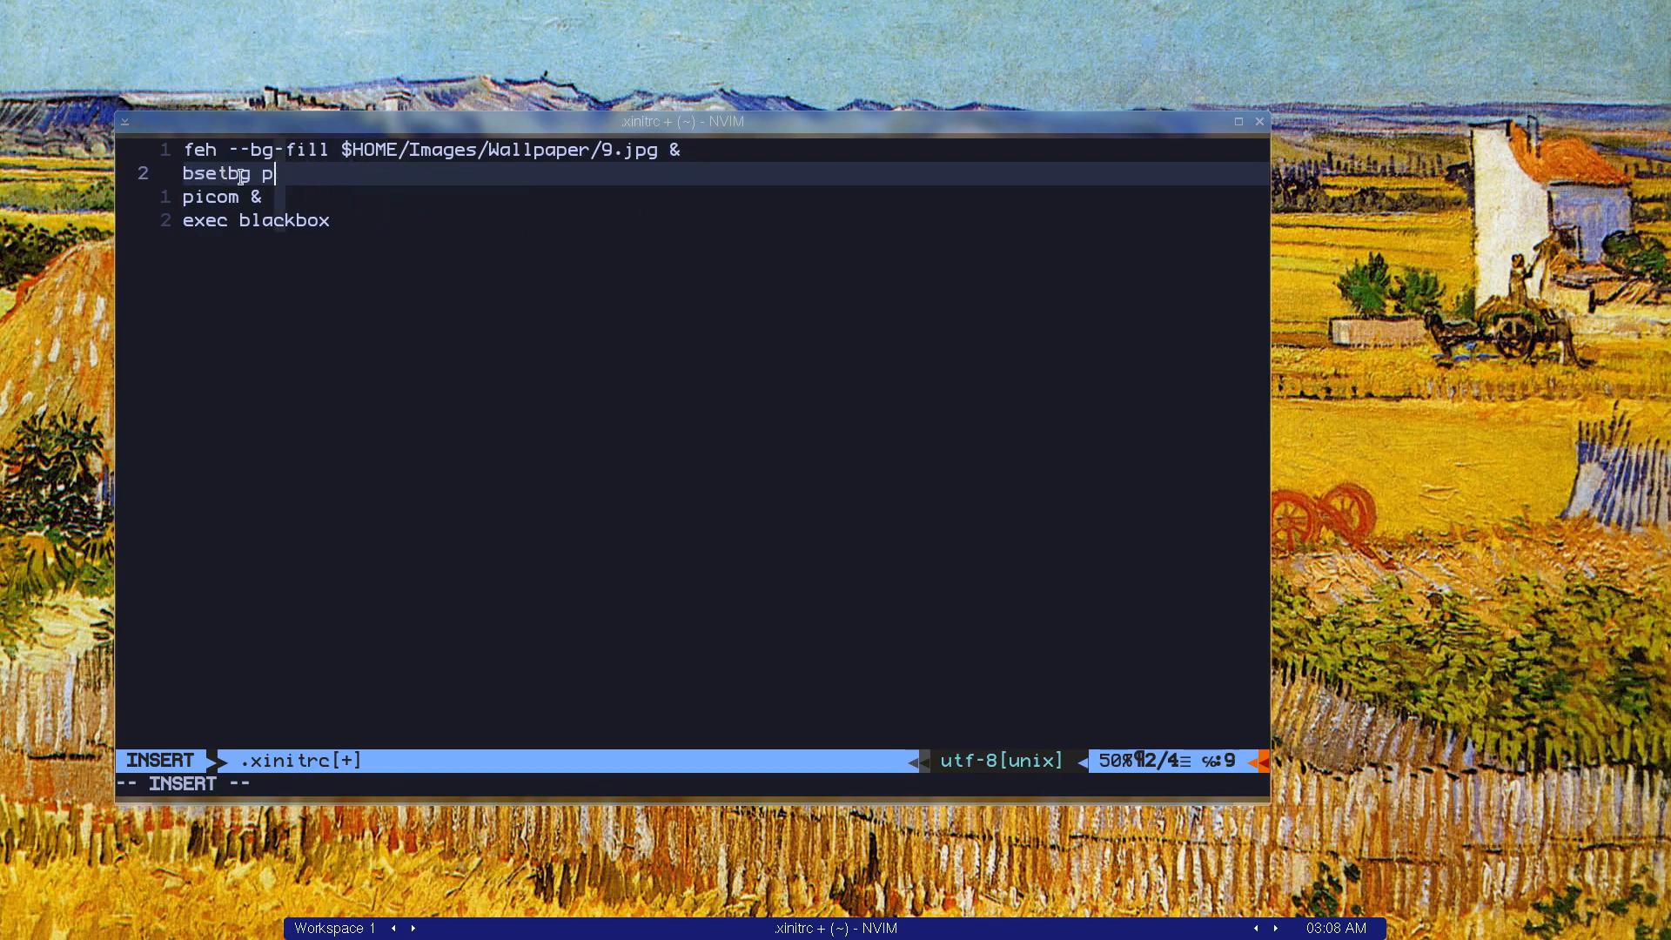
# Step: Delete the trial bsetbg line again, leaving only the feh, picom and exec blackbox lines
pyautogui.press('BackSpace')
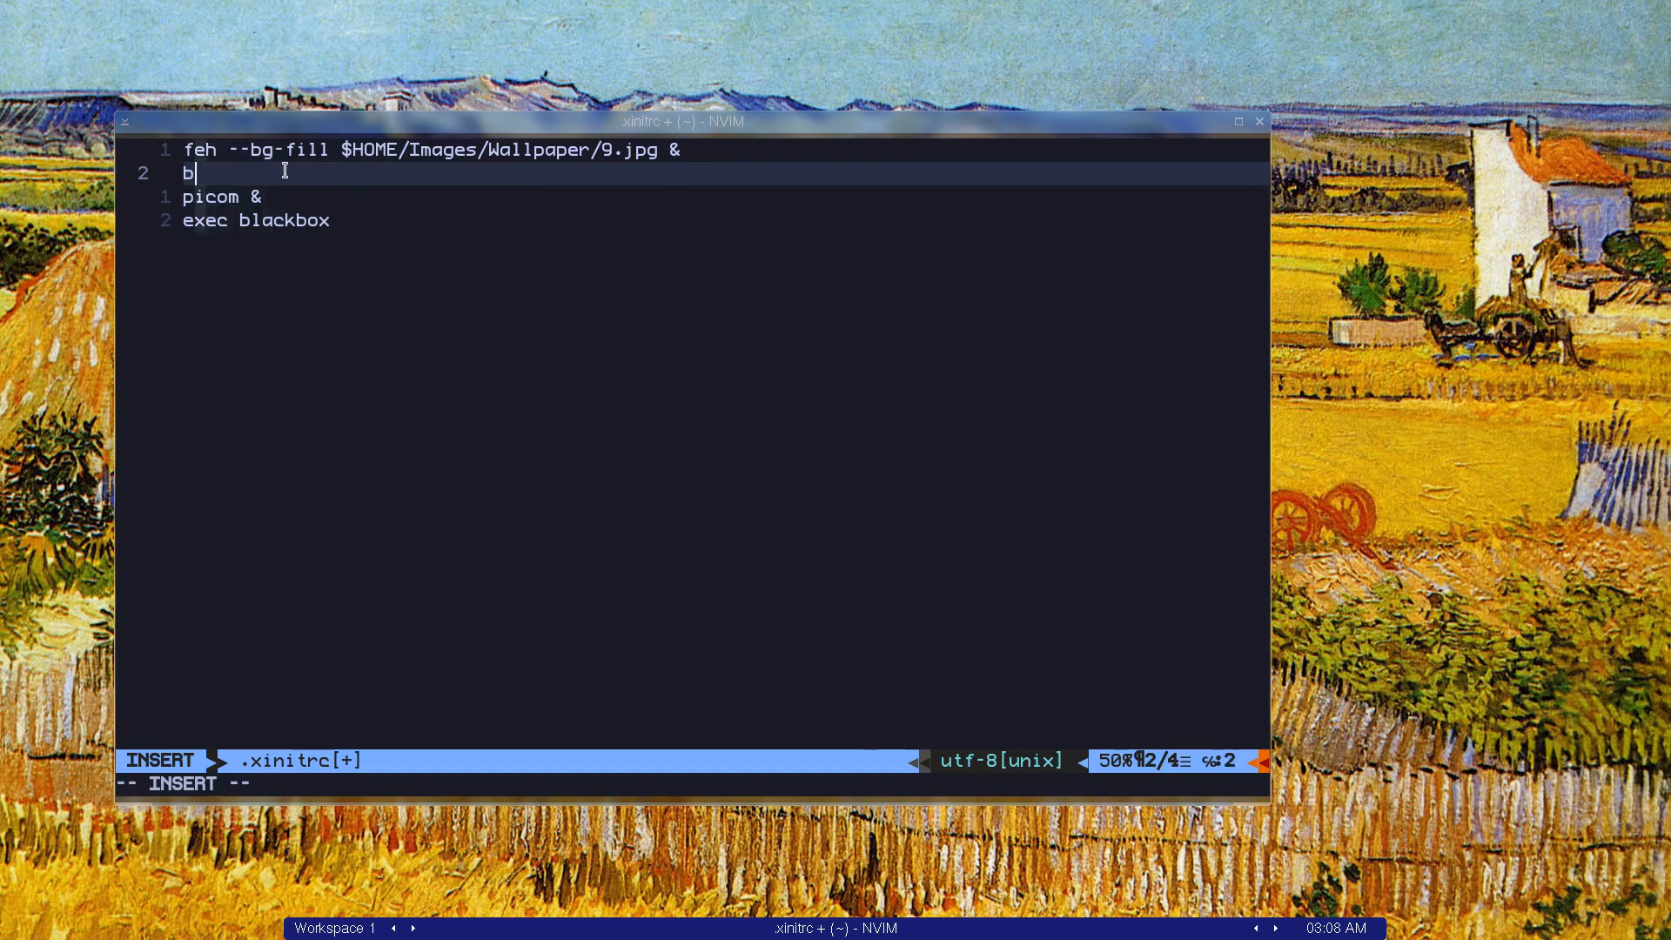
pyautogui.press('BackSpace')
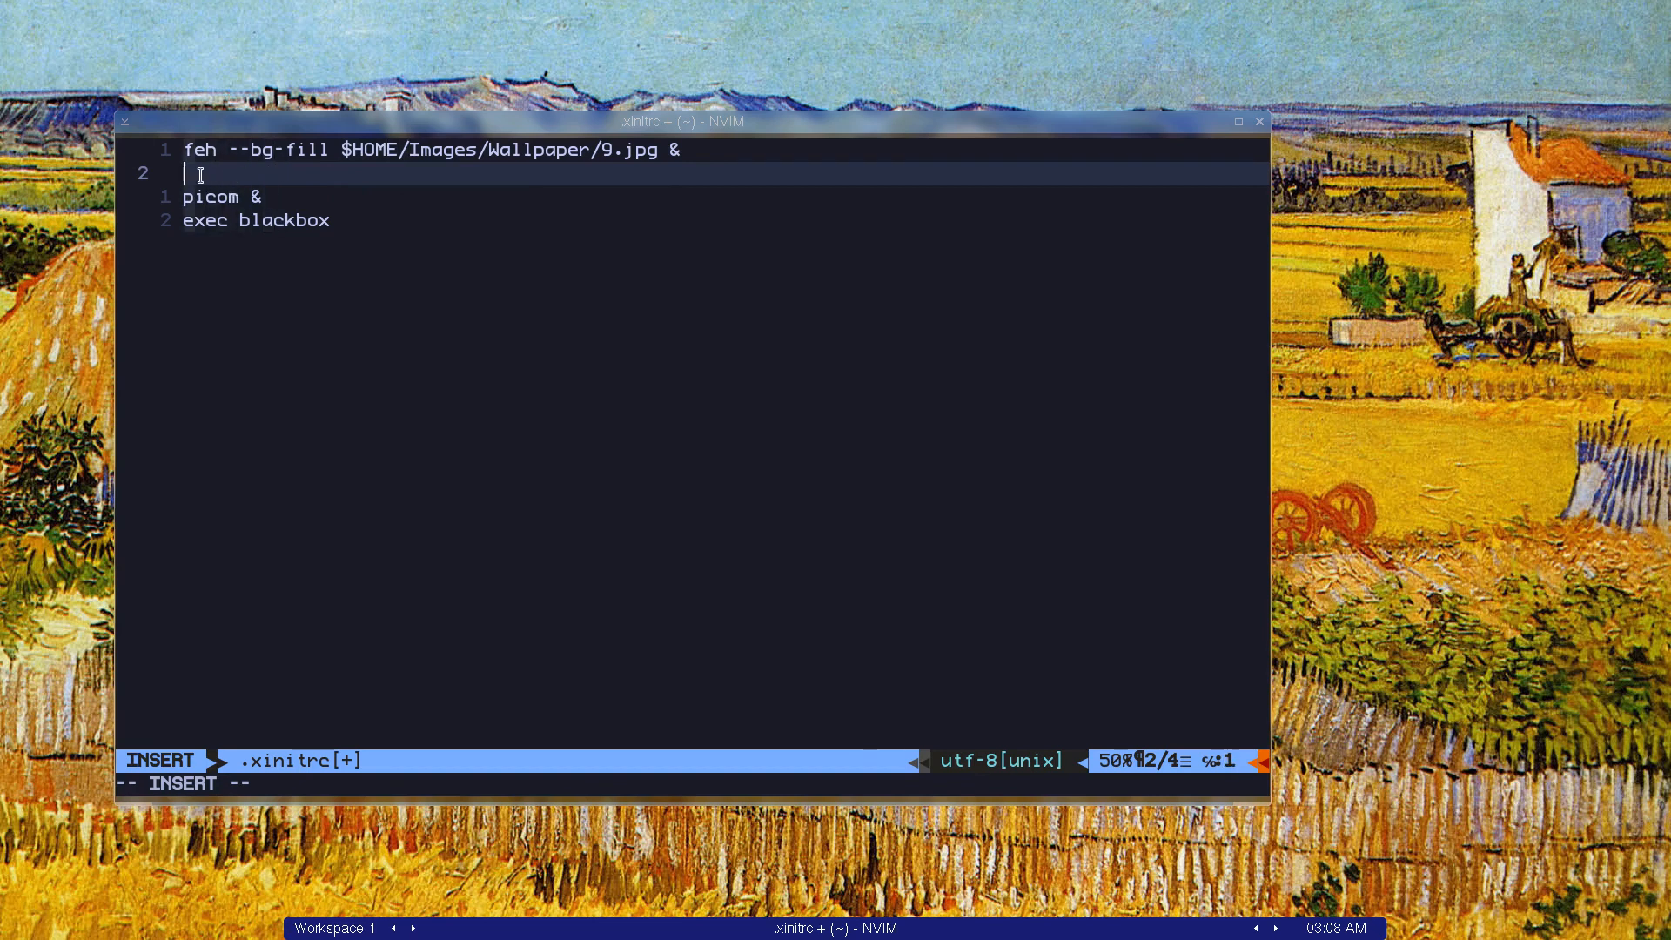
pyautogui.press('BackSpace')
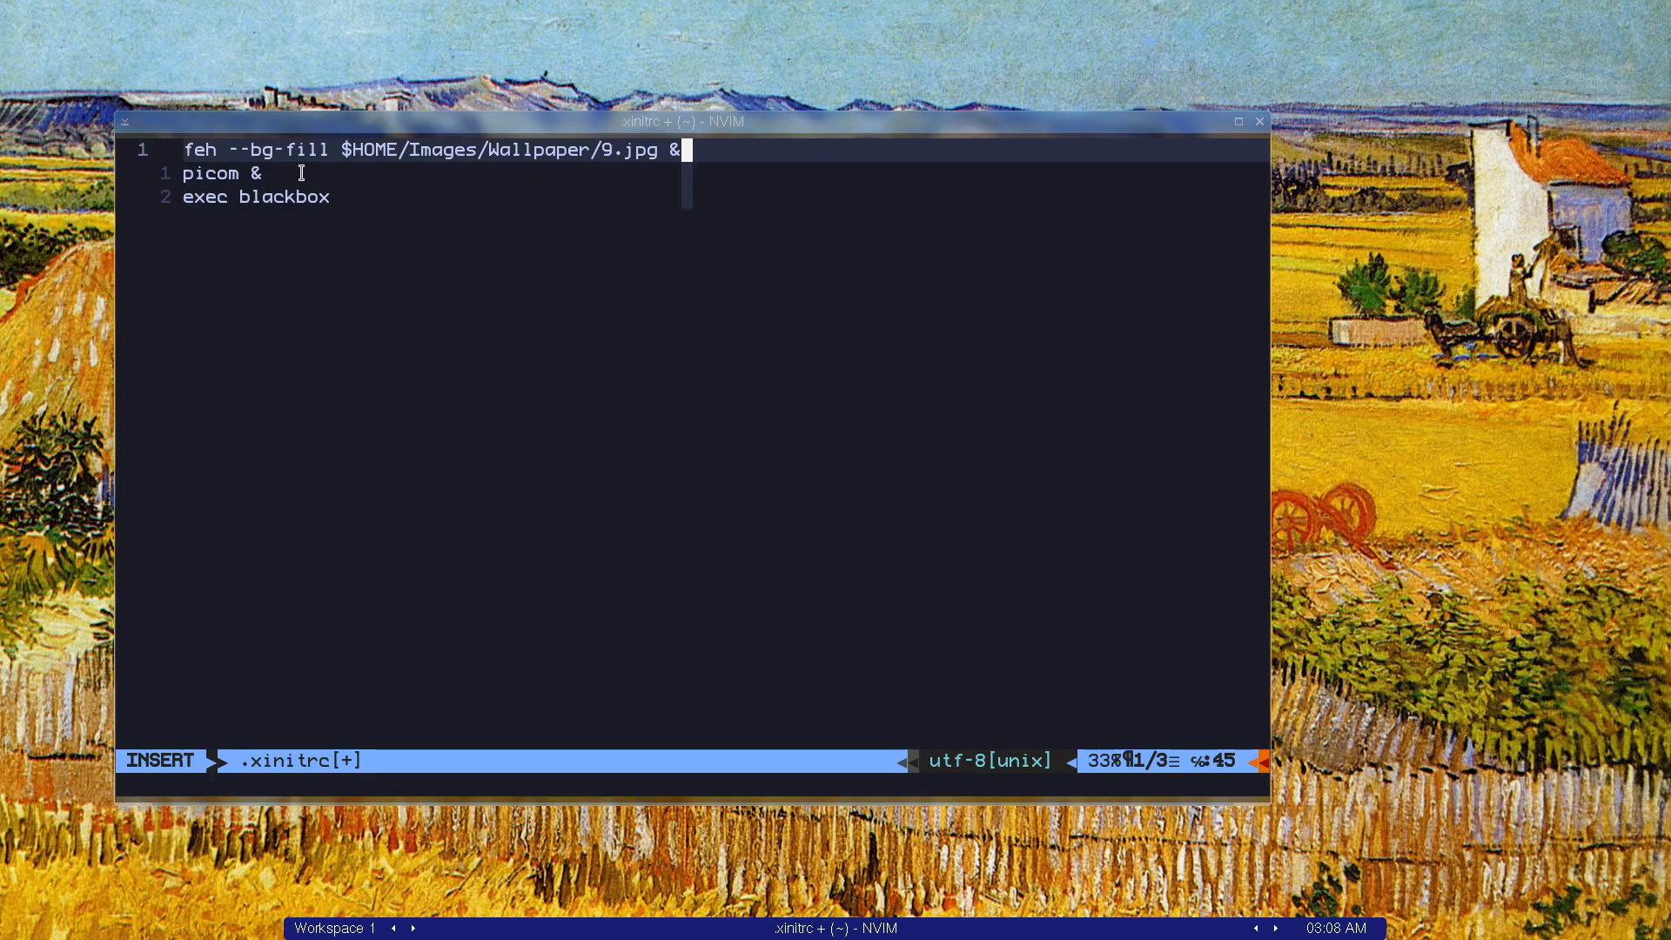
pyautogui.press('Escape')
pyautogui.write('sudo vim /usr/share/b')
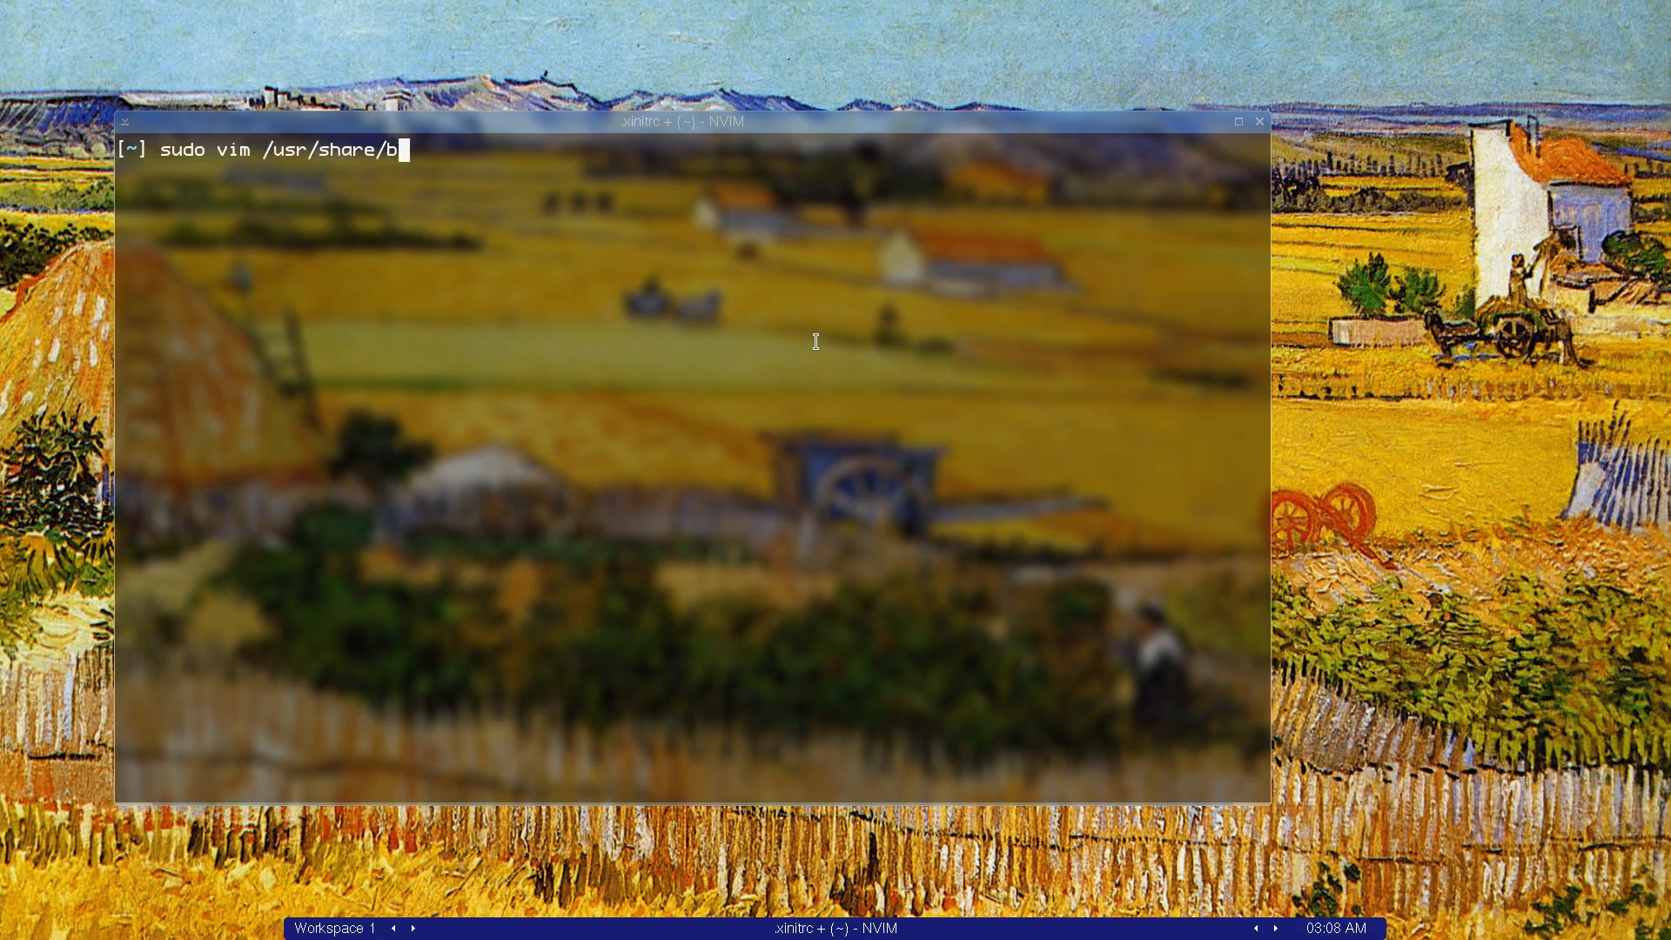
# Step: Change into /usr/share/blackbox and list its backgrounds, menu and styles
pyautogui.write('lackbox/m')
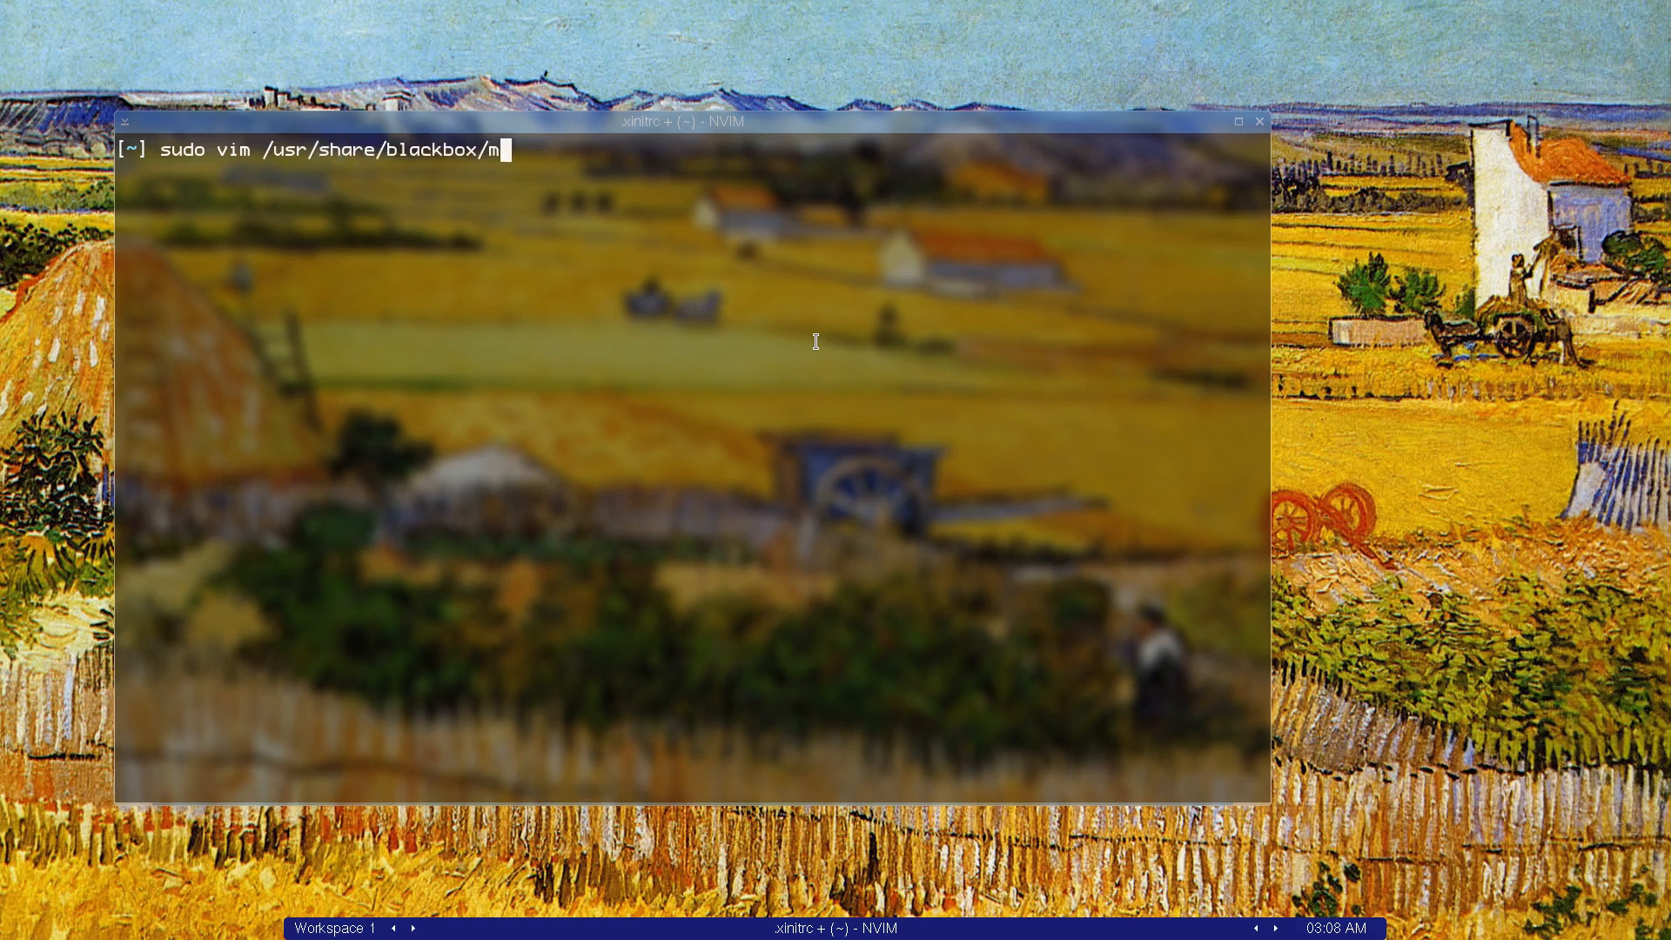
pyautogui.write('cd /usr/share/blackbox/')
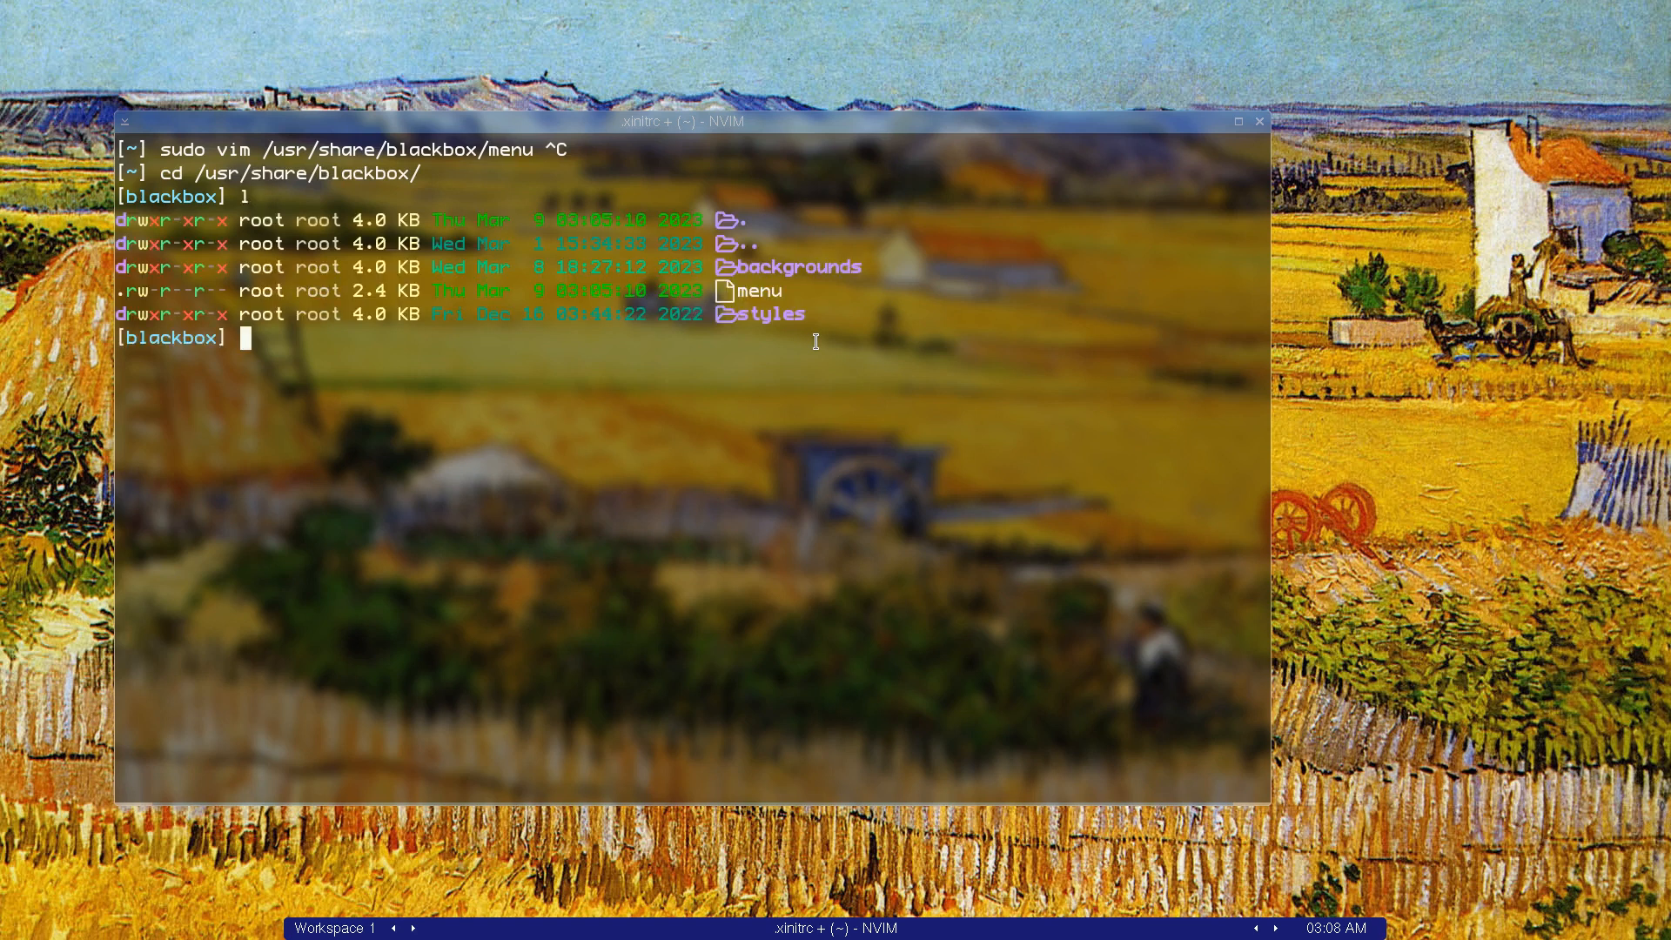
pyautogui.moveTo(1405, 310)
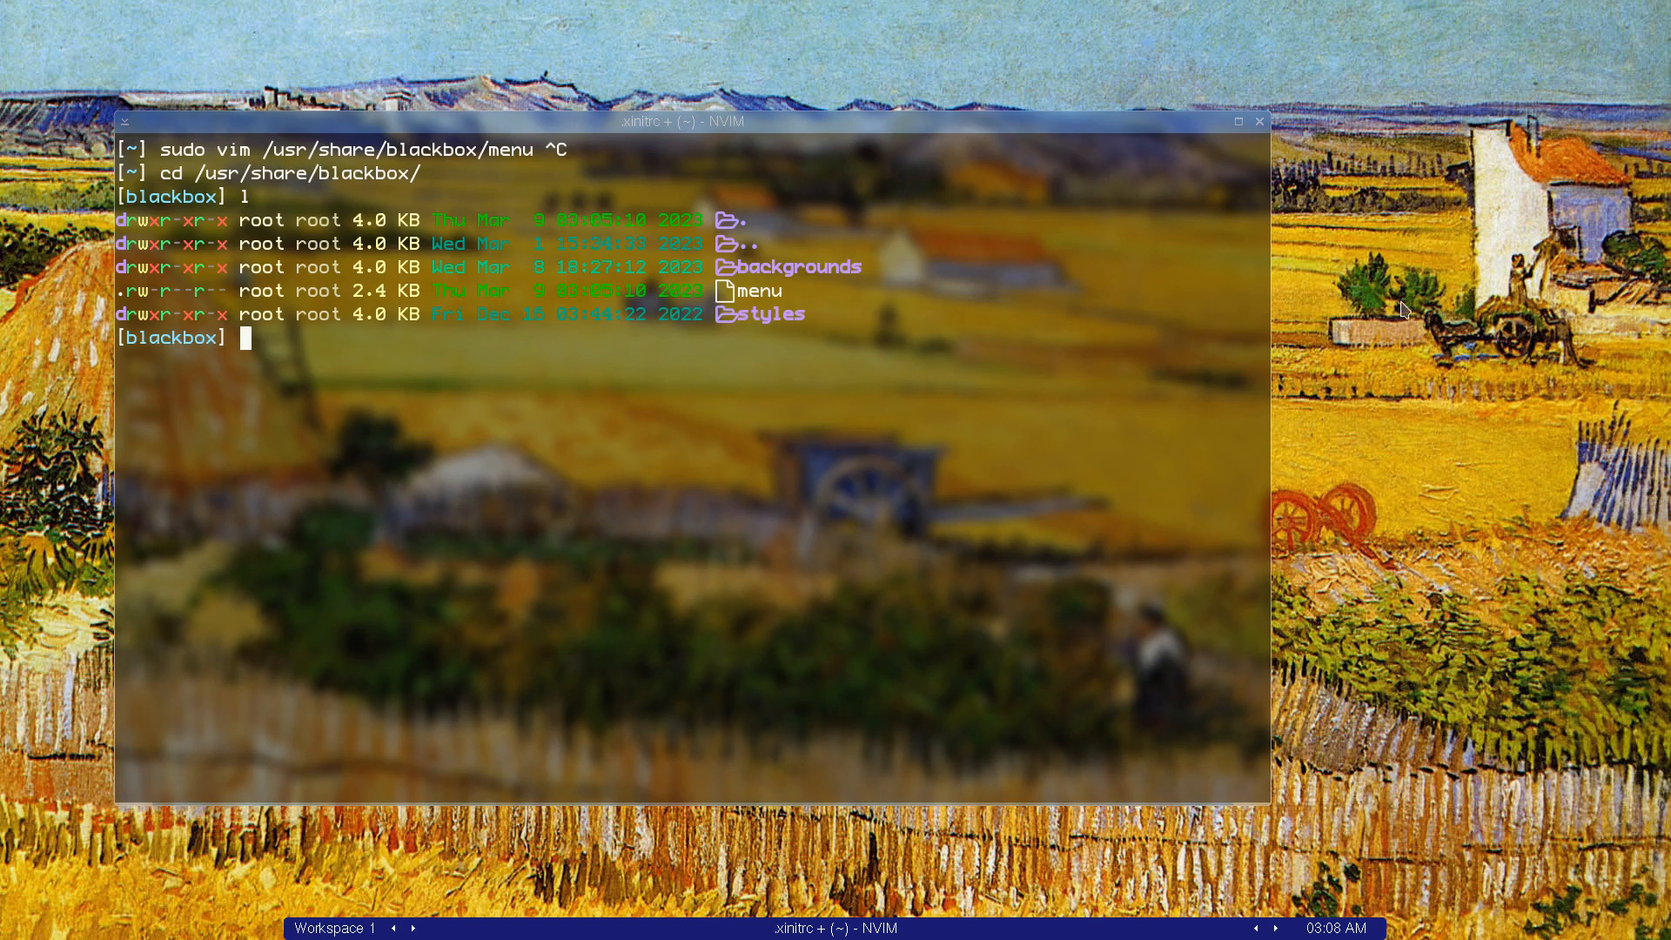
pyautogui.rightClick(1405, 309)
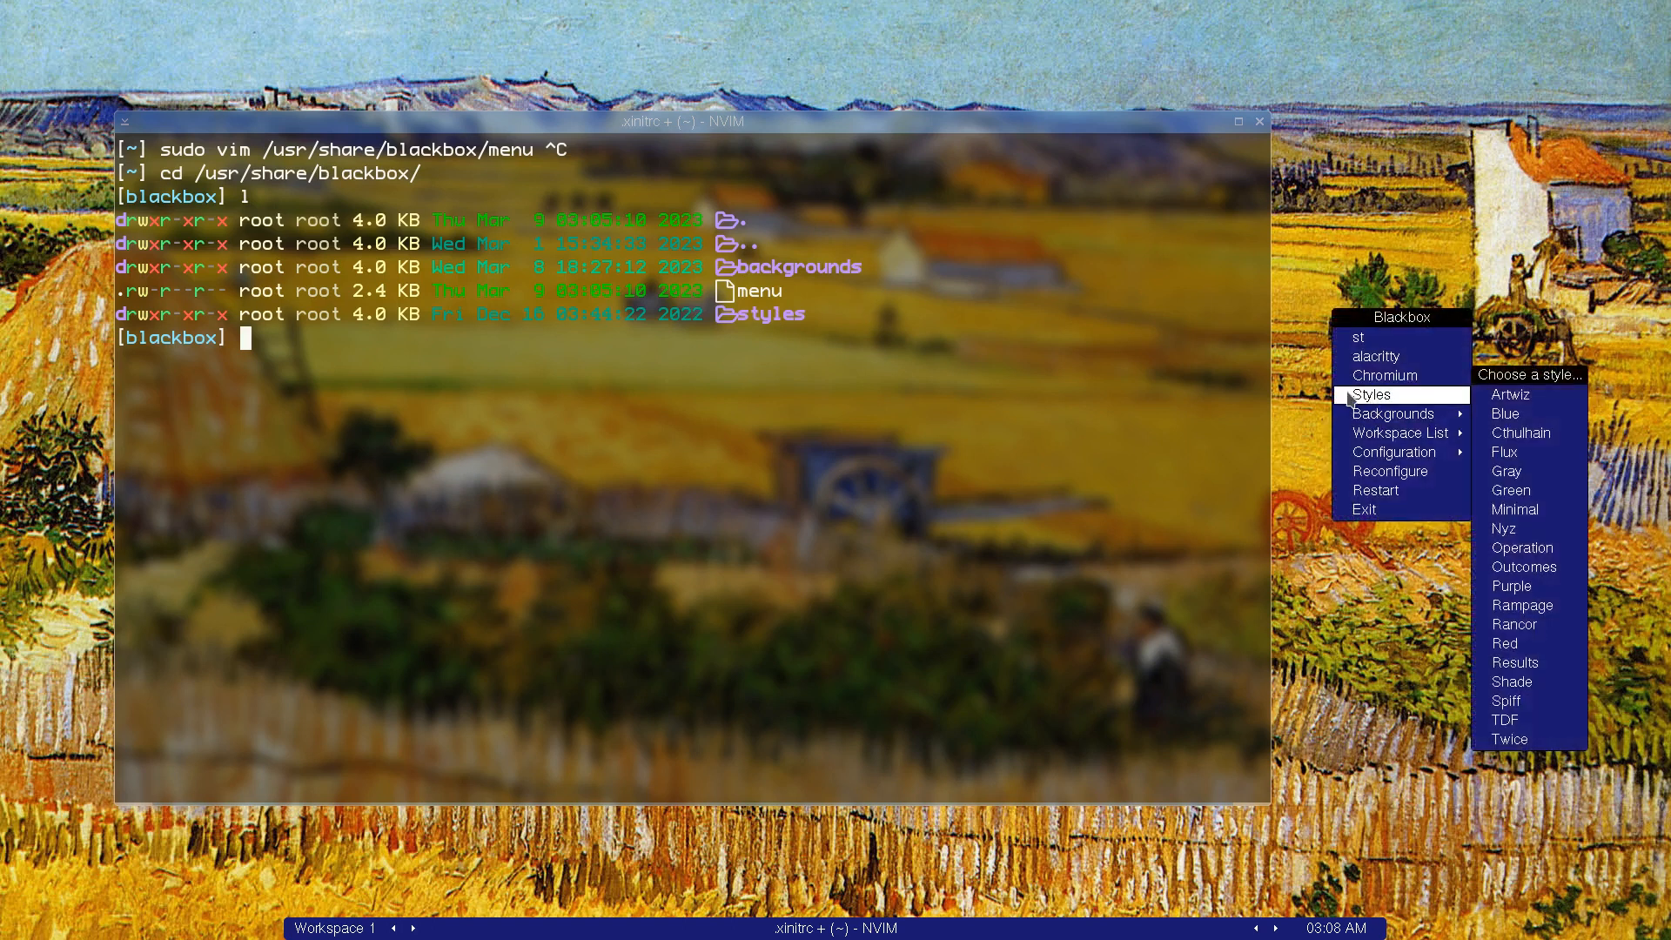
pyautogui.moveTo(1391, 414)
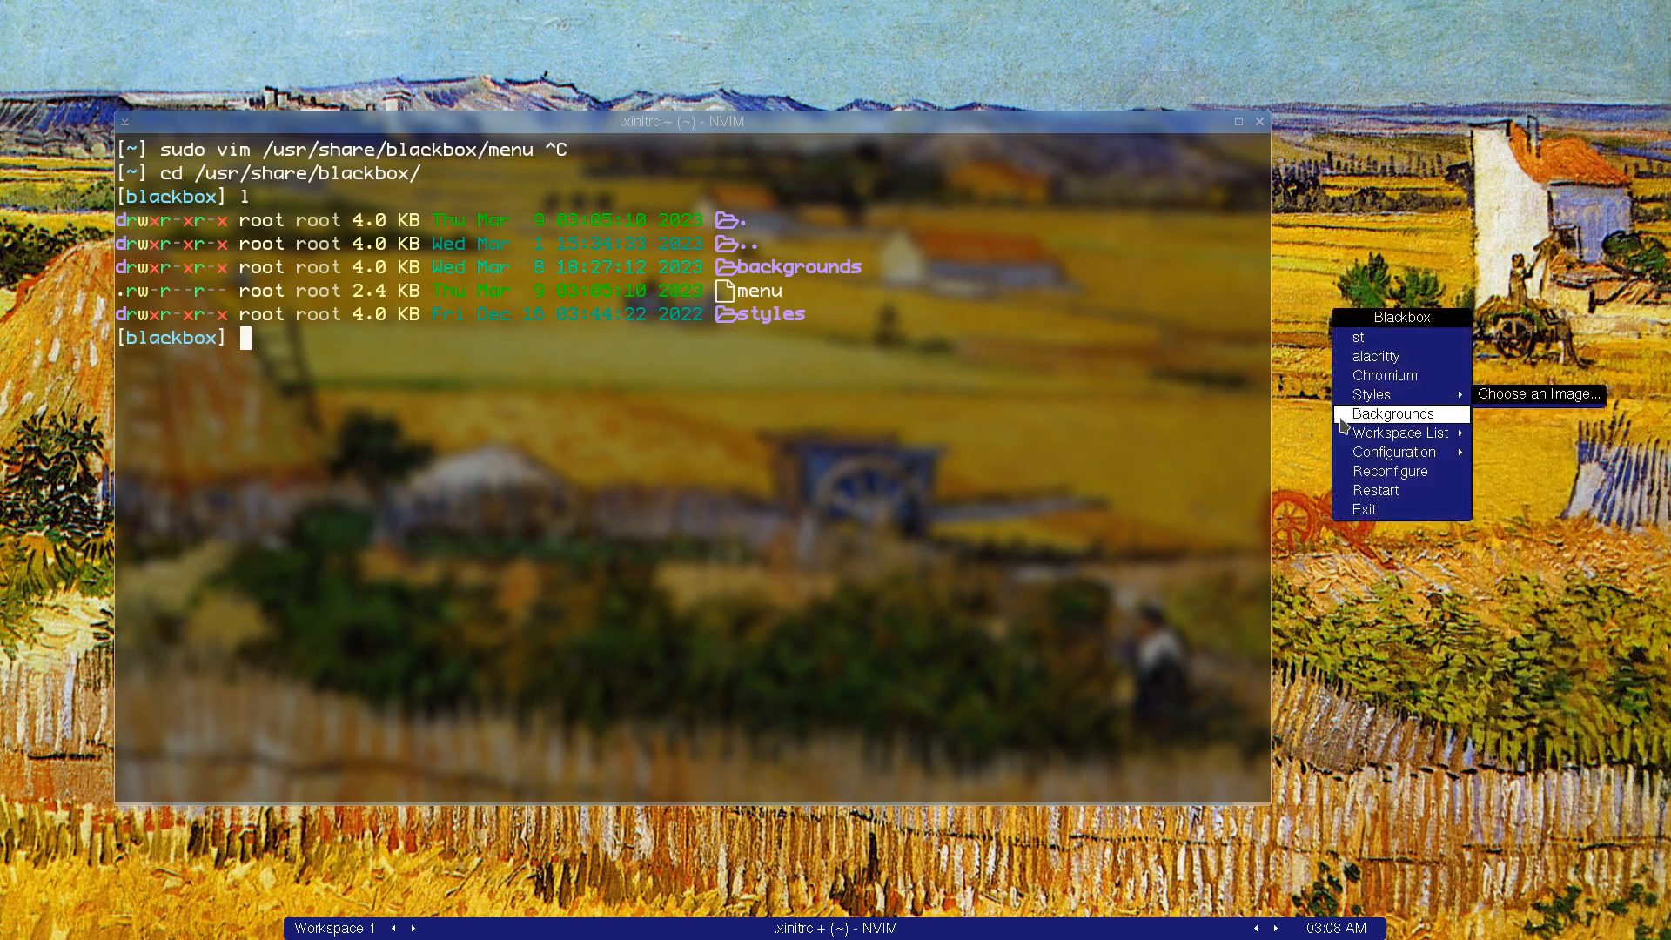
pyautogui.click(802, 331)
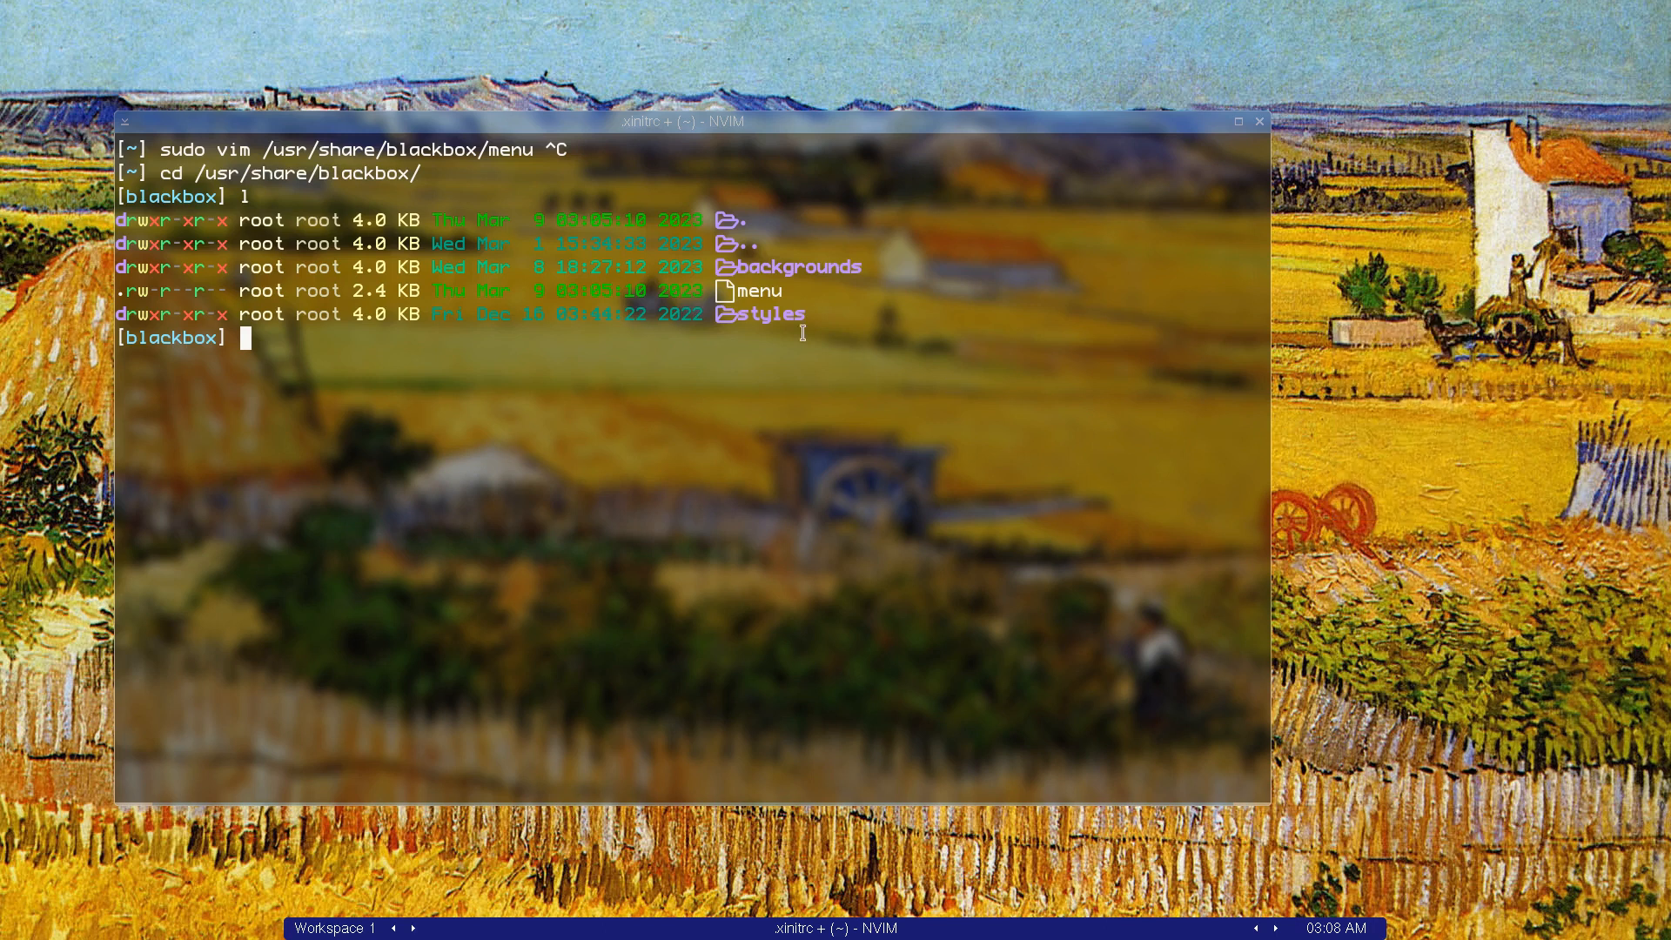
pyautogui.moveTo(777, 296)
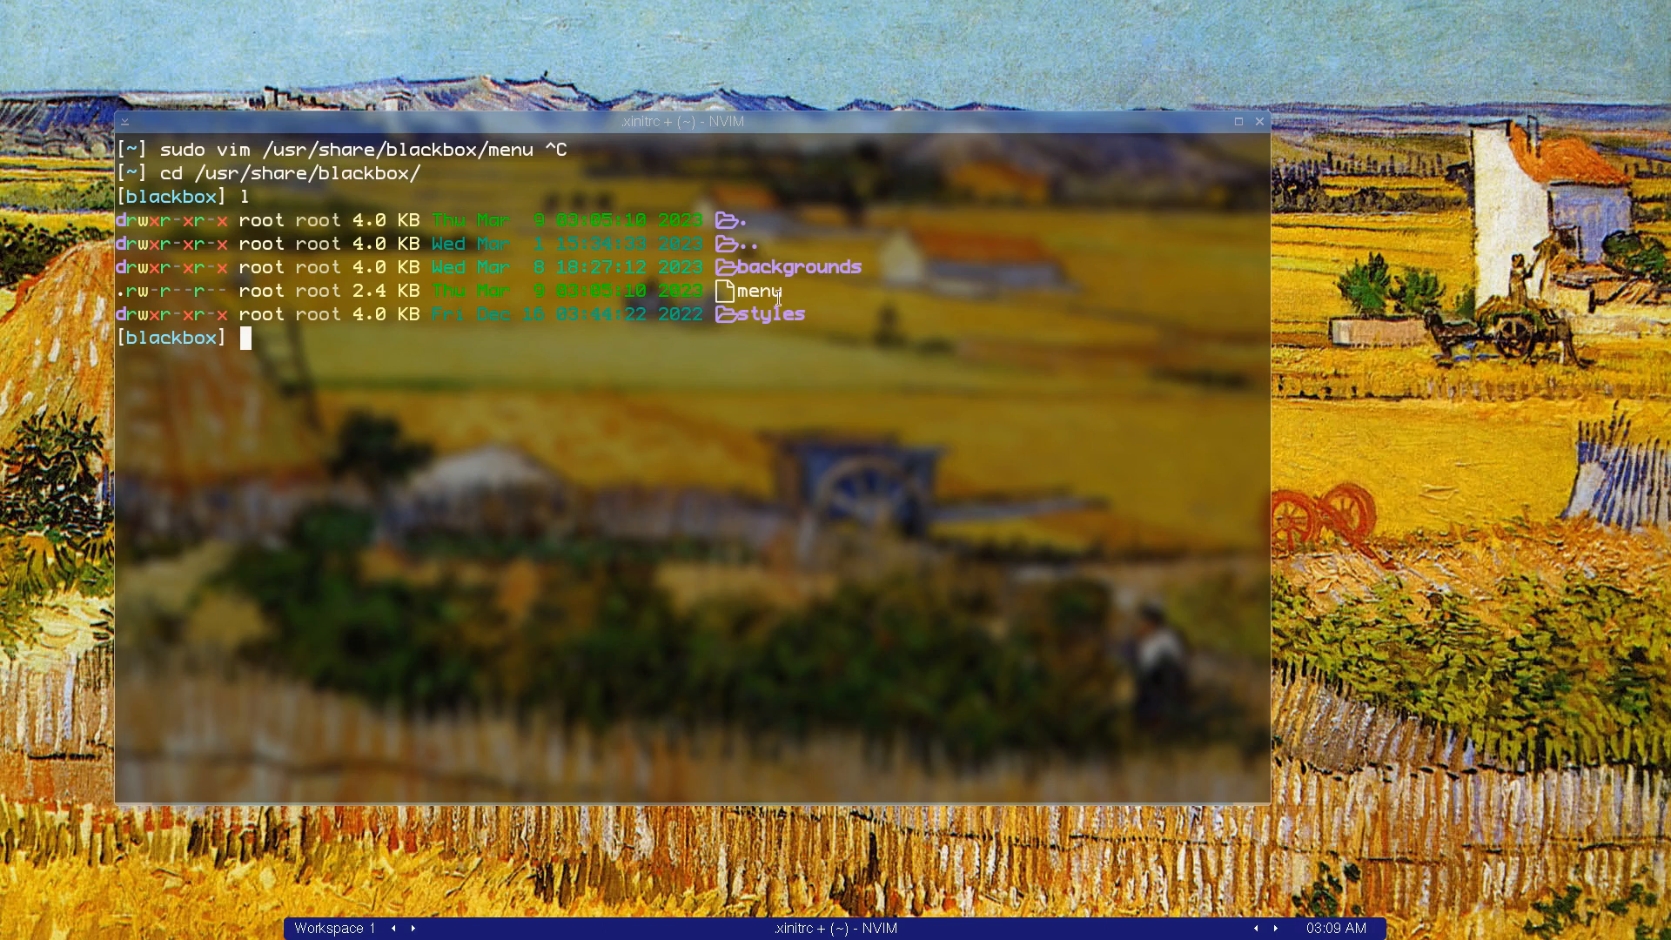
# Step: Open /usr/share/blackbox/menu with sudo vim and review its comment header
pyautogui.write('su')
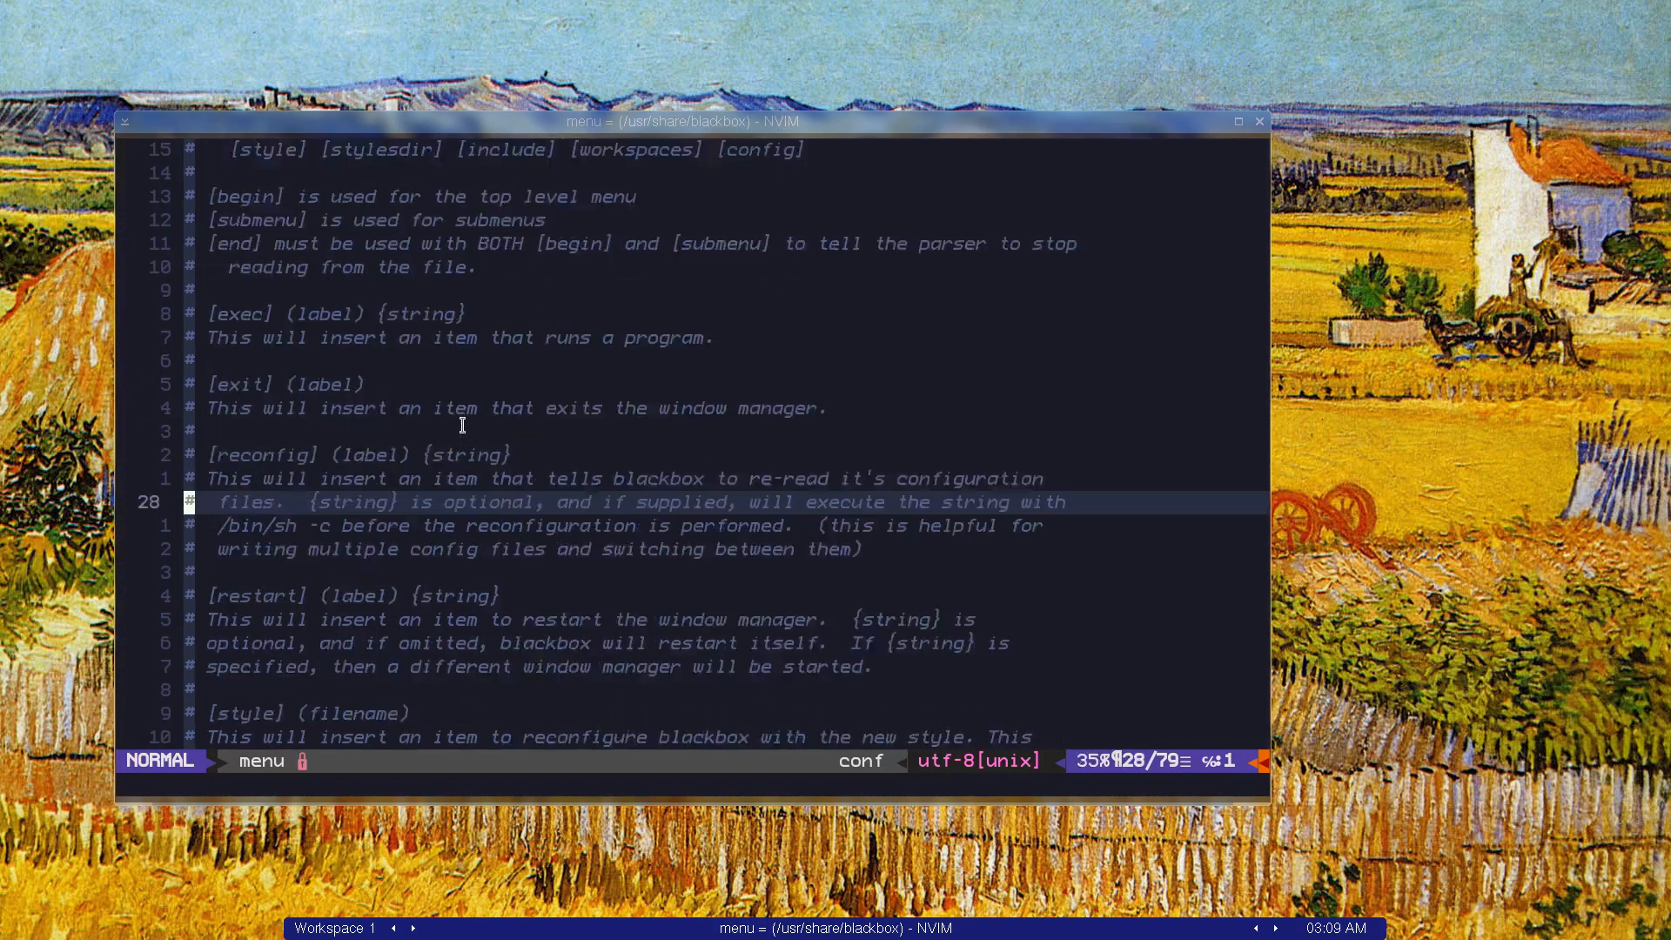
pyautogui.scroll(-3)
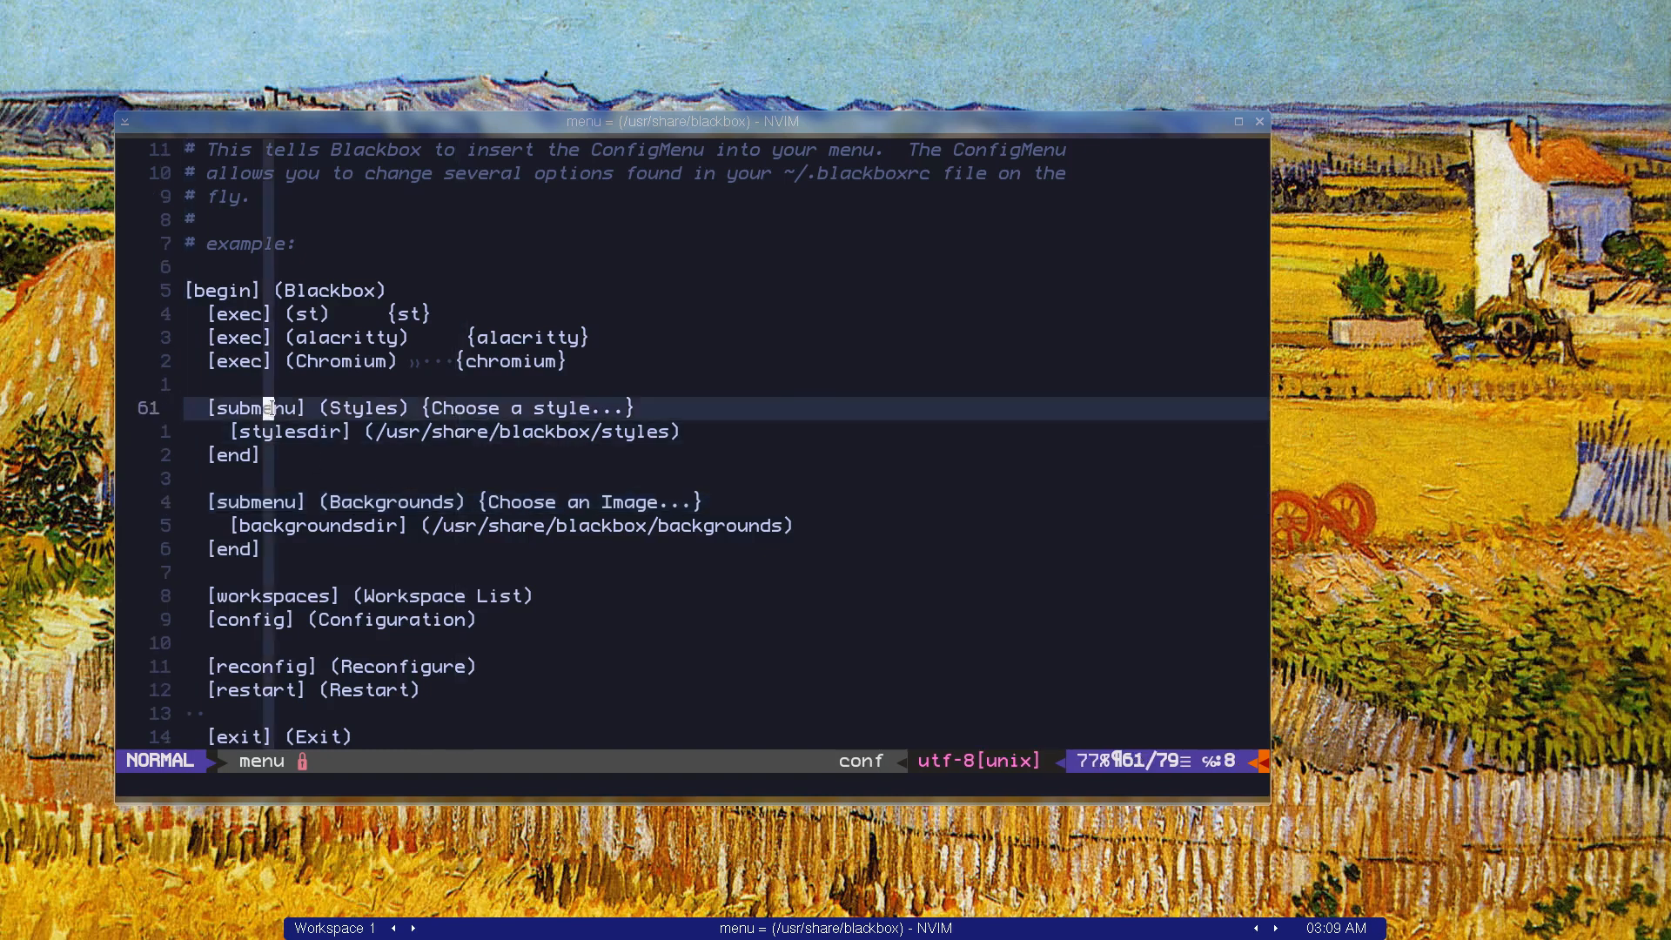
pyautogui.moveTo(1157, 515)
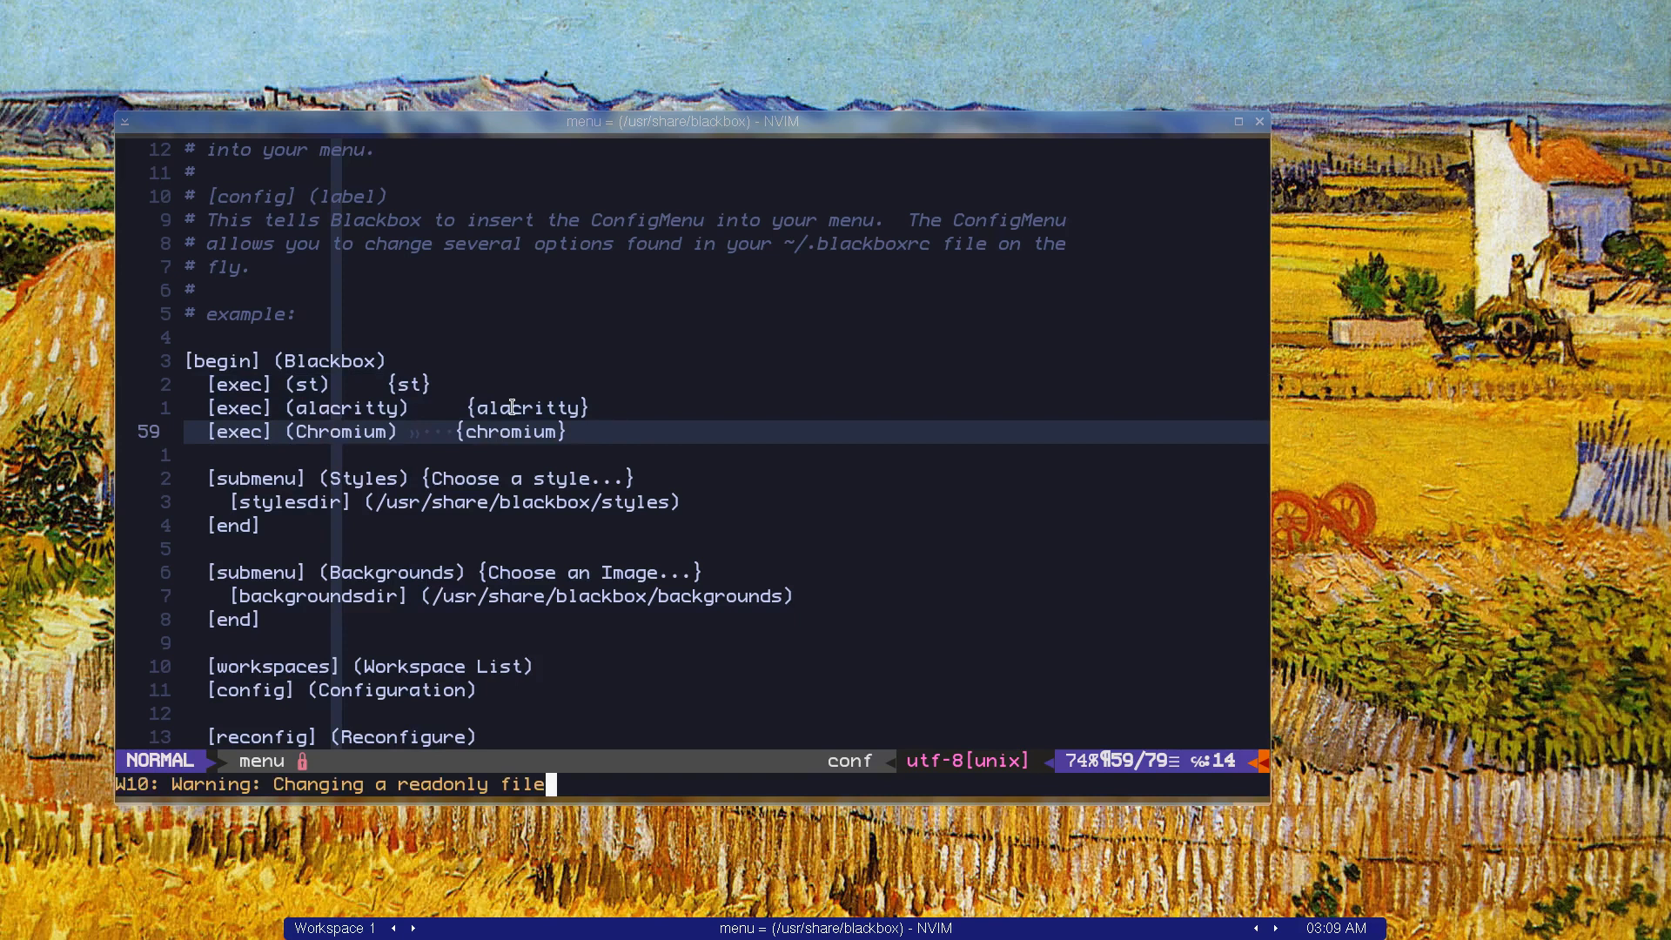
# Step: Reopen the menu file with sudo vim and start a new line below the Chromium entry
pyautogui.press('o')
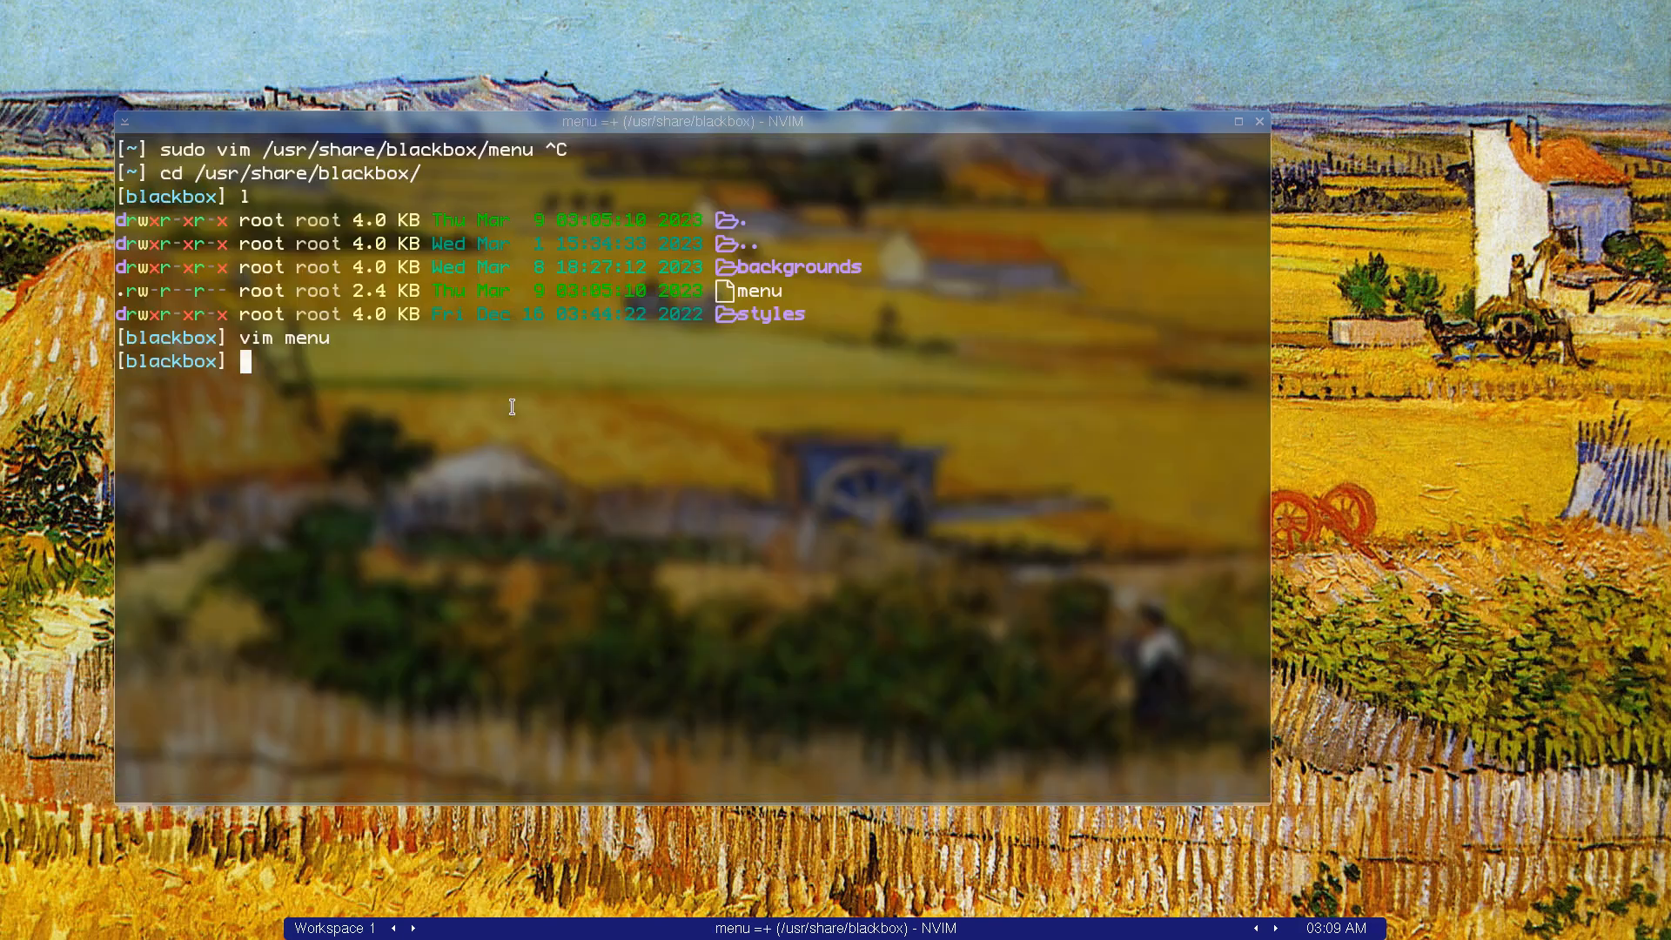
pyautogui.write('sudo')
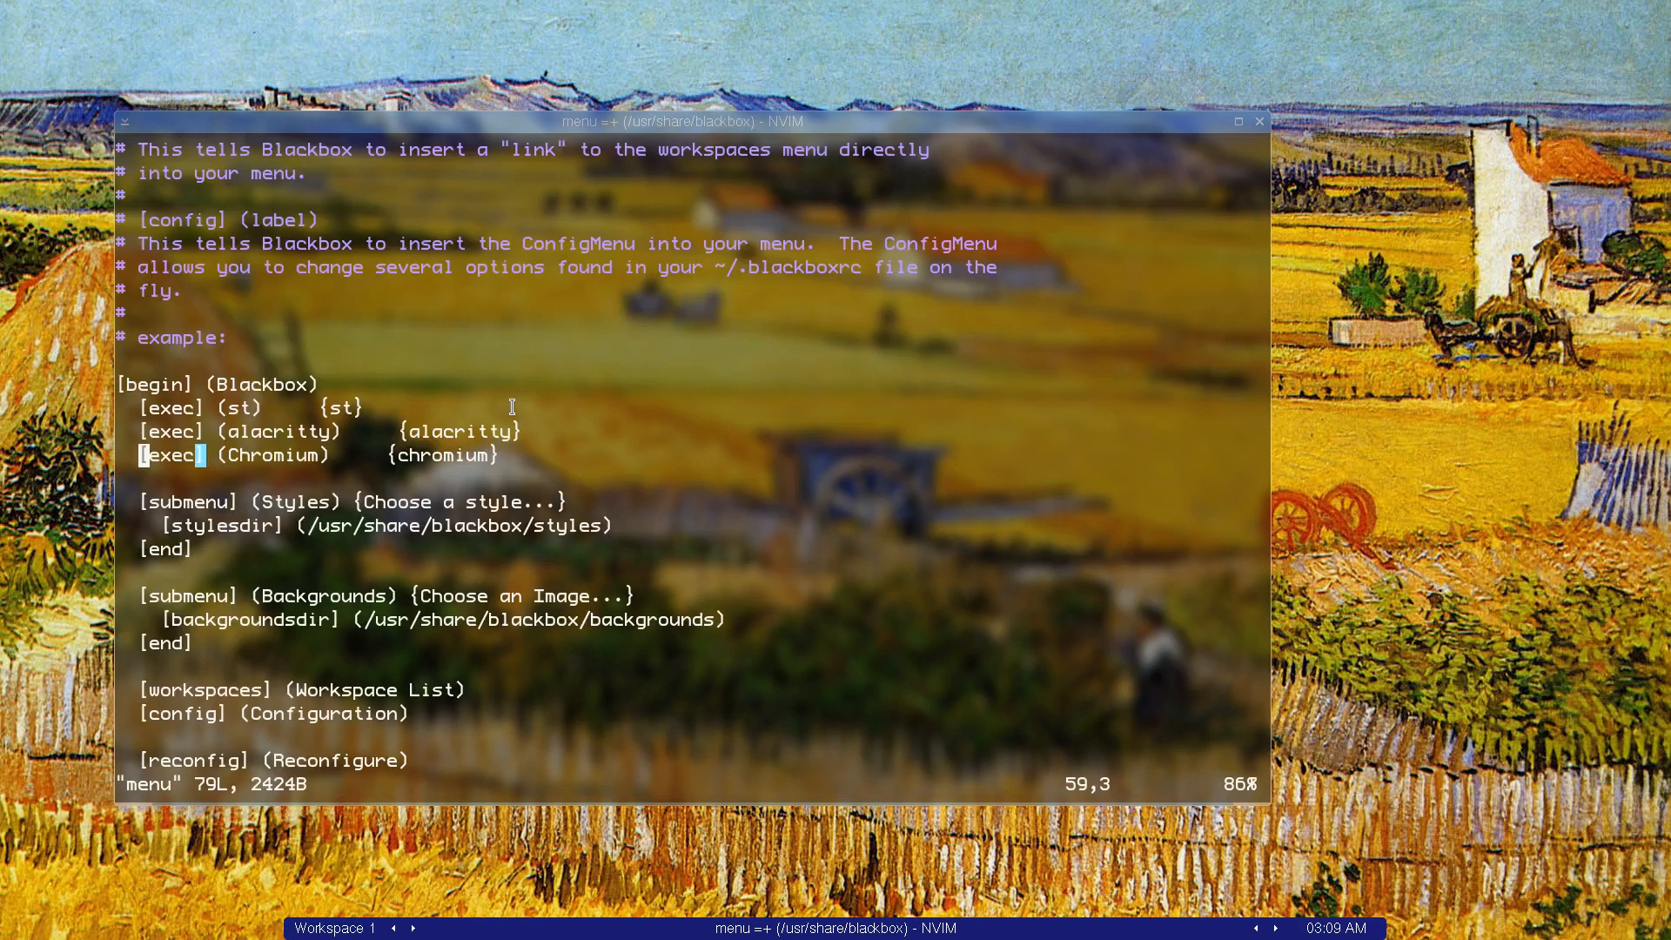
pyautogui.press('k')
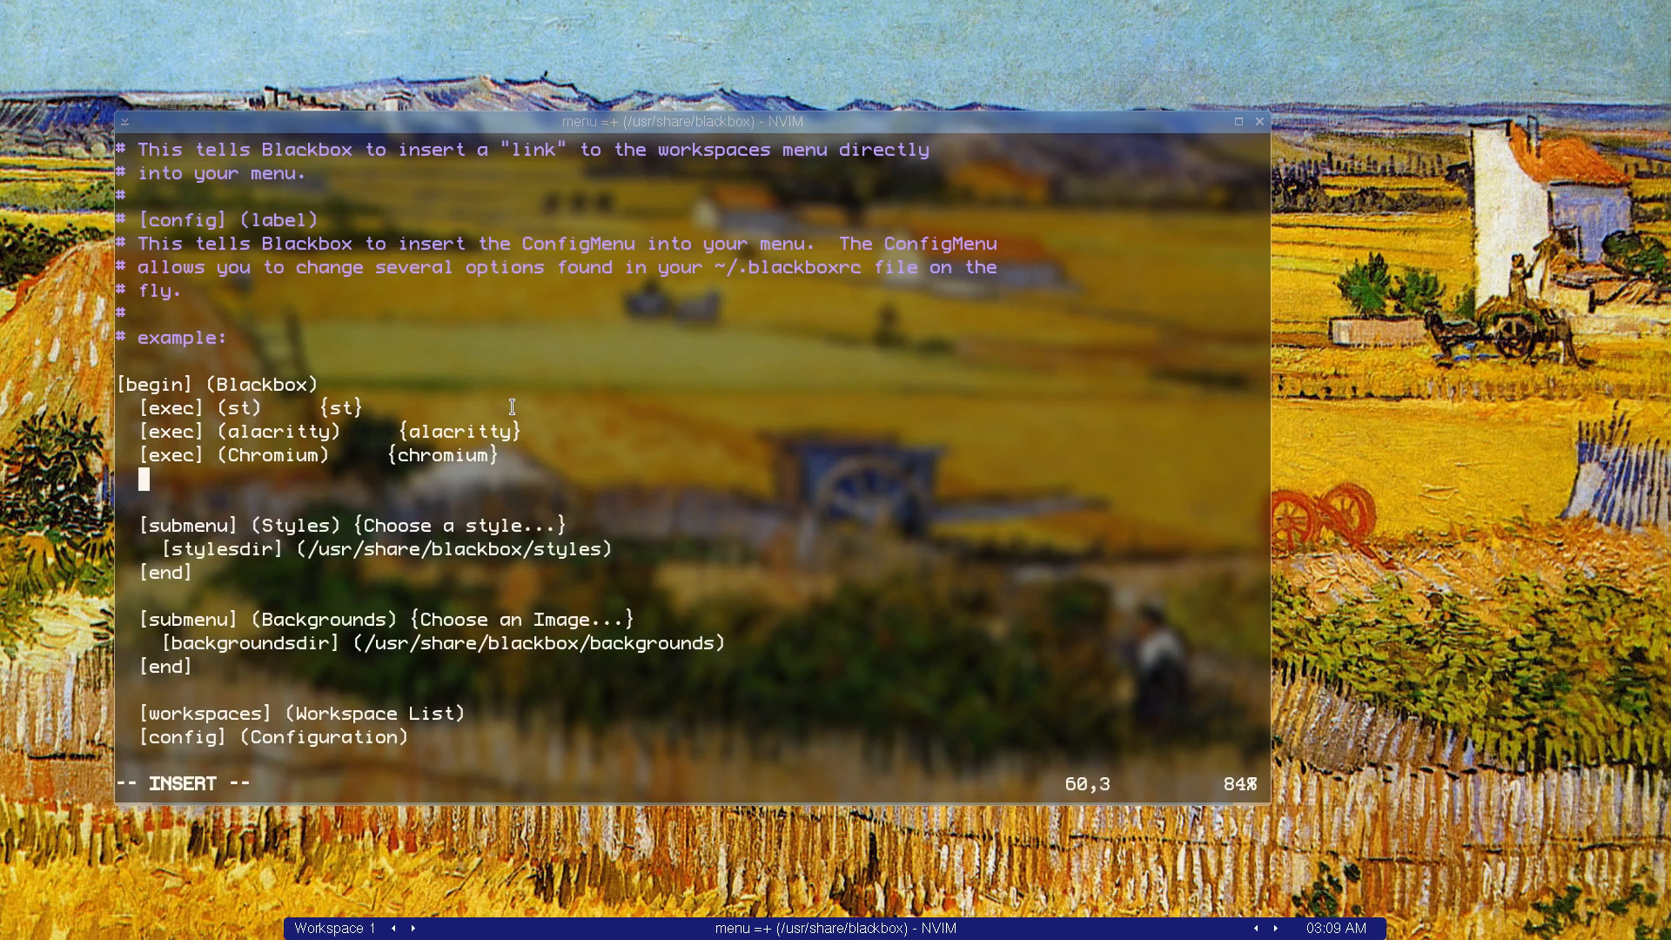
# Step: Add the entry '[exec] (VM) {virt-manager}' and save the menu file with :wq
pyautogui.write('[exec')
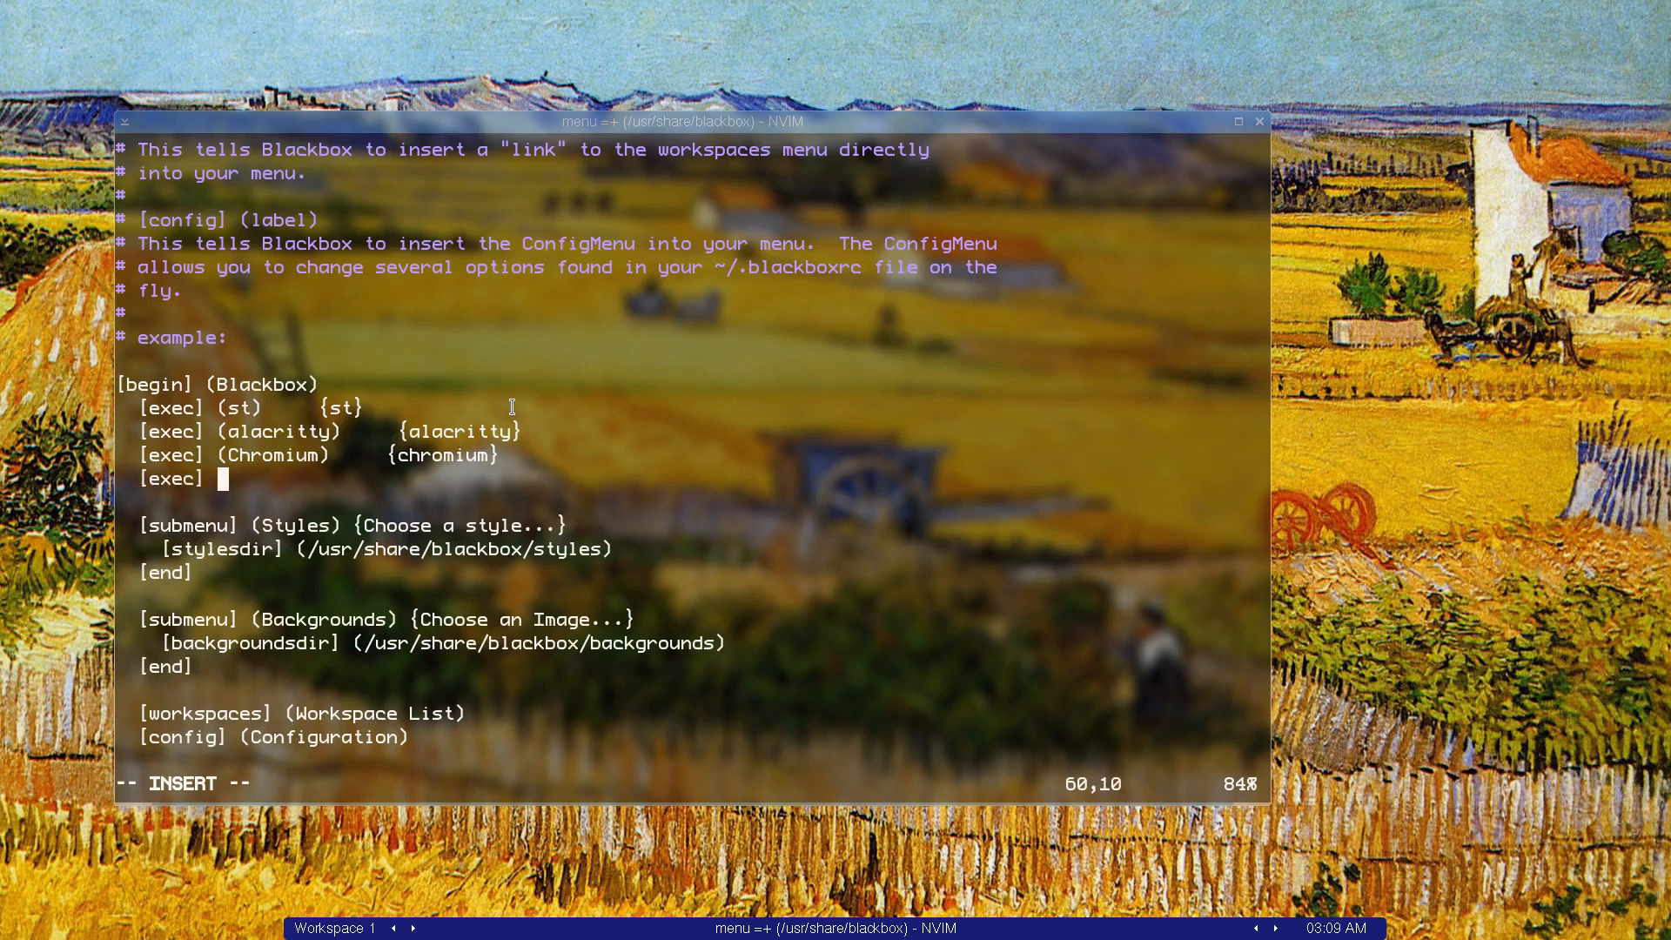
pyautogui.write('(')
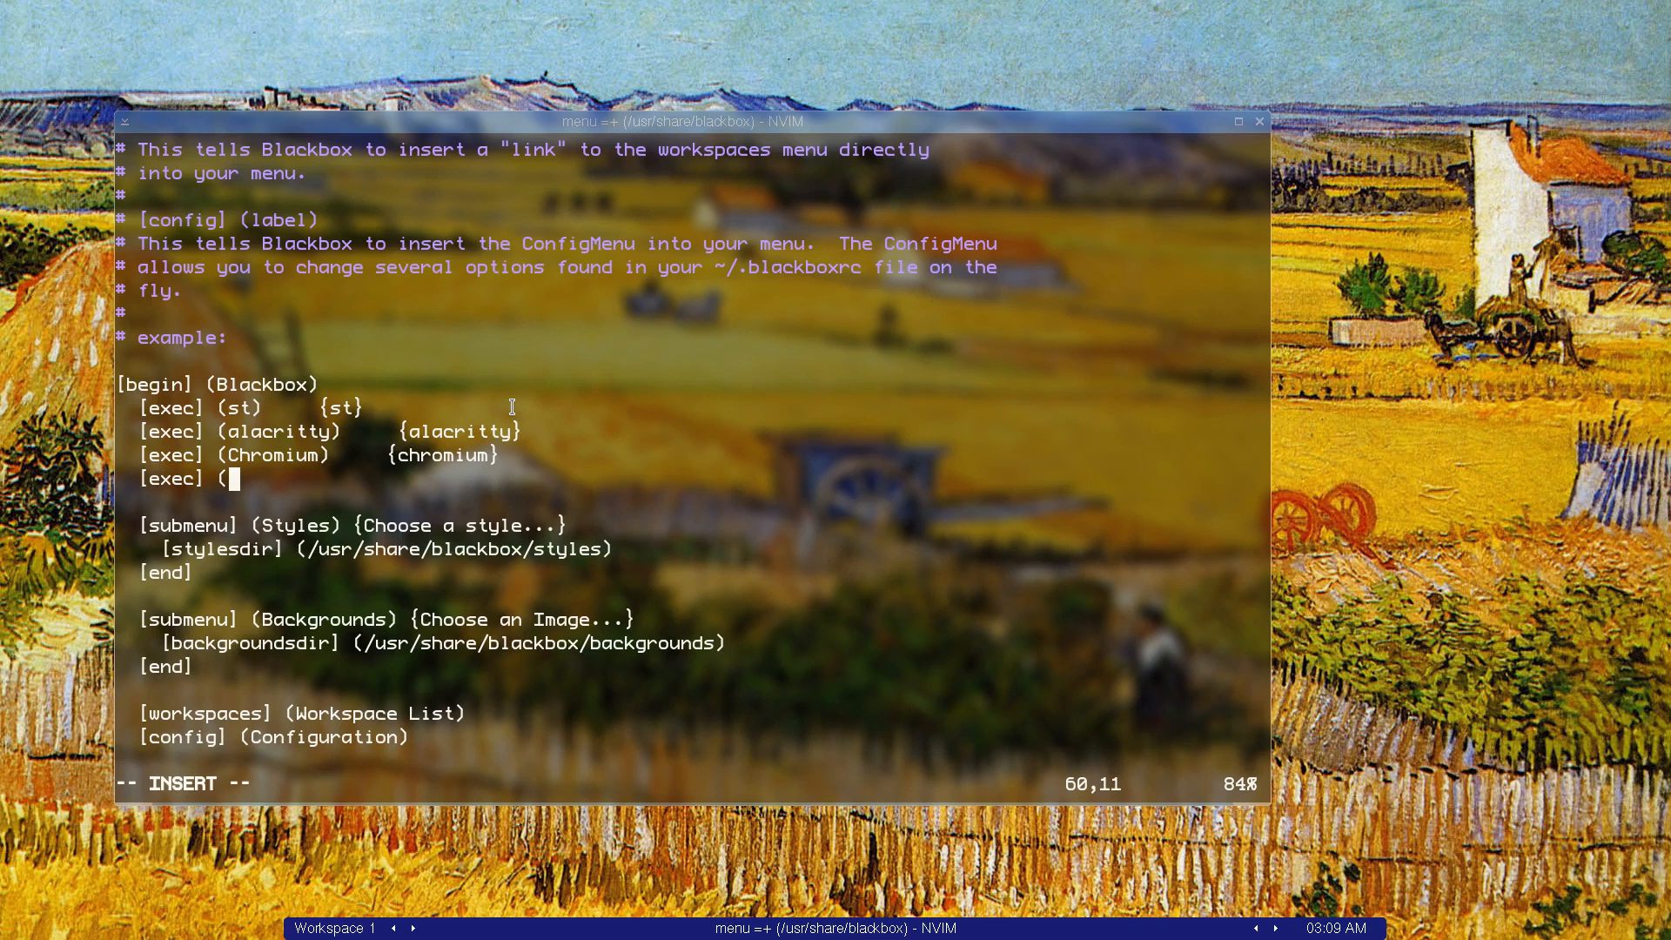
pyautogui.write('VM')
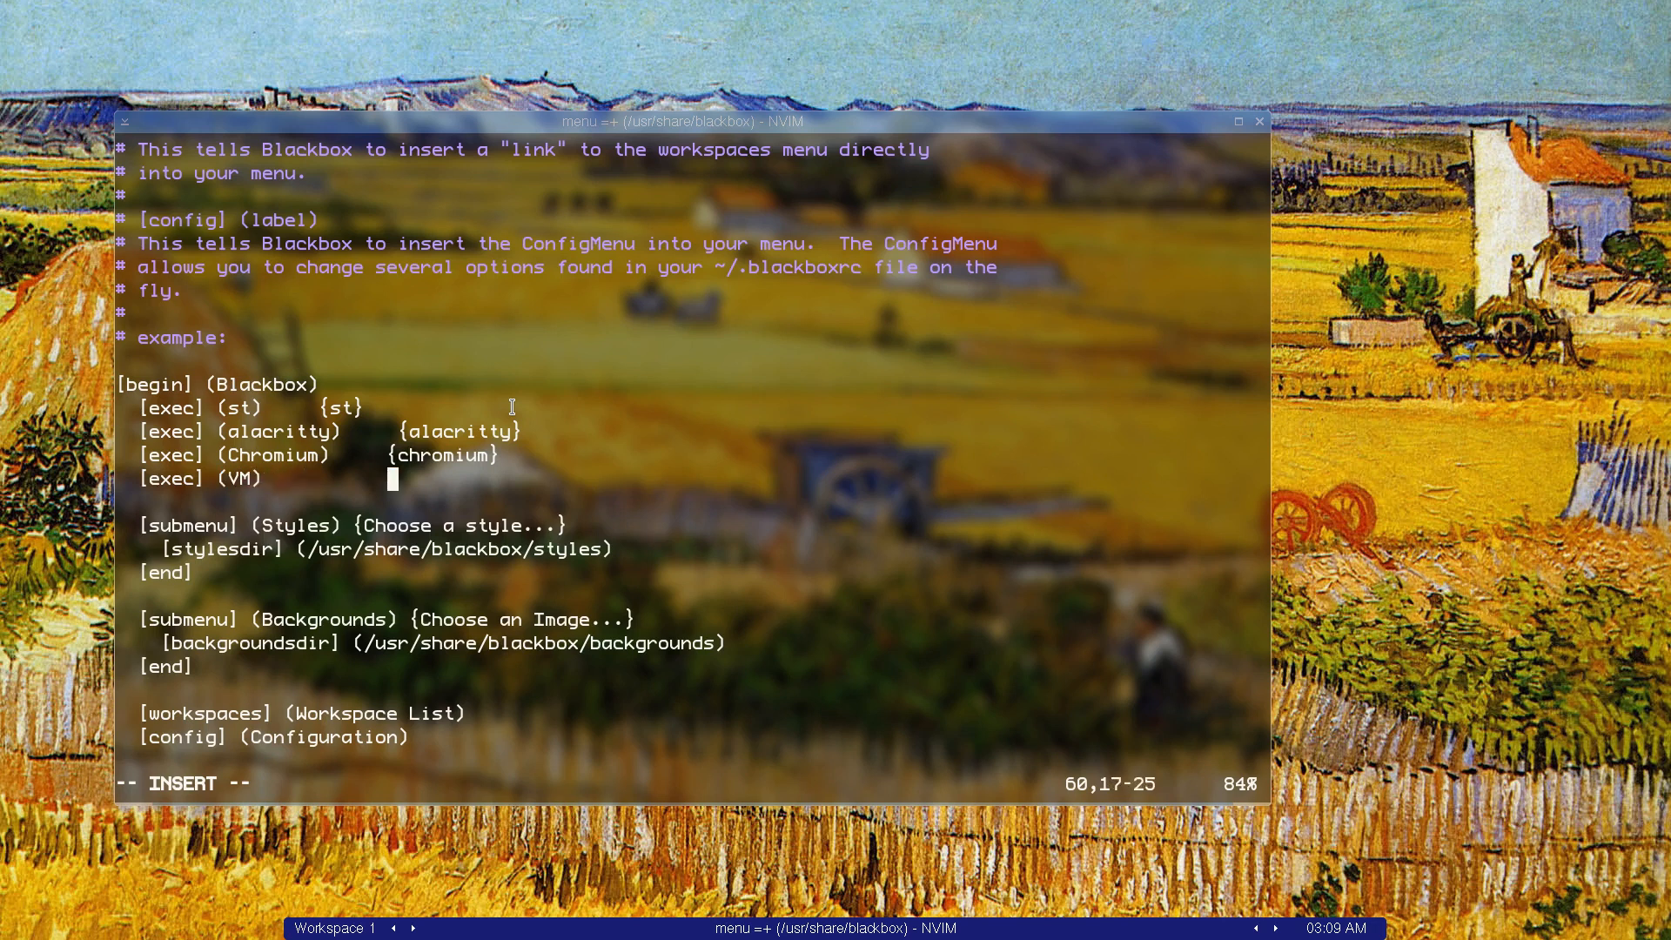
pyautogui.write('{virt-mana')
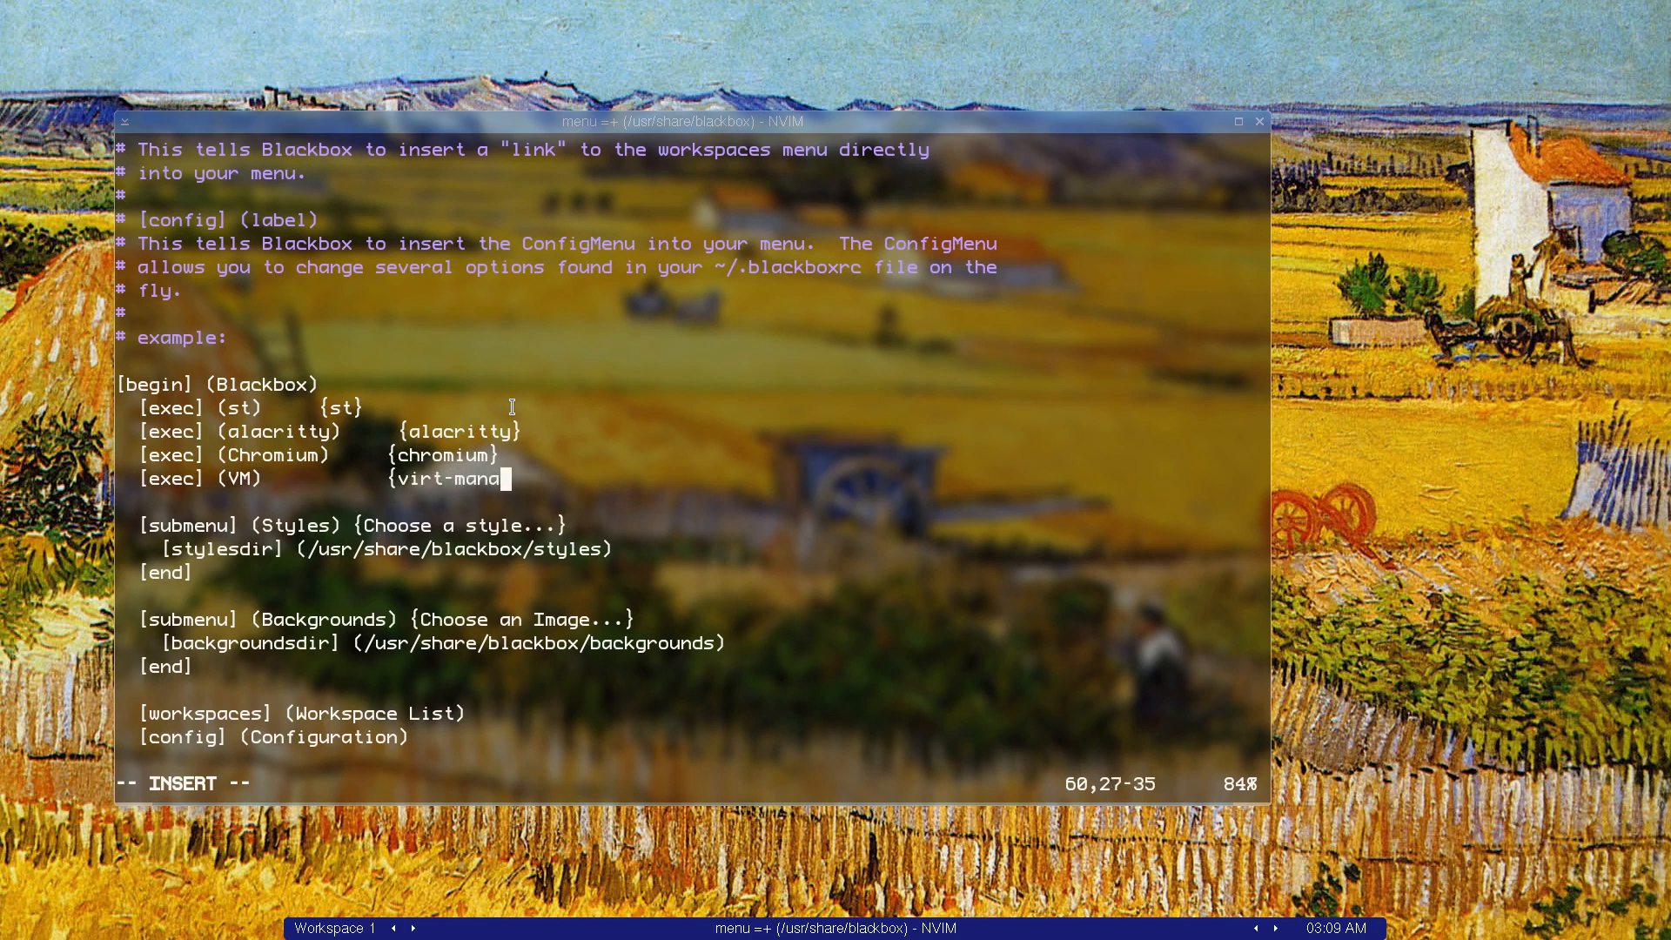
pyautogui.write('ger')
pyautogui.click(691, 784)
pyautogui.write(':w')
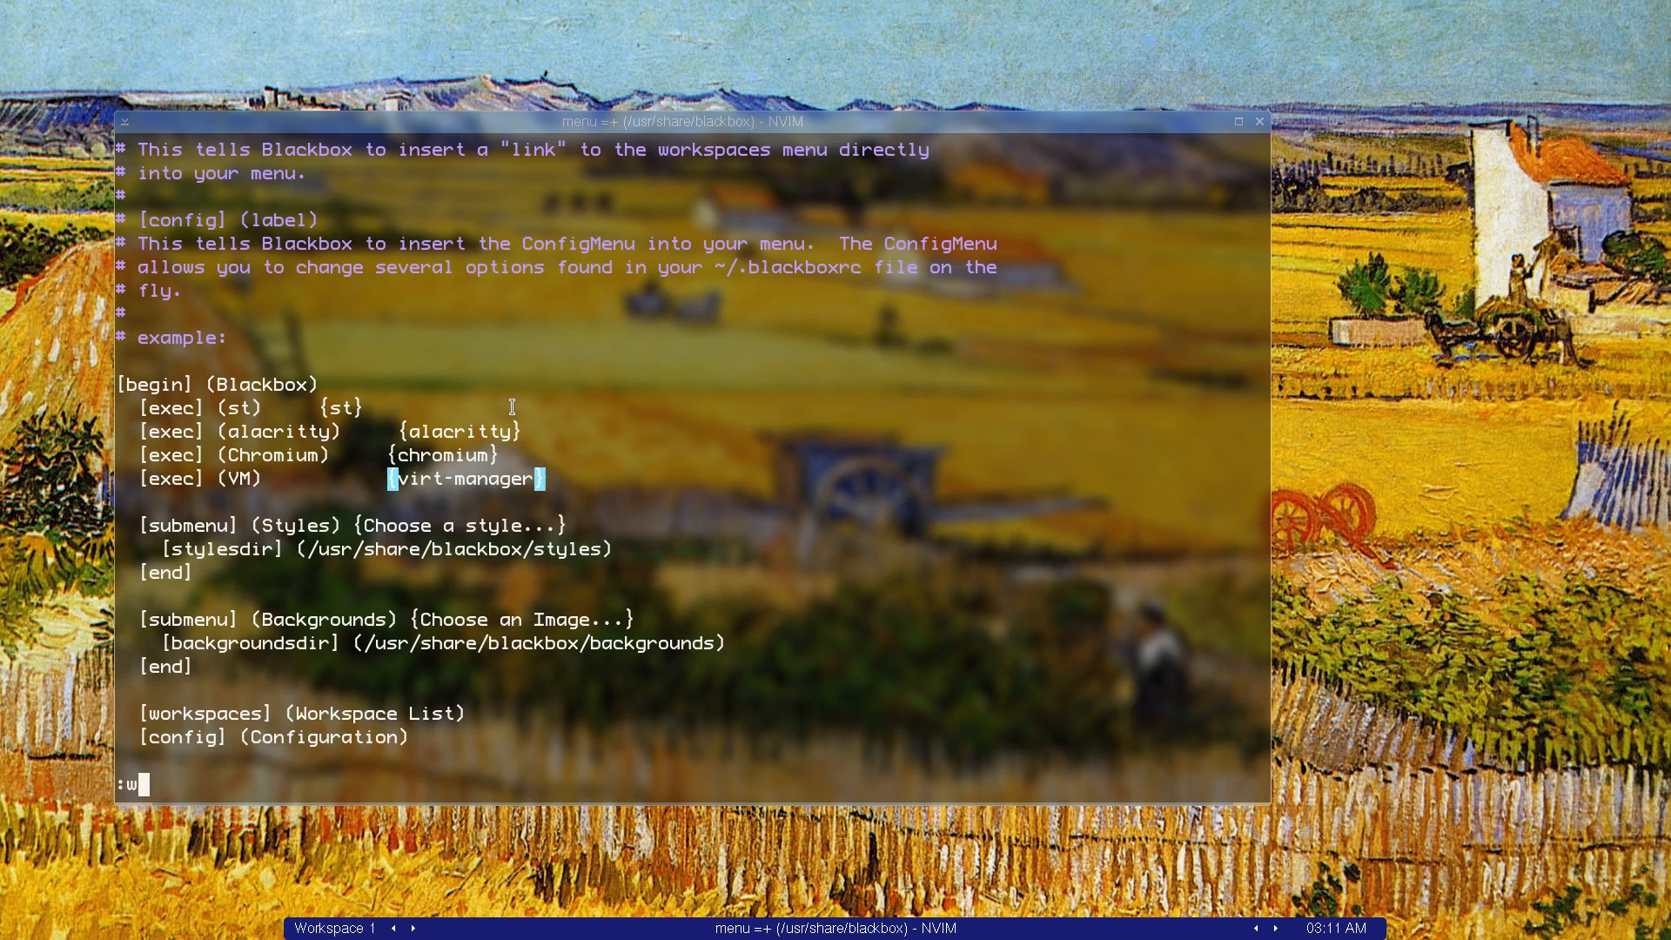
pyautogui.write('q')
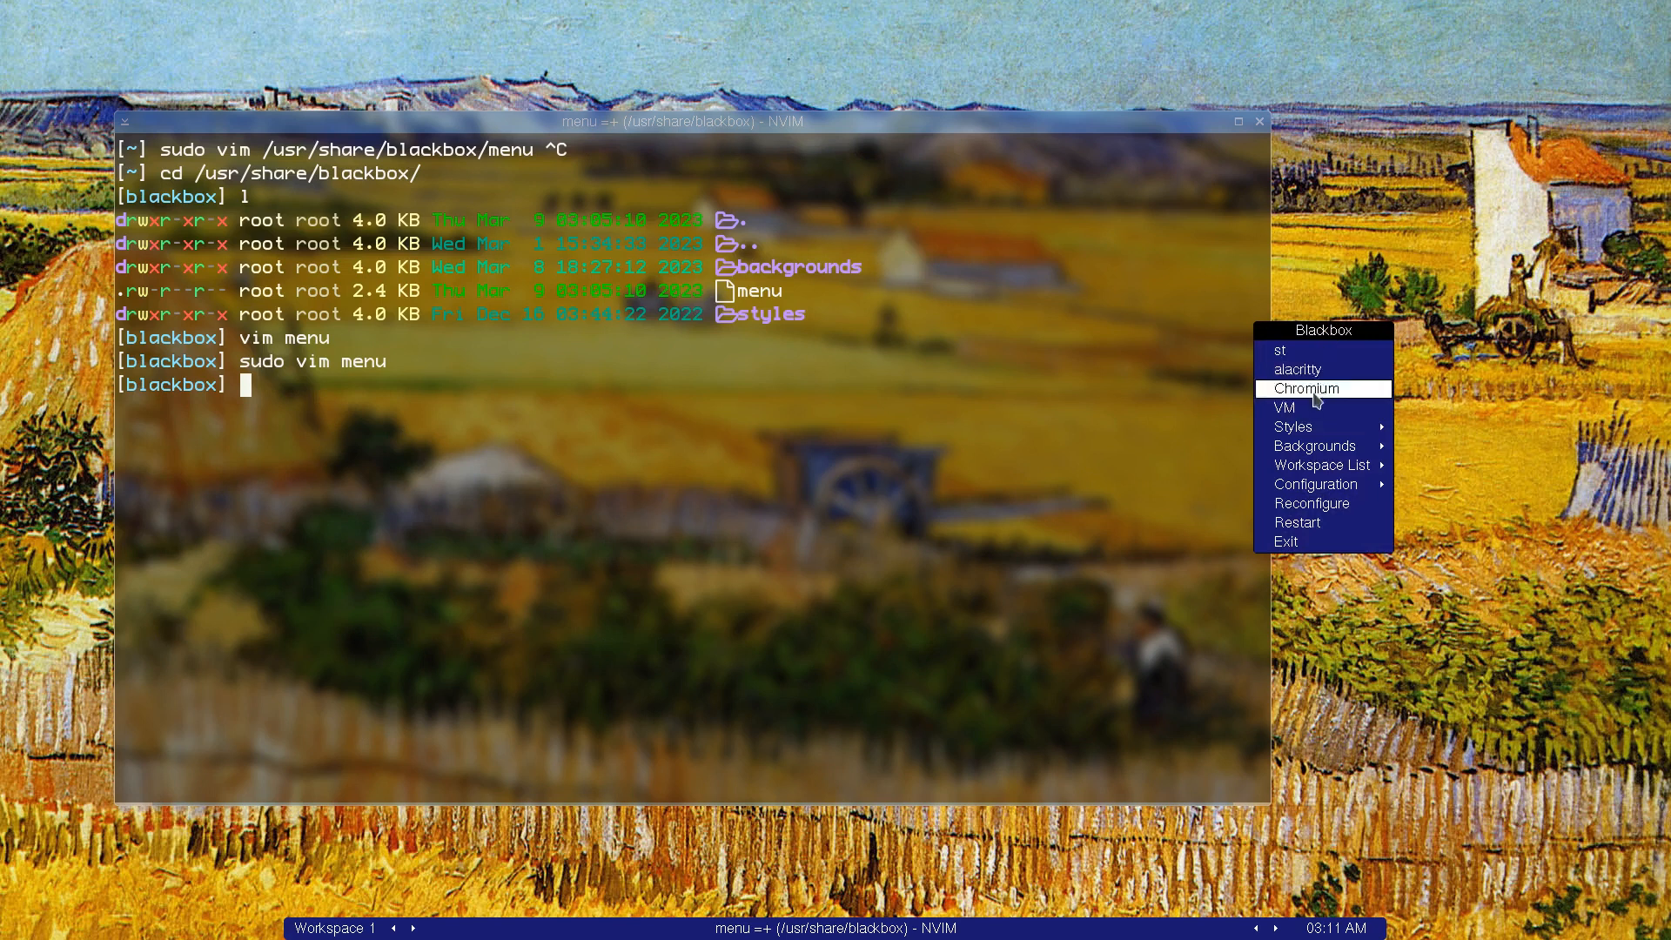
pyautogui.moveTo(1288, 407)
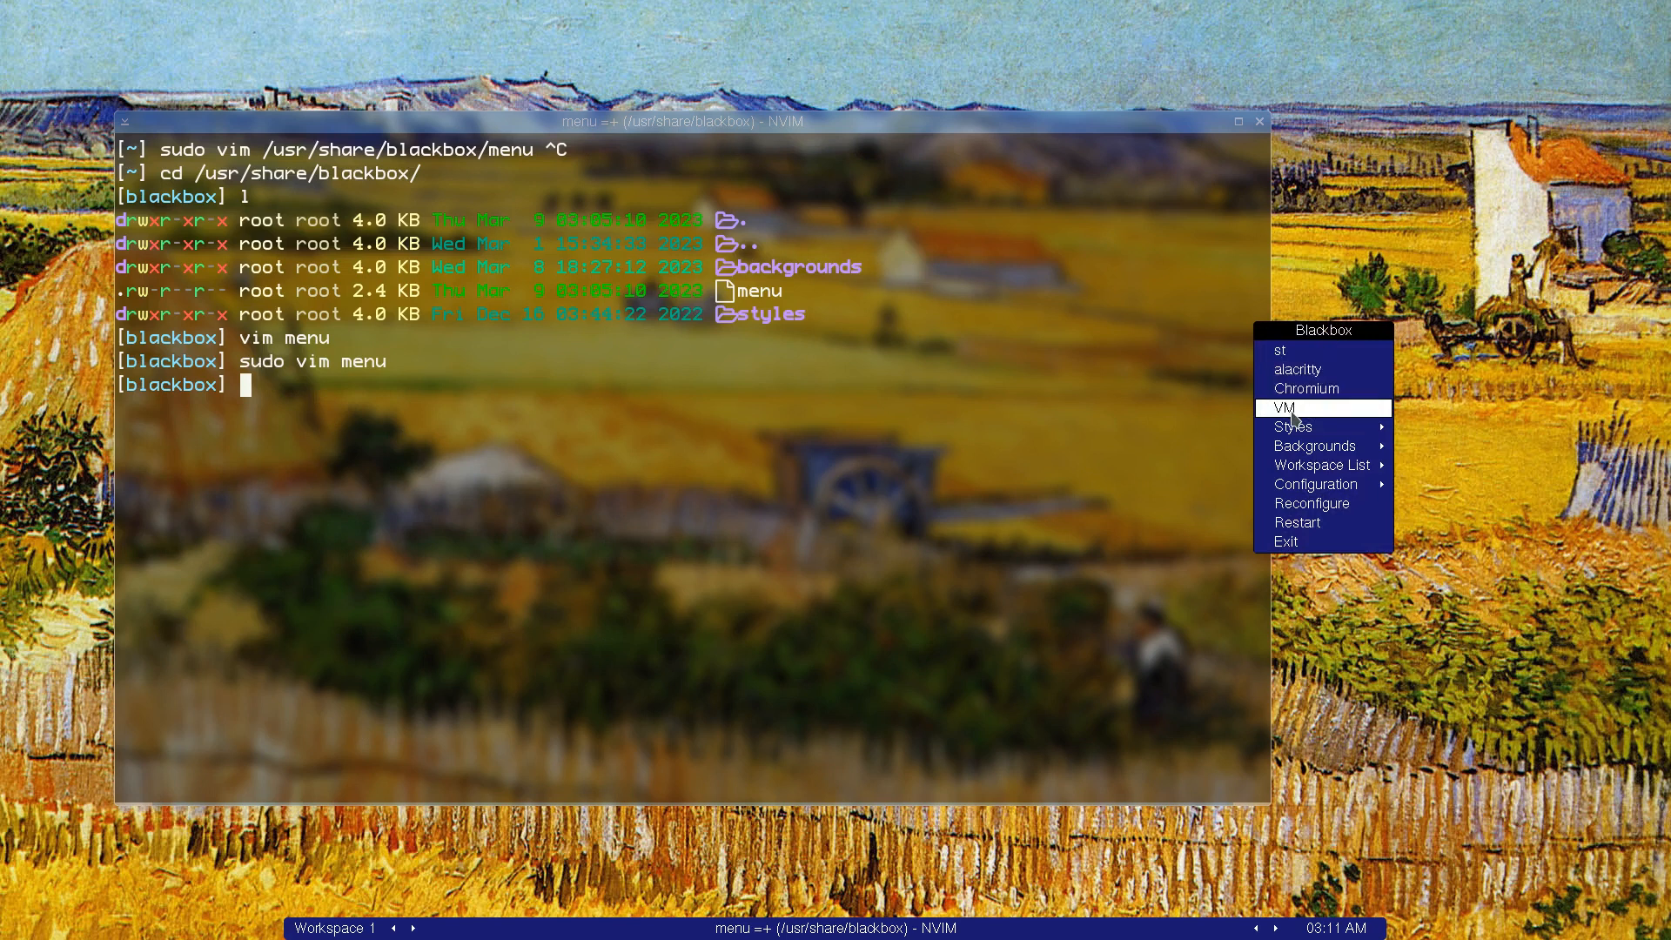
pyautogui.click(1286, 408)
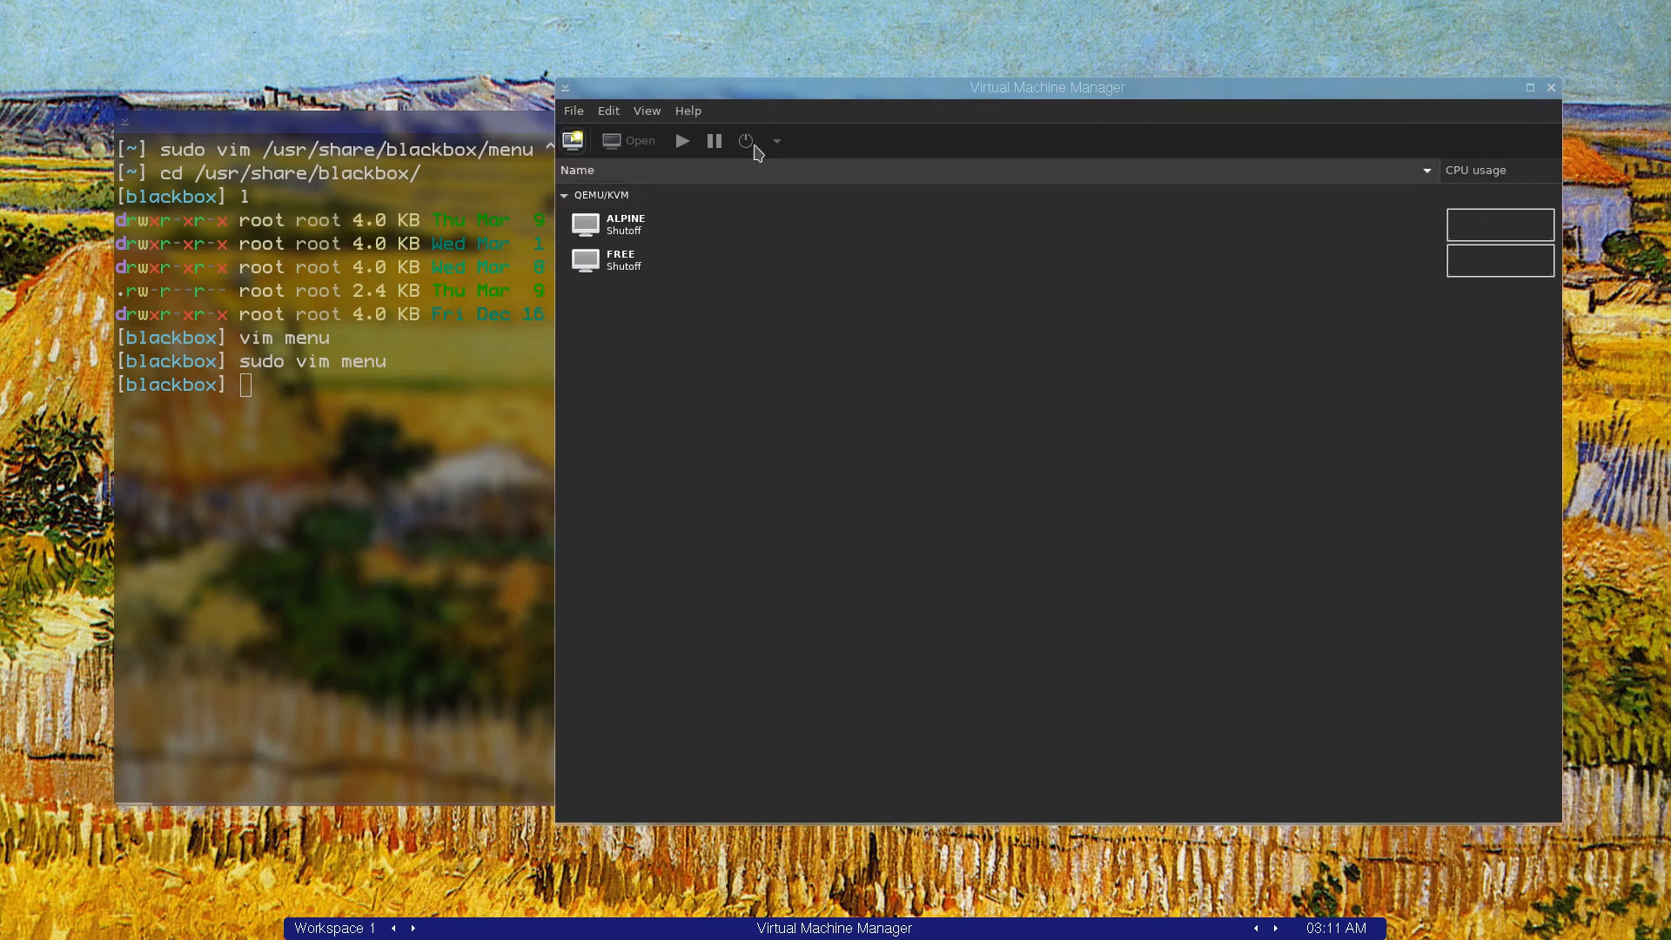
pyautogui.click(646, 112)
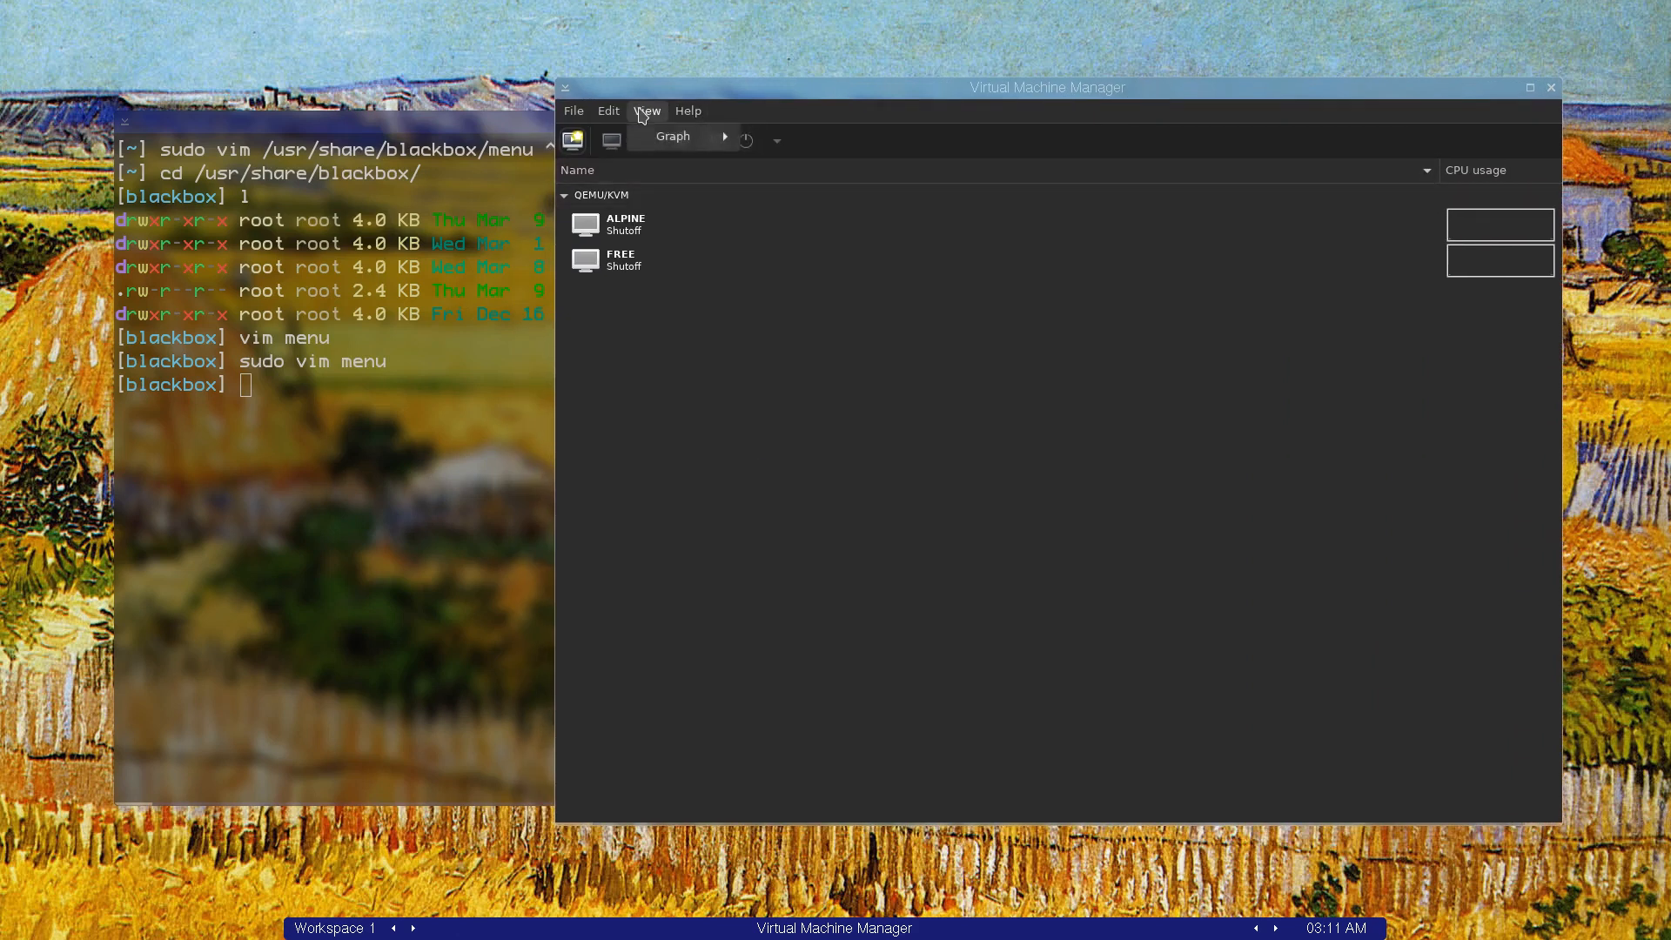
pyautogui.click(688, 111)
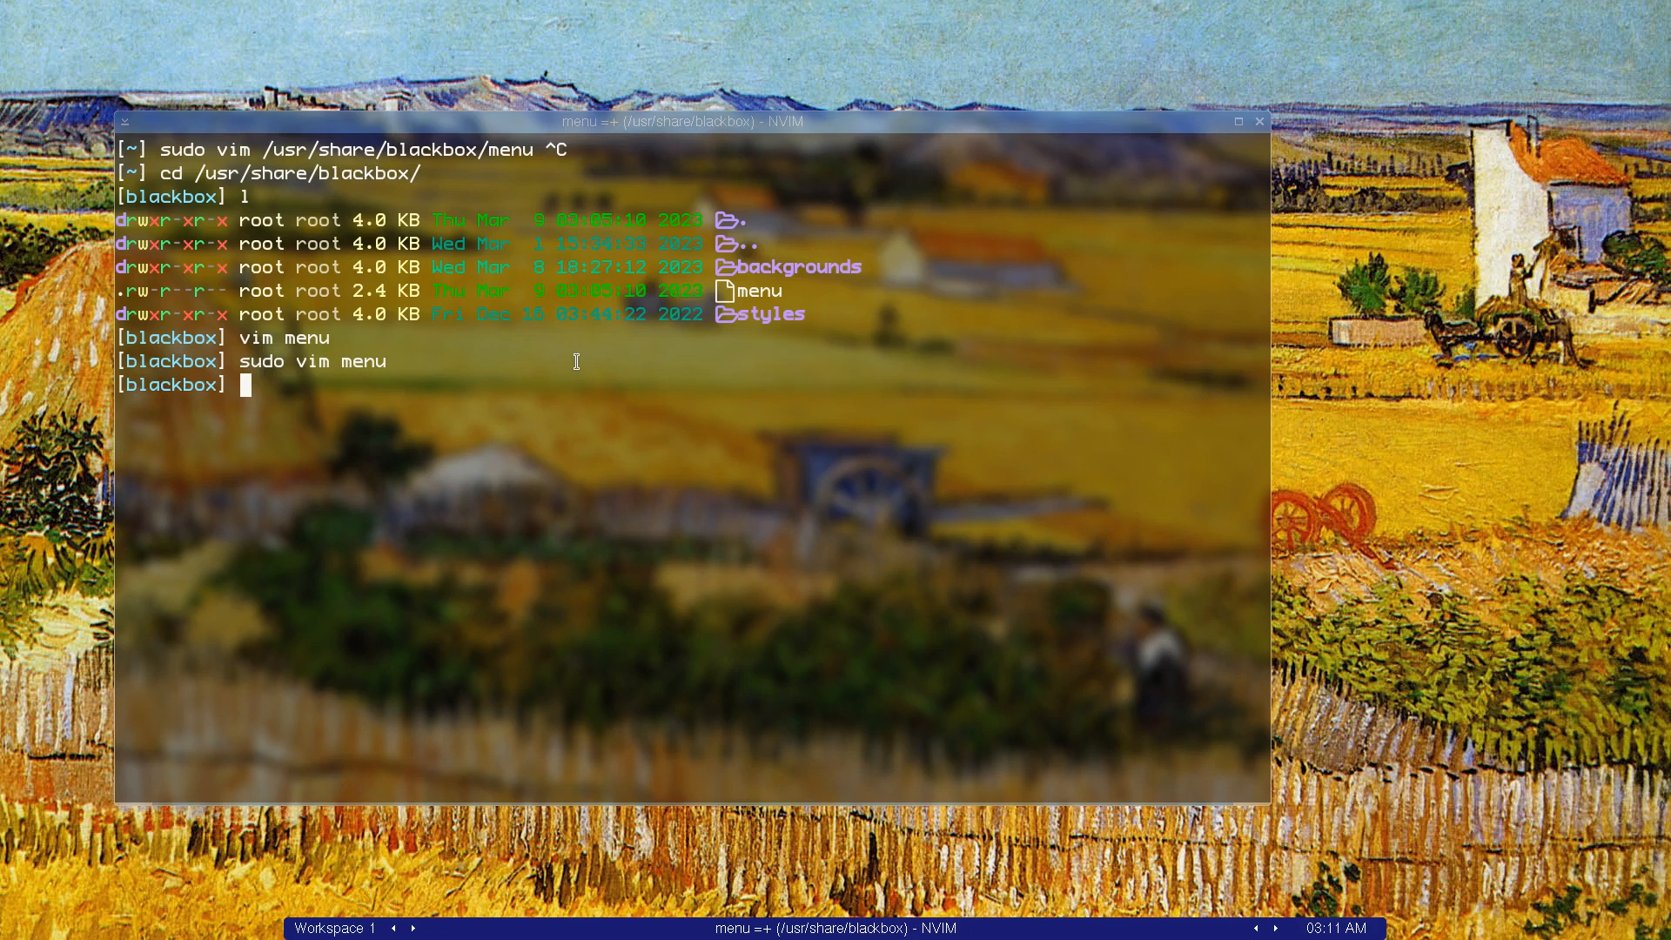
# Step: Return to the home directory and open .blackboxrc in vim
pyautogui.write('cd')
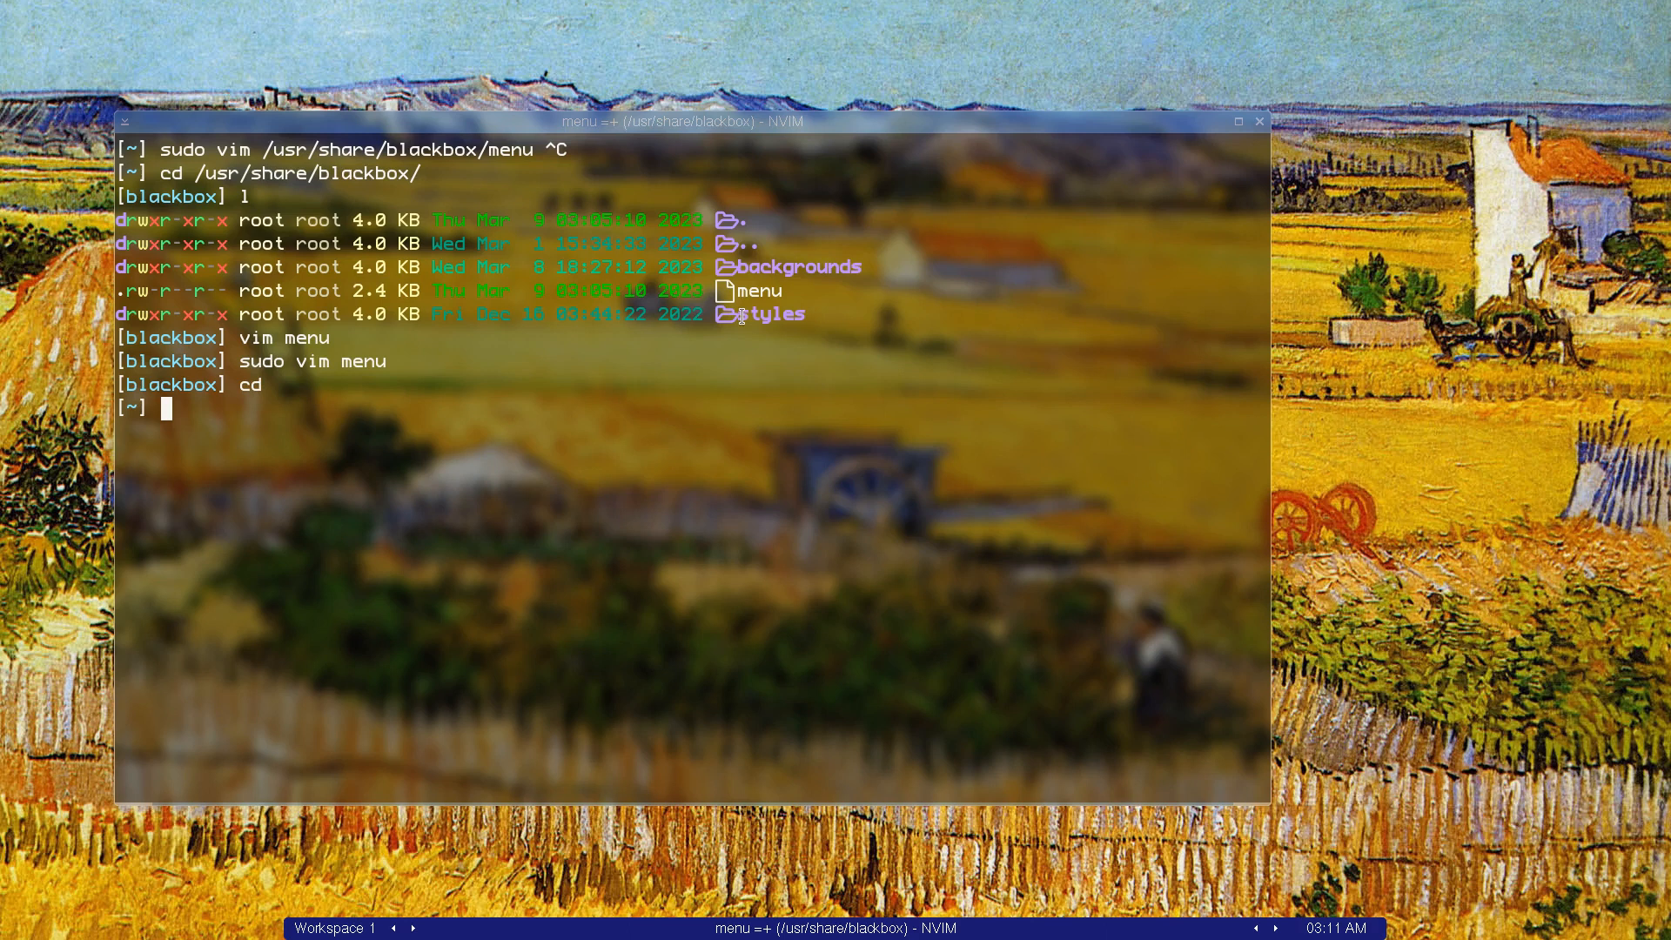
pyautogui.write('v')
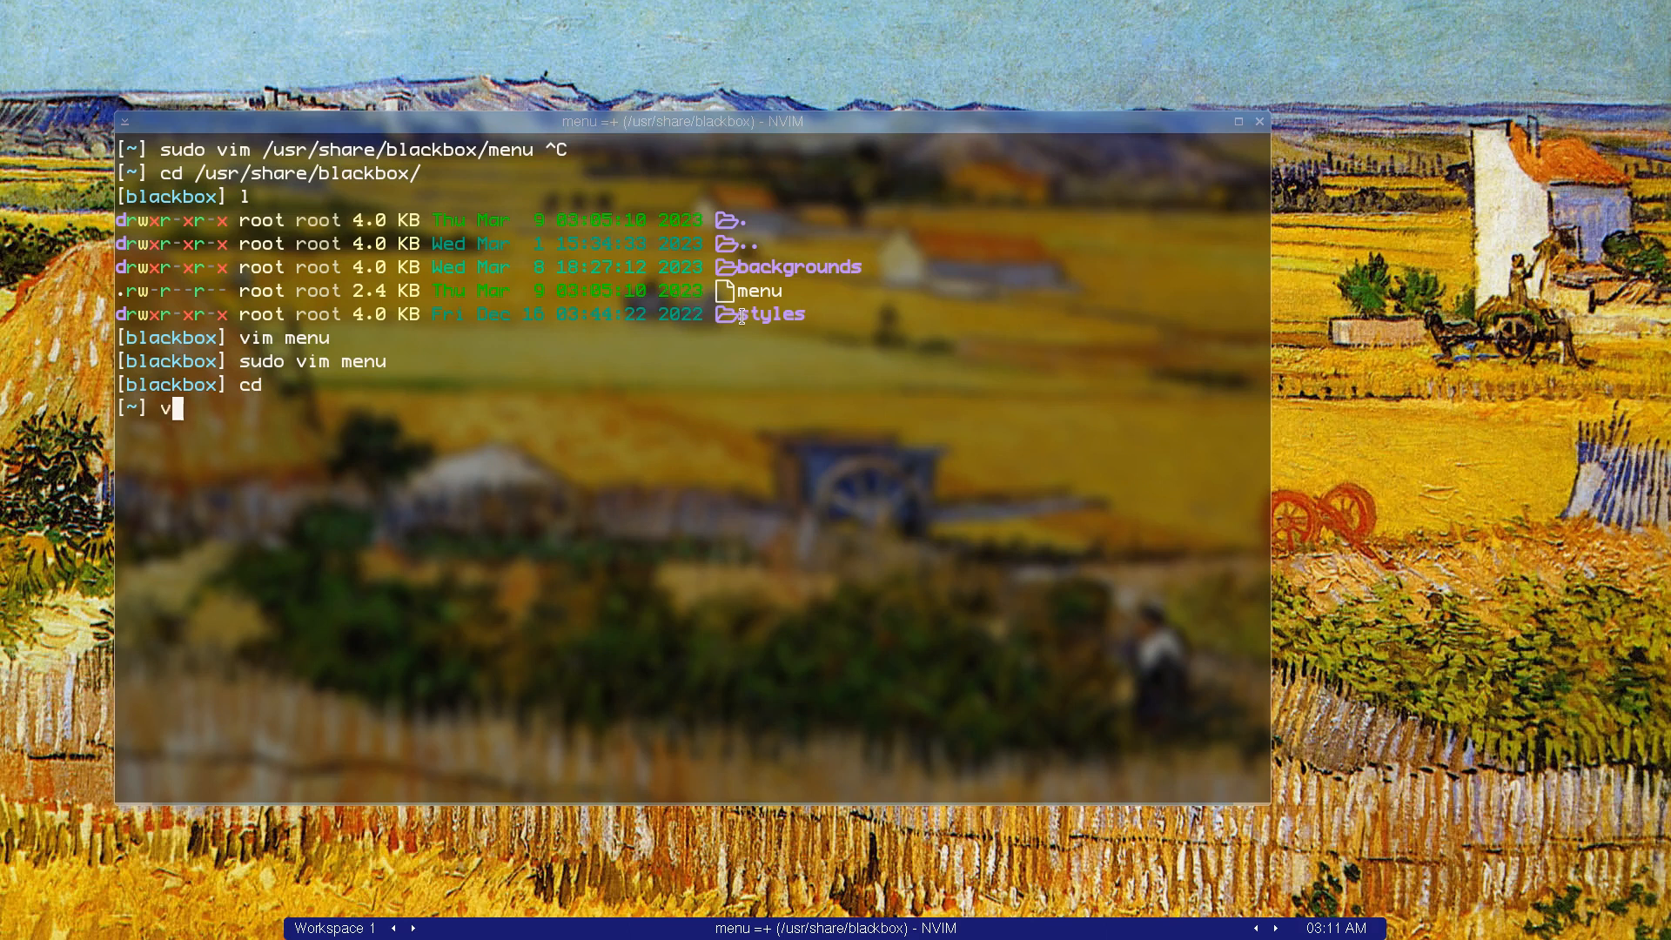
pyautogui.write('im')
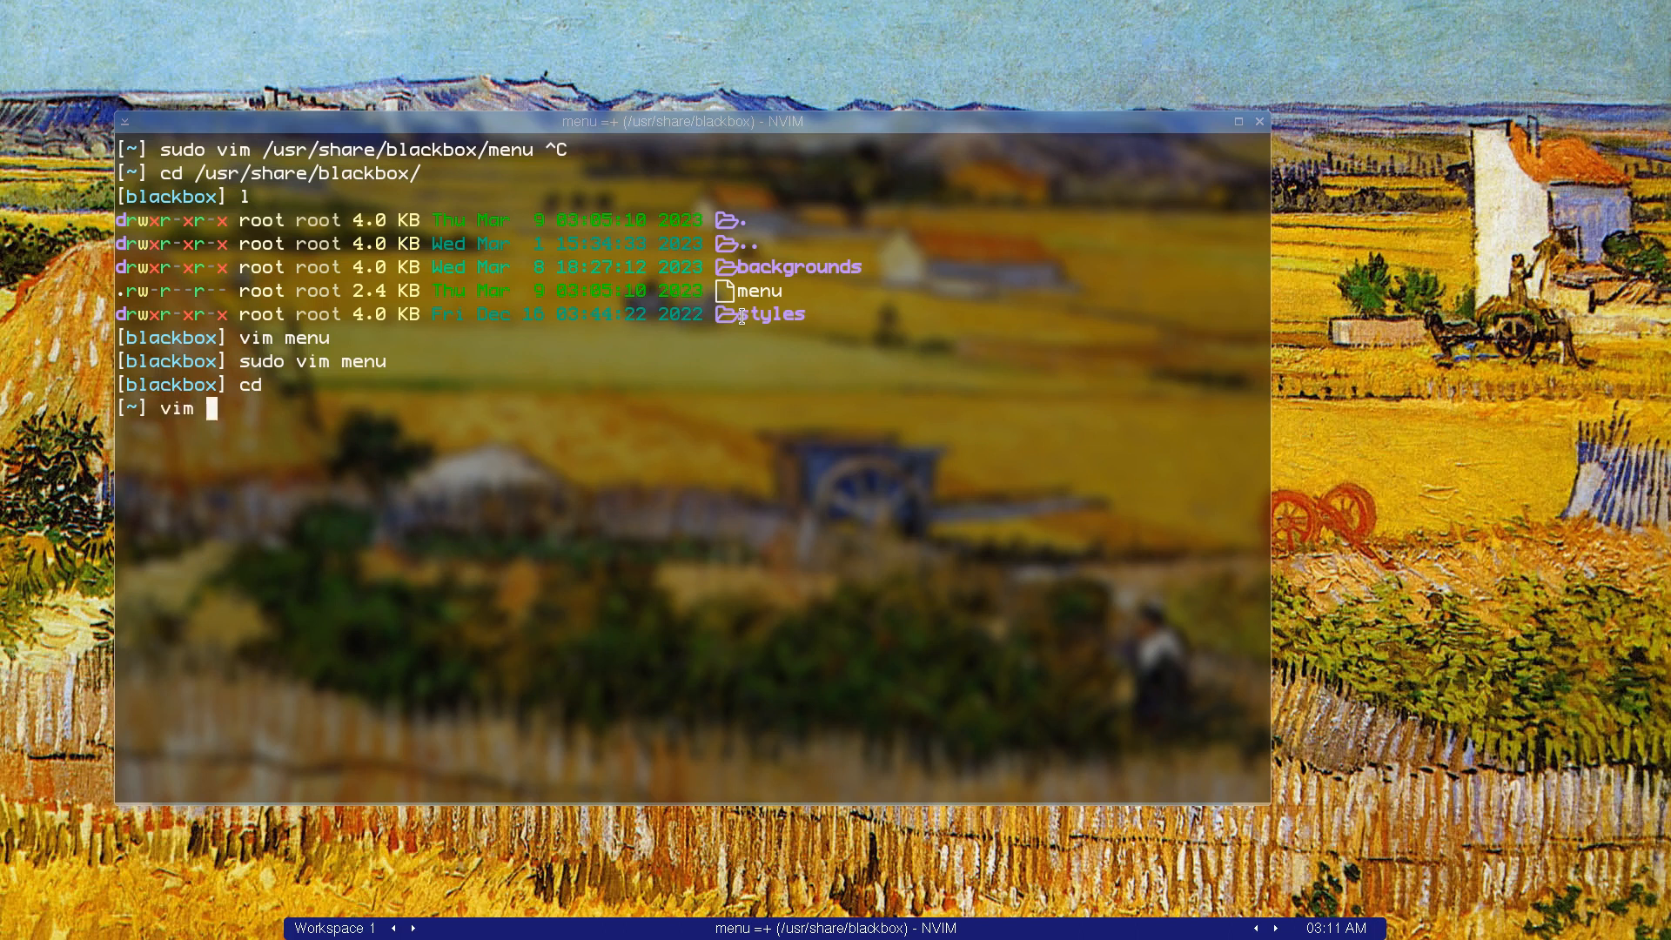
pyautogui.write('.')
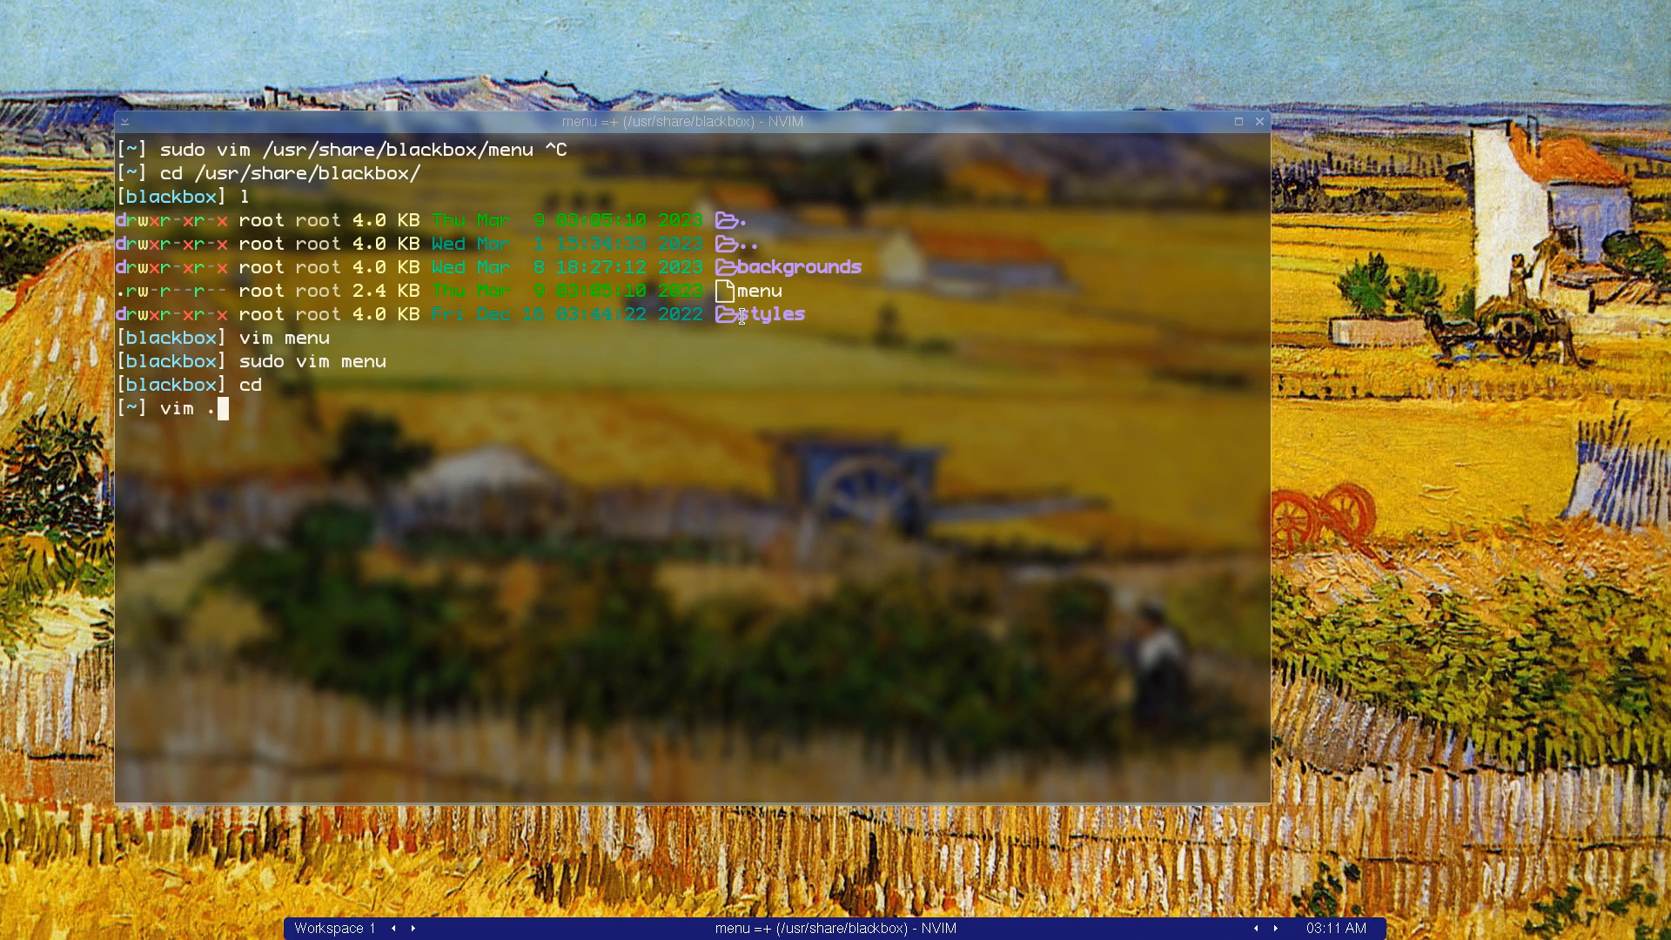
pyautogui.write('blackboxrc')
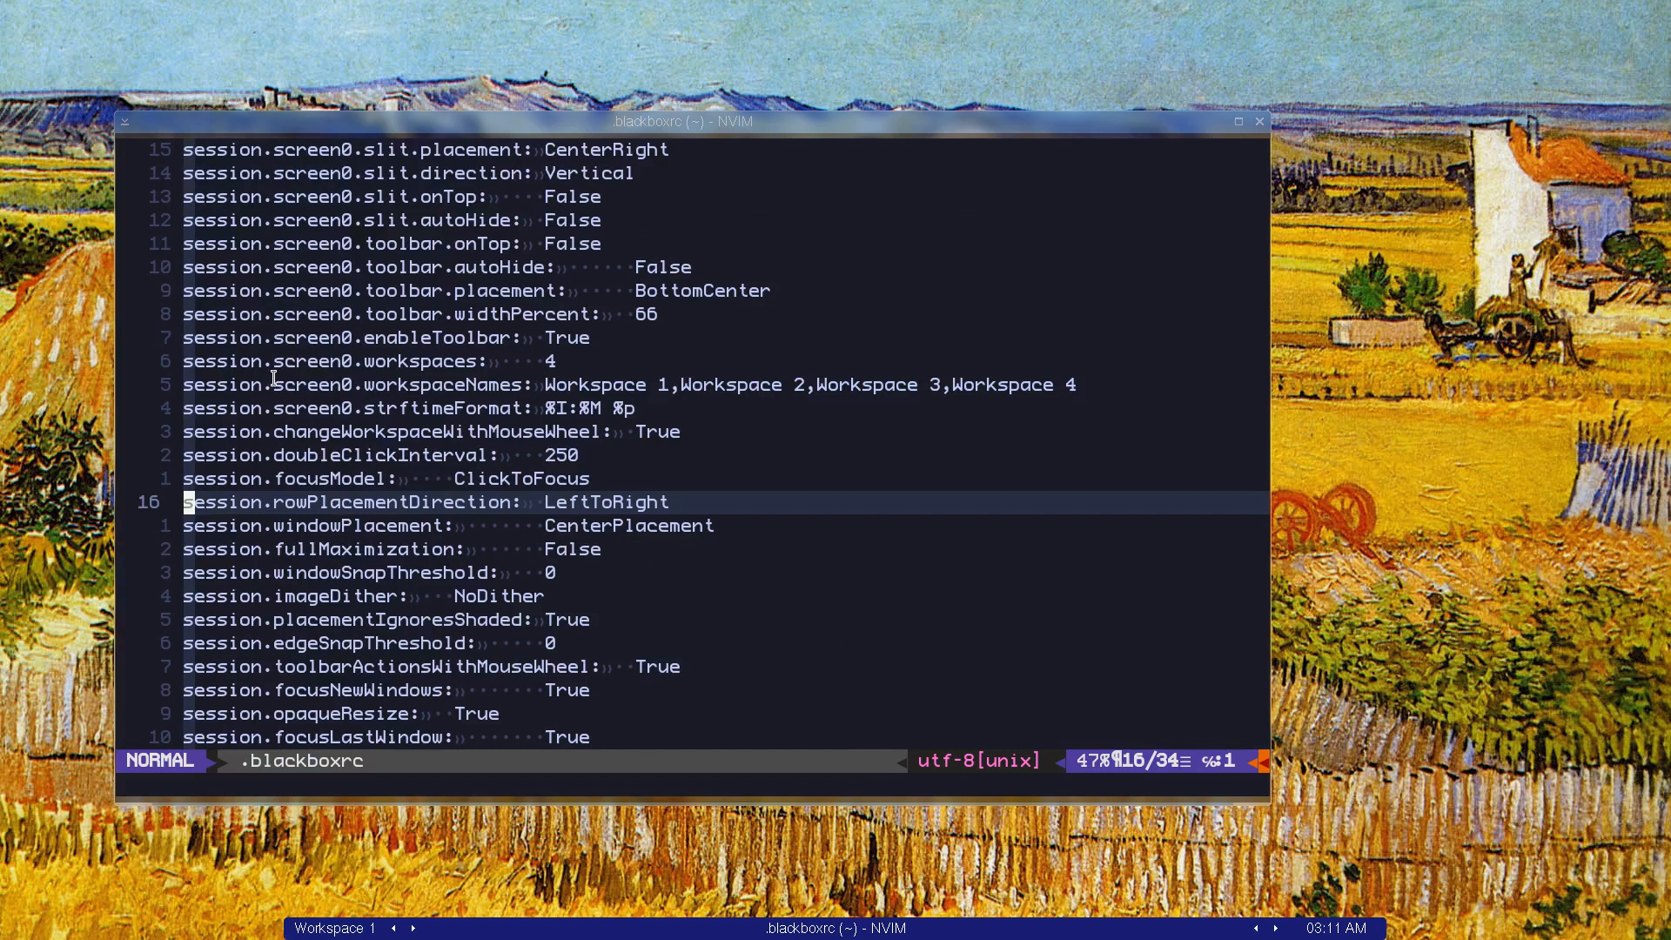
pyautogui.moveTo(392, 219)
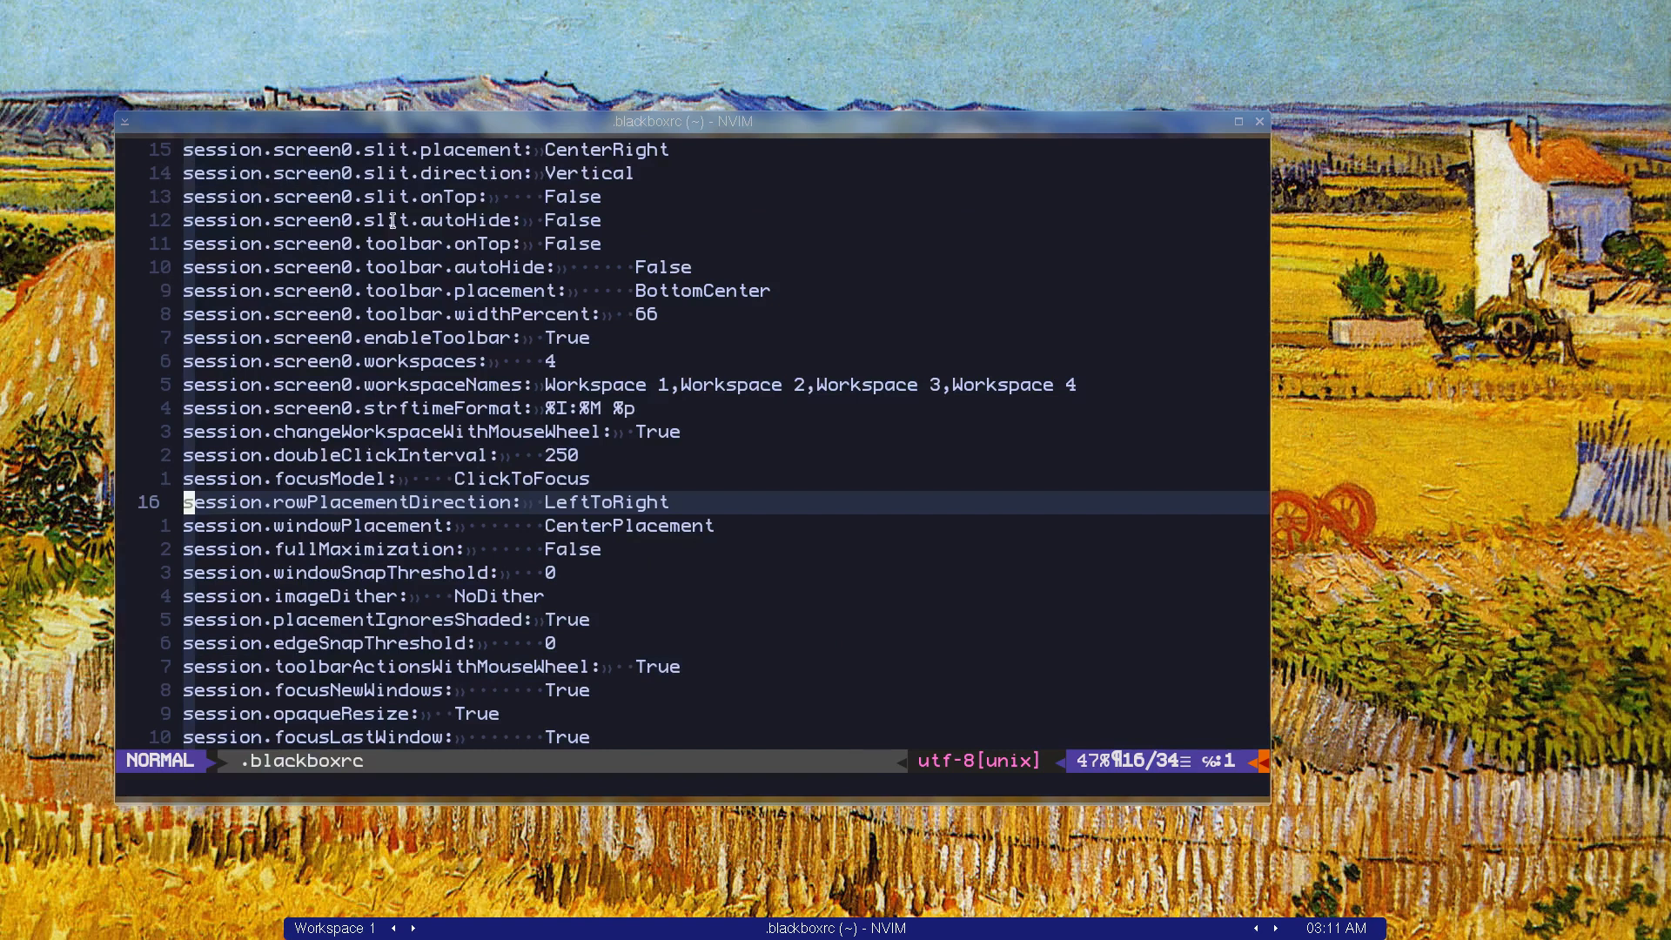
pyautogui.scroll(-3)
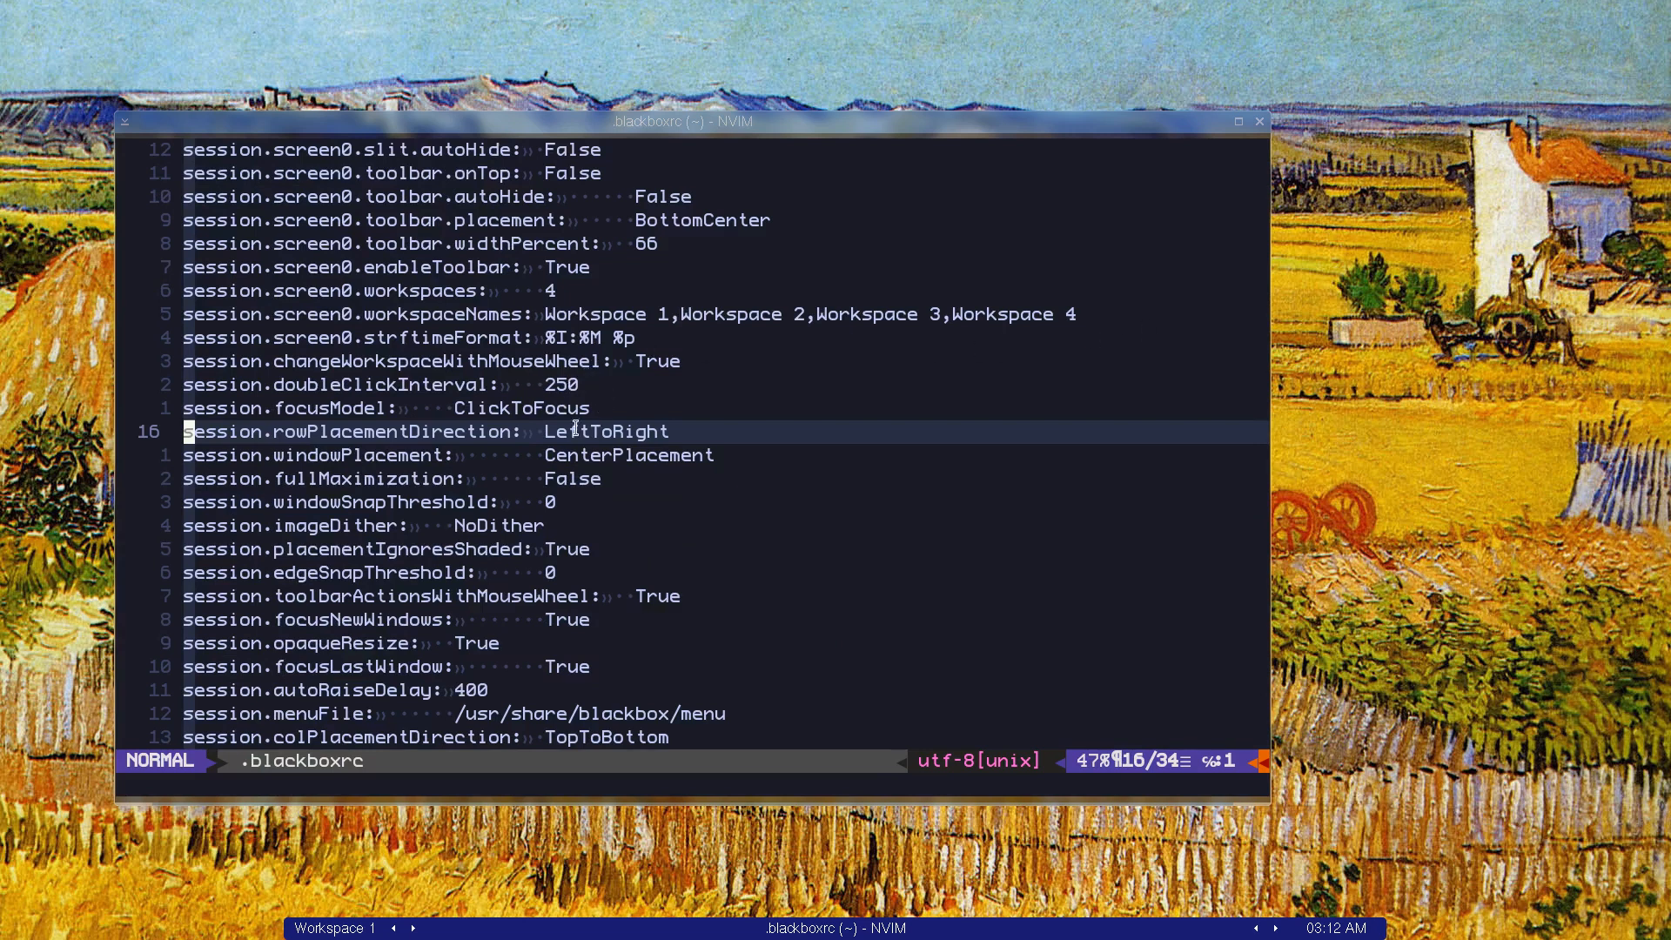
pyautogui.moveTo(573, 477)
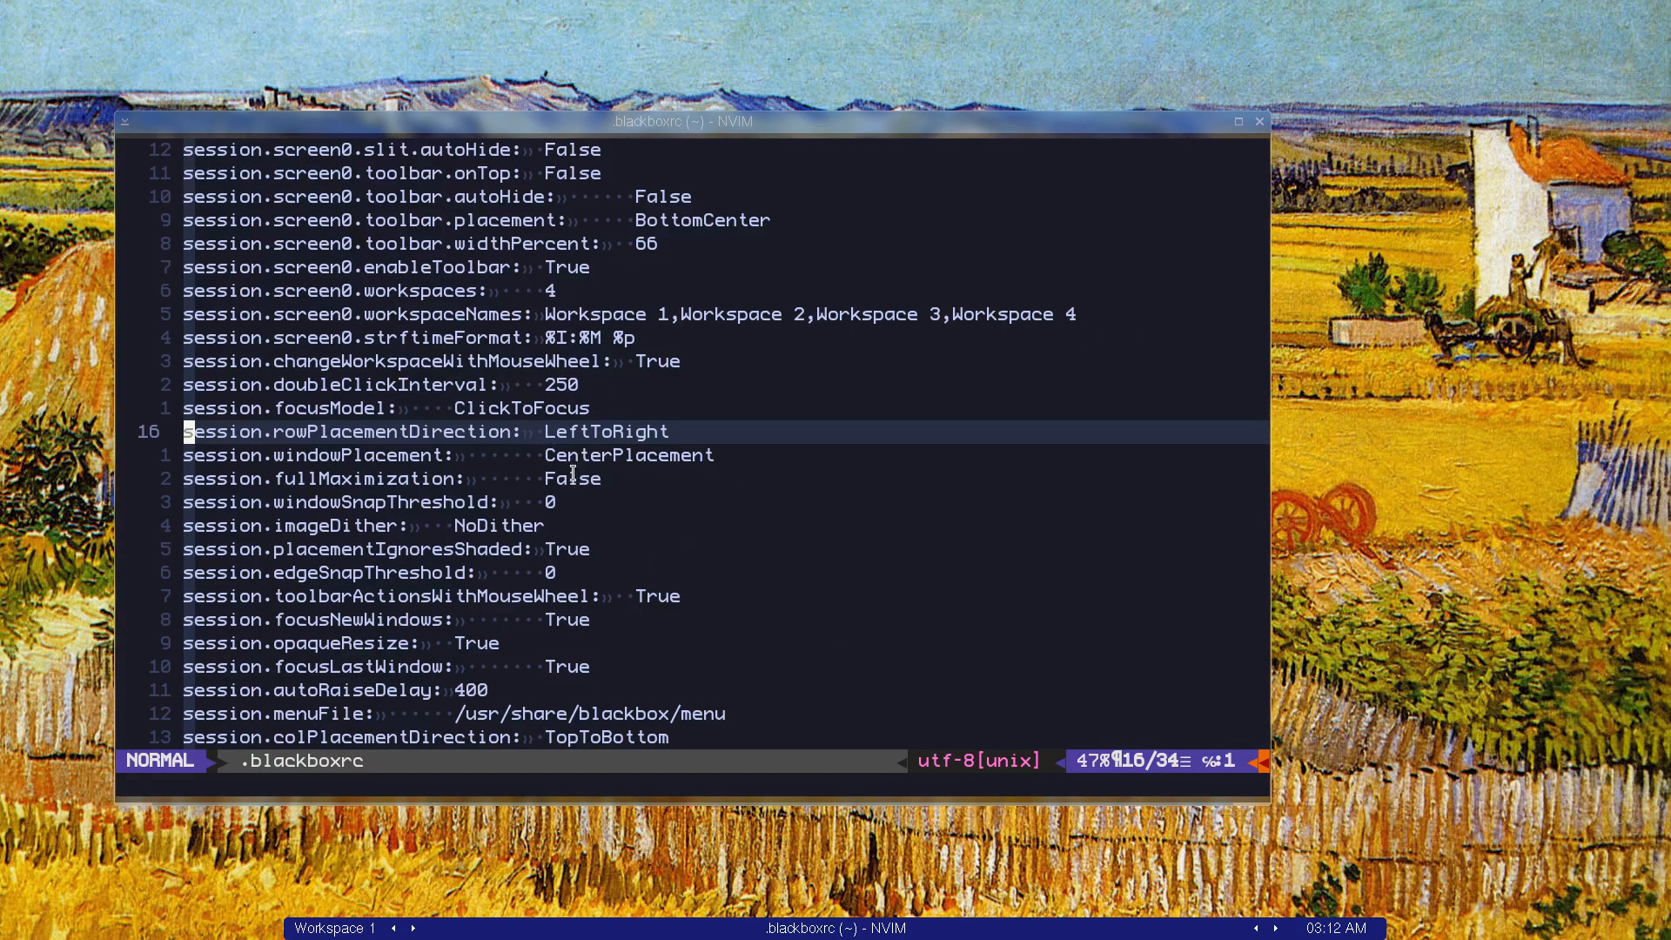
pyautogui.press('j')
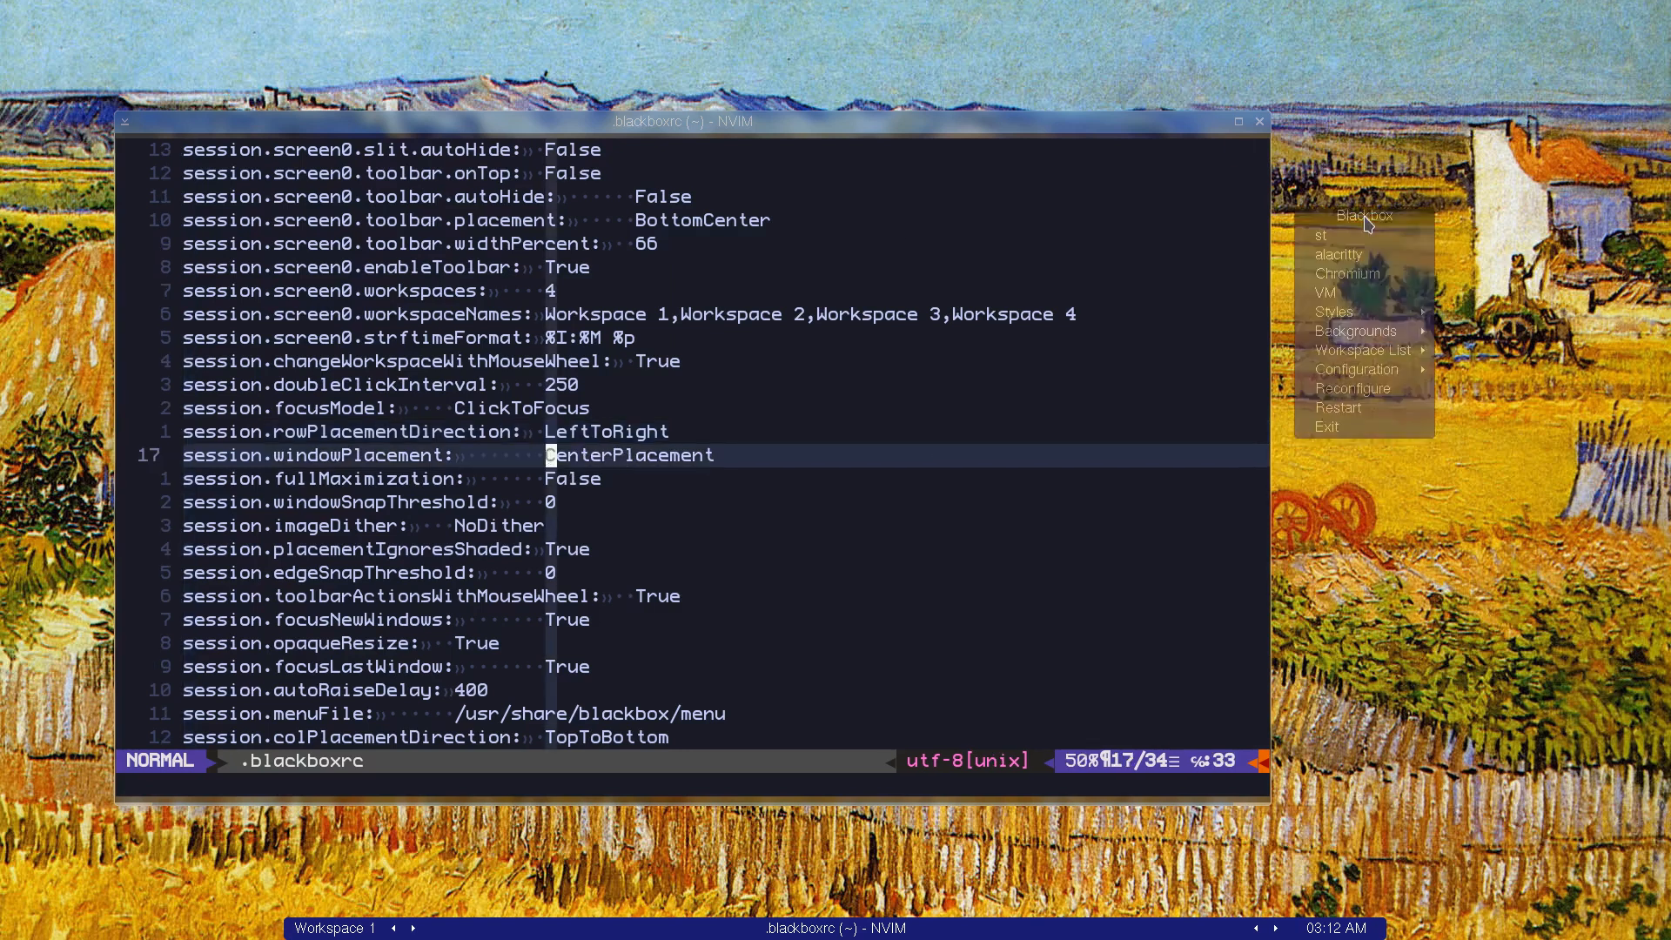
pyautogui.click(1332, 254)
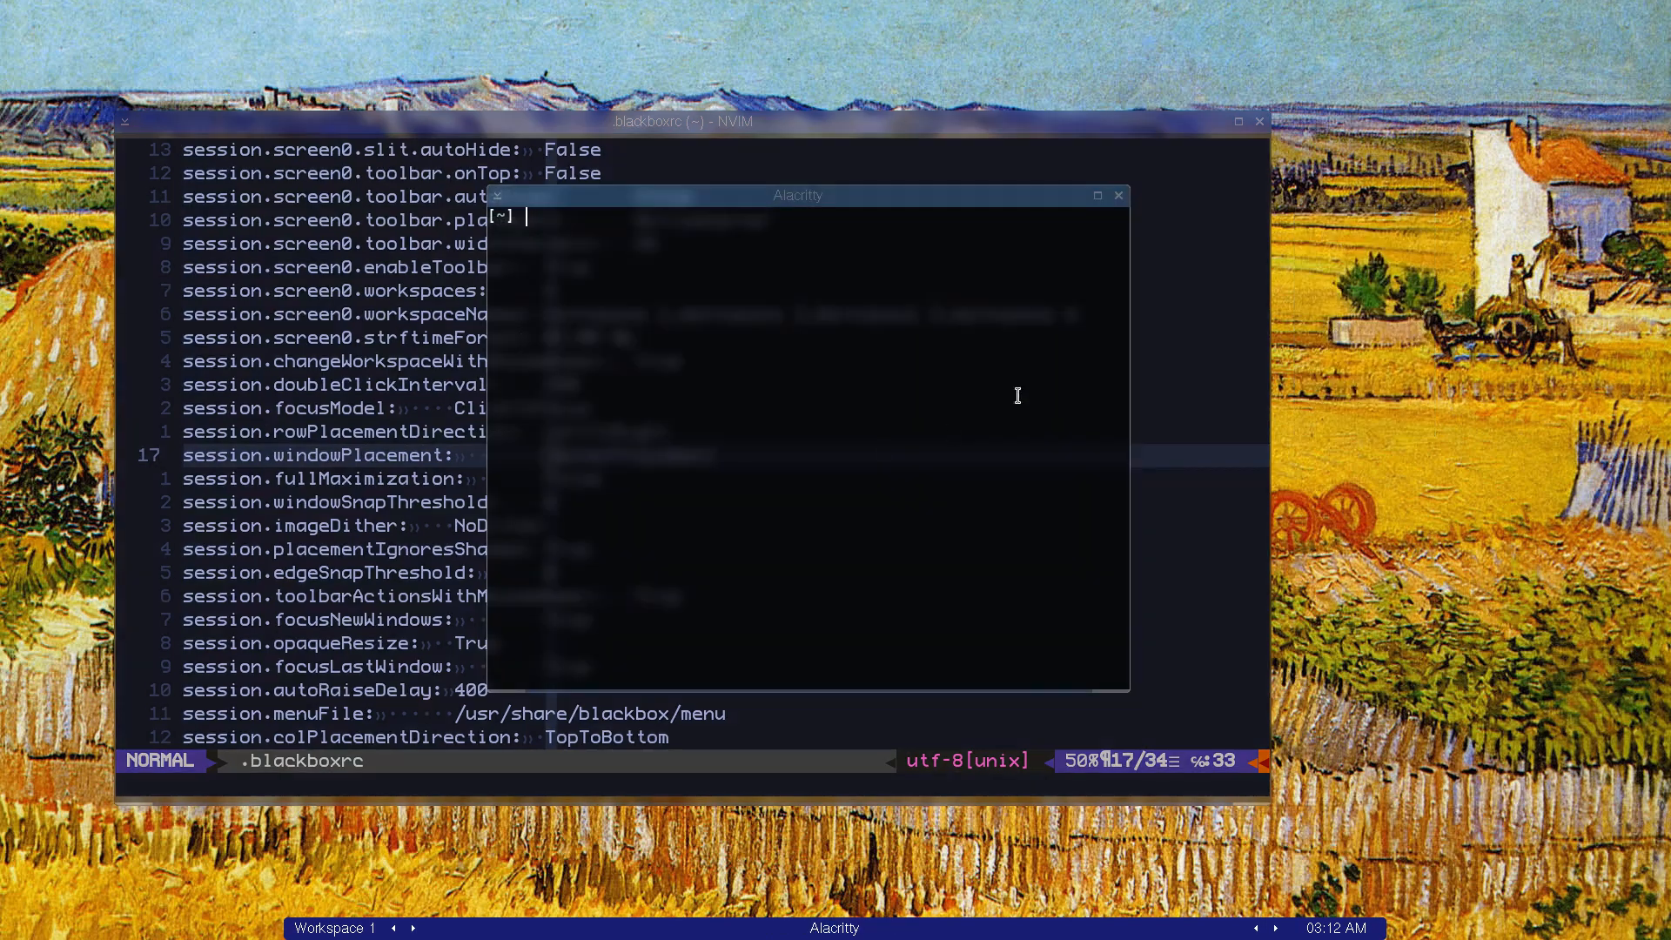
pyautogui.moveTo(1122, 687)
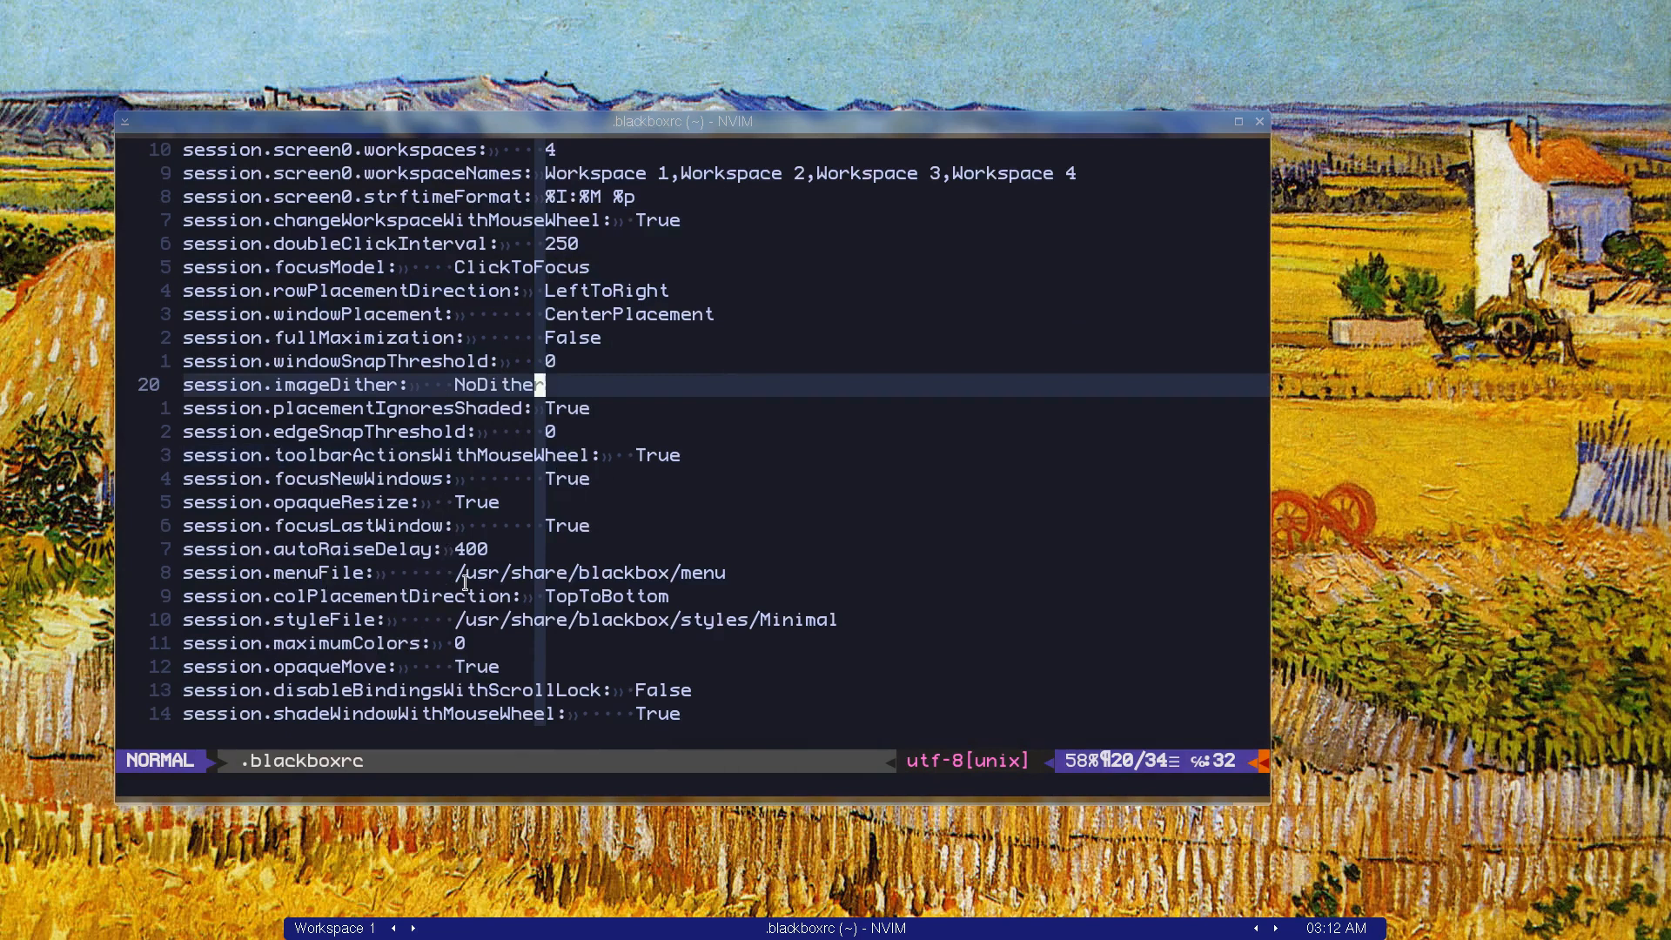
pyautogui.moveTo(607, 597)
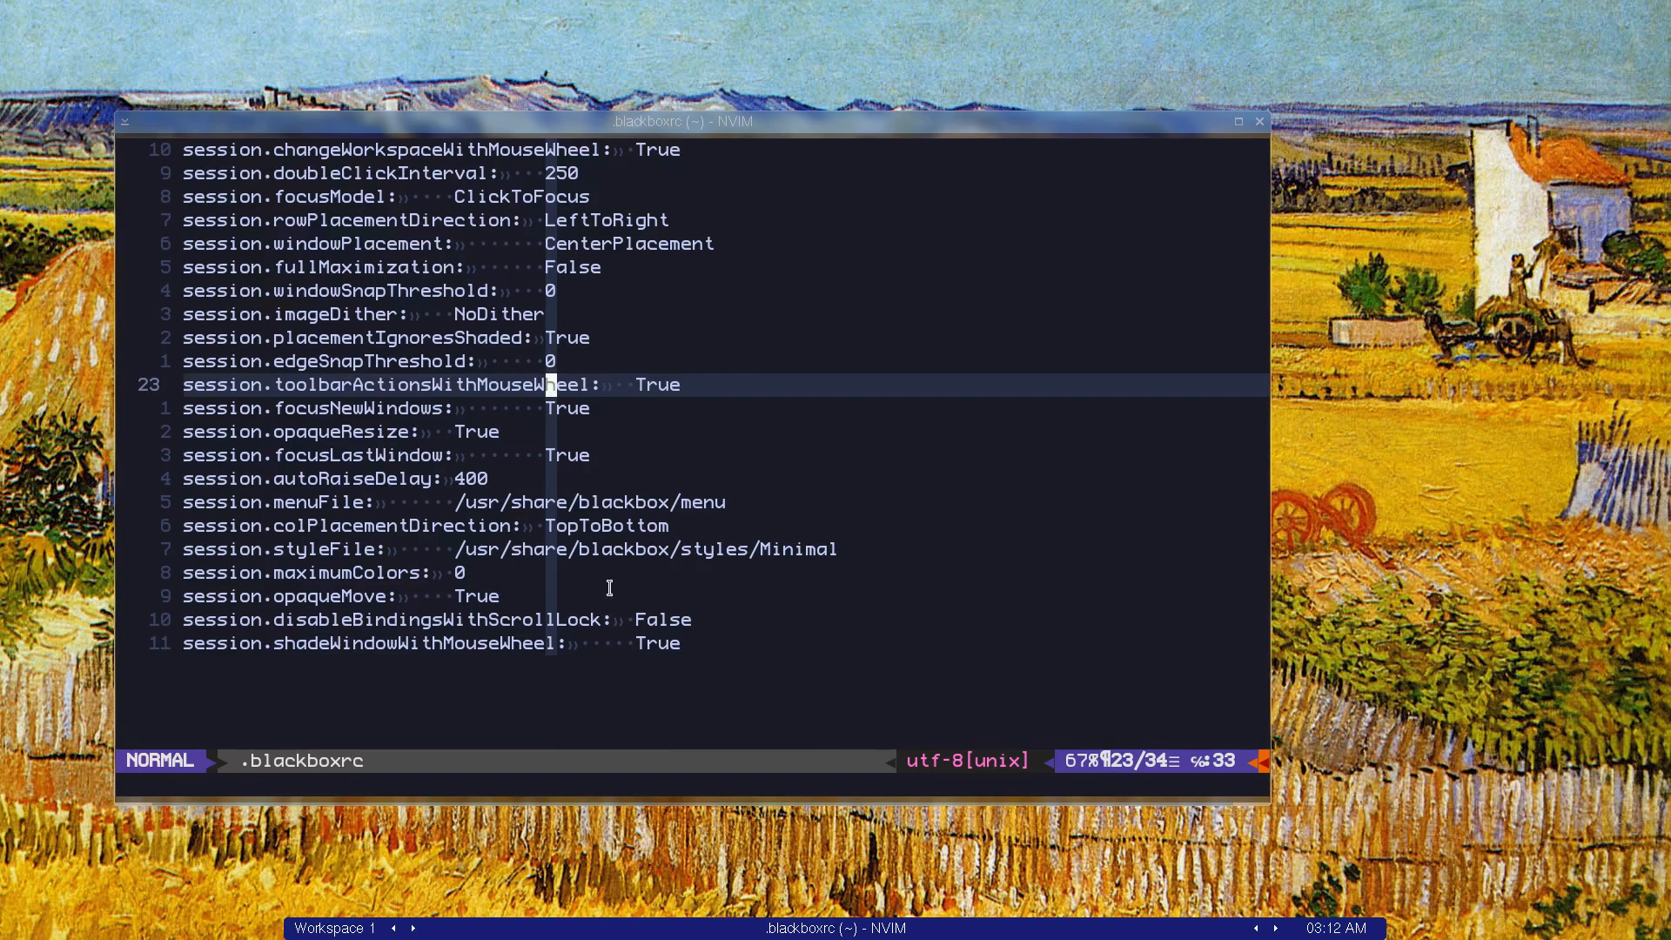
pyautogui.moveTo(639, 562)
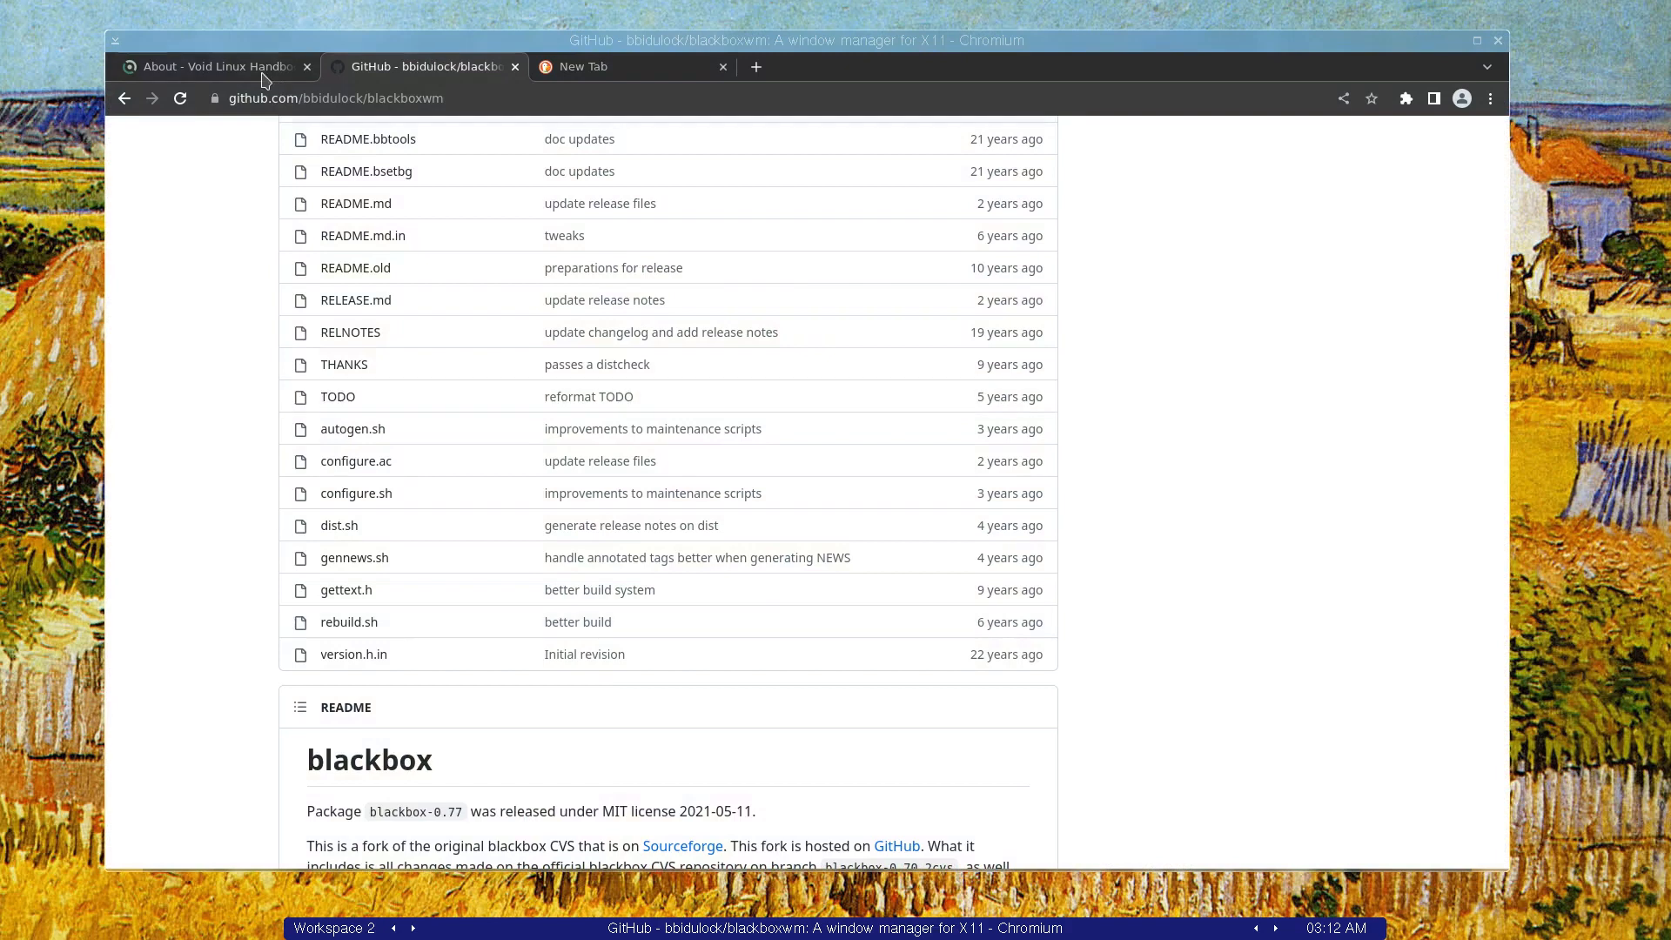
pyautogui.moveTo(66, 252)
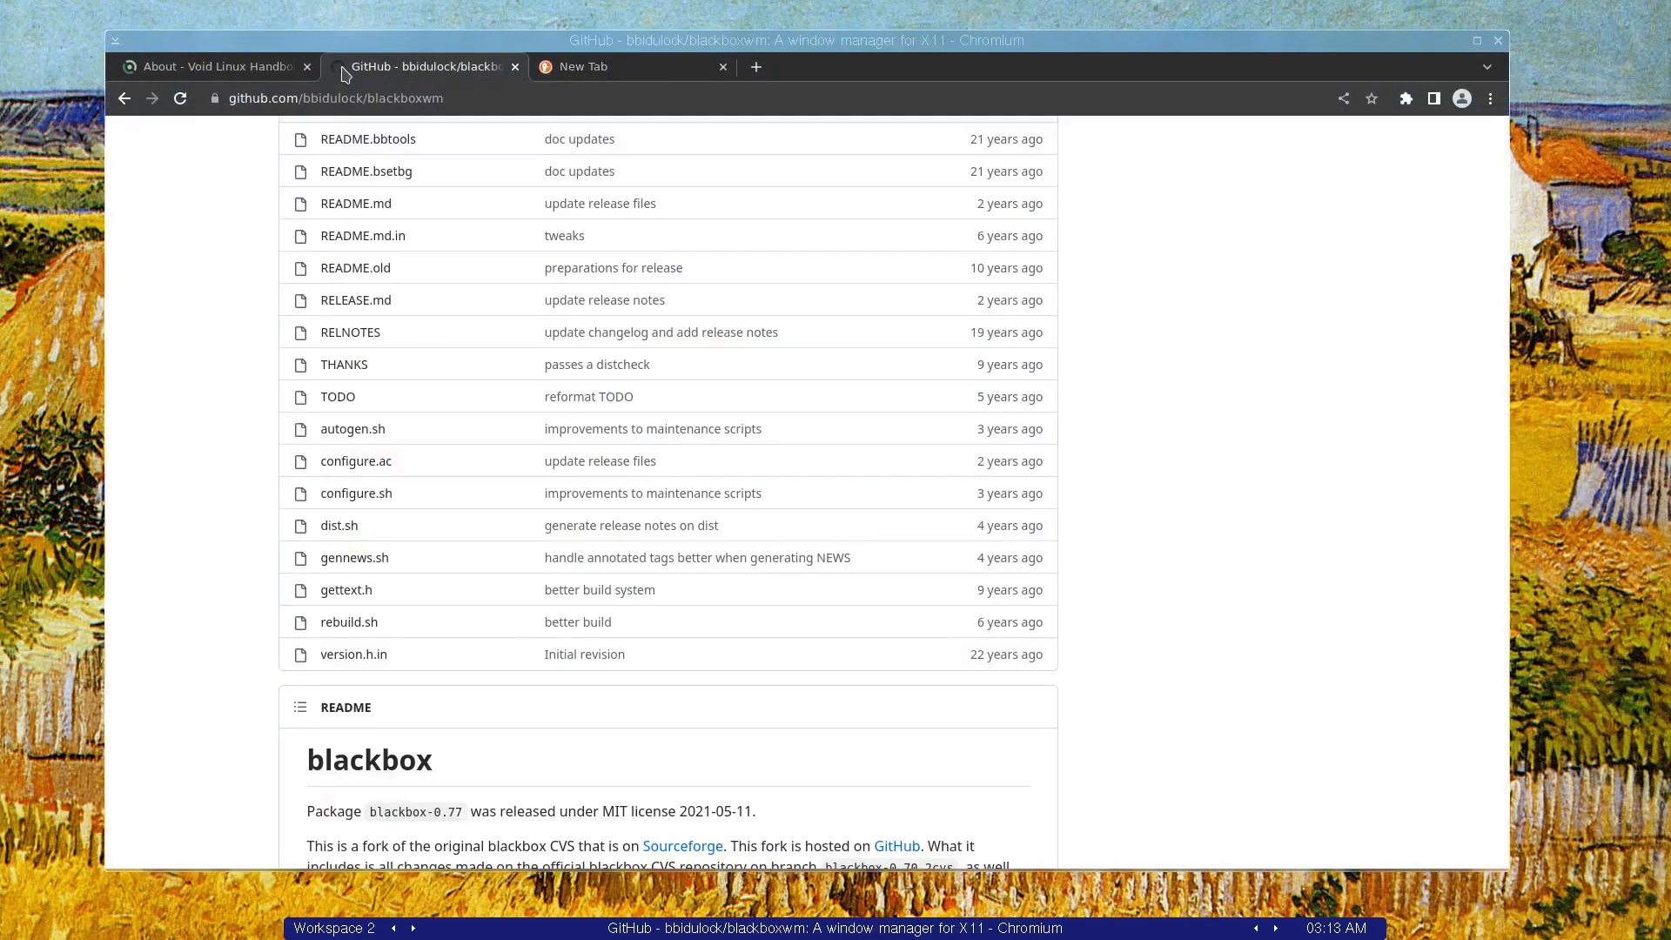
pyautogui.moveTo(213, 66)
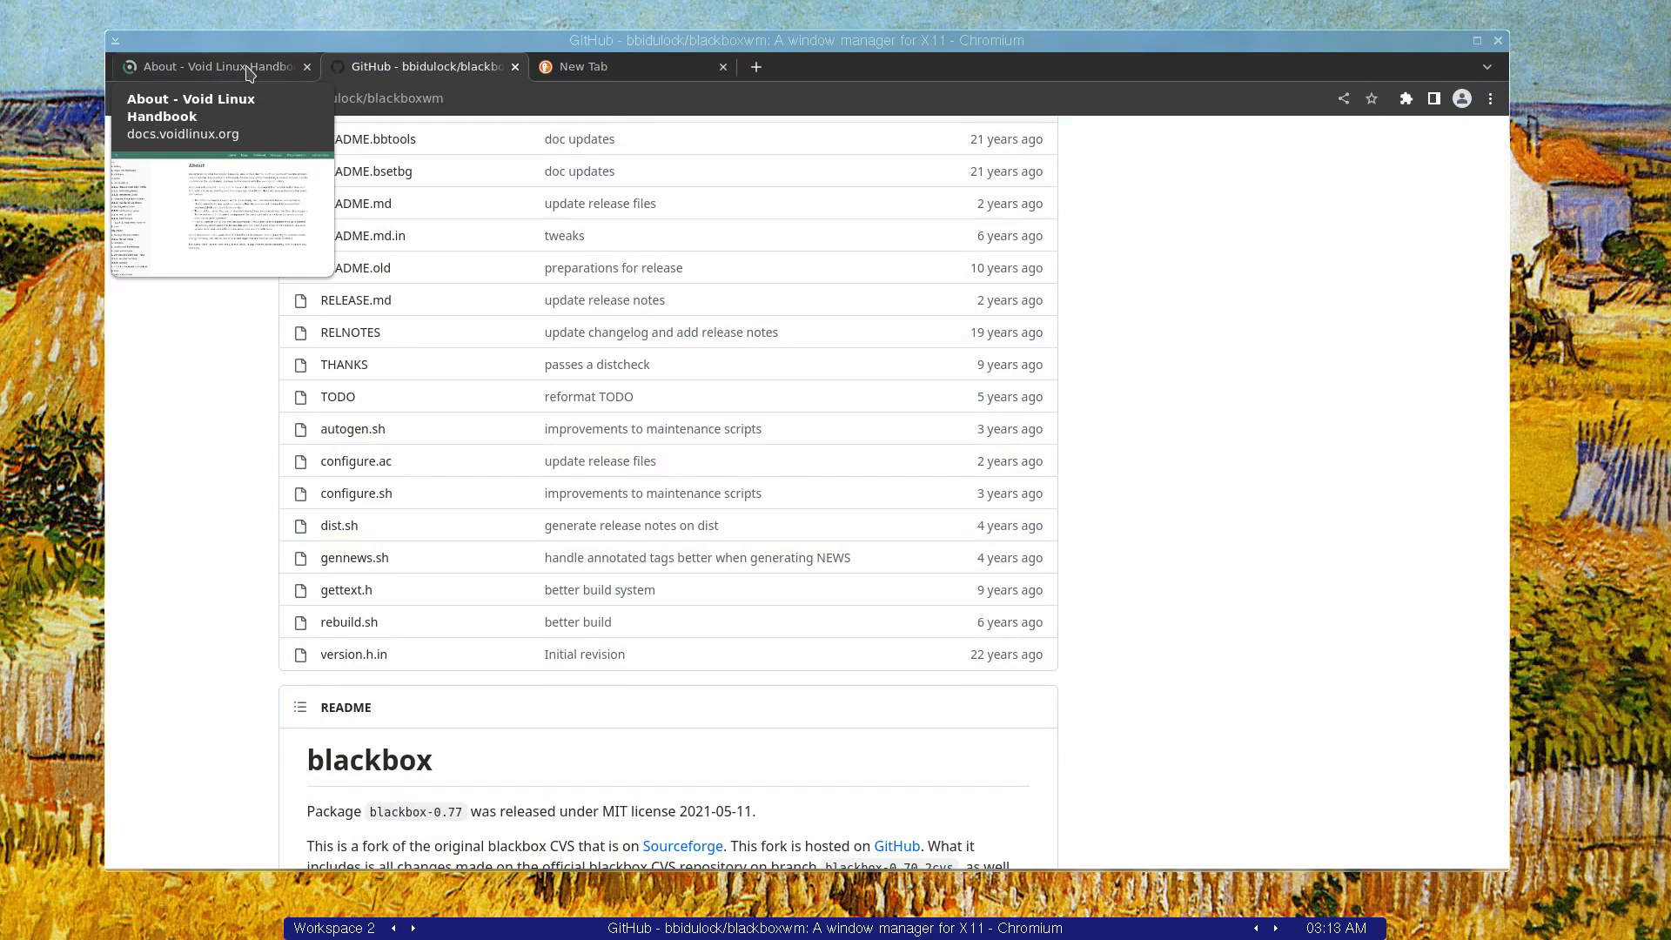